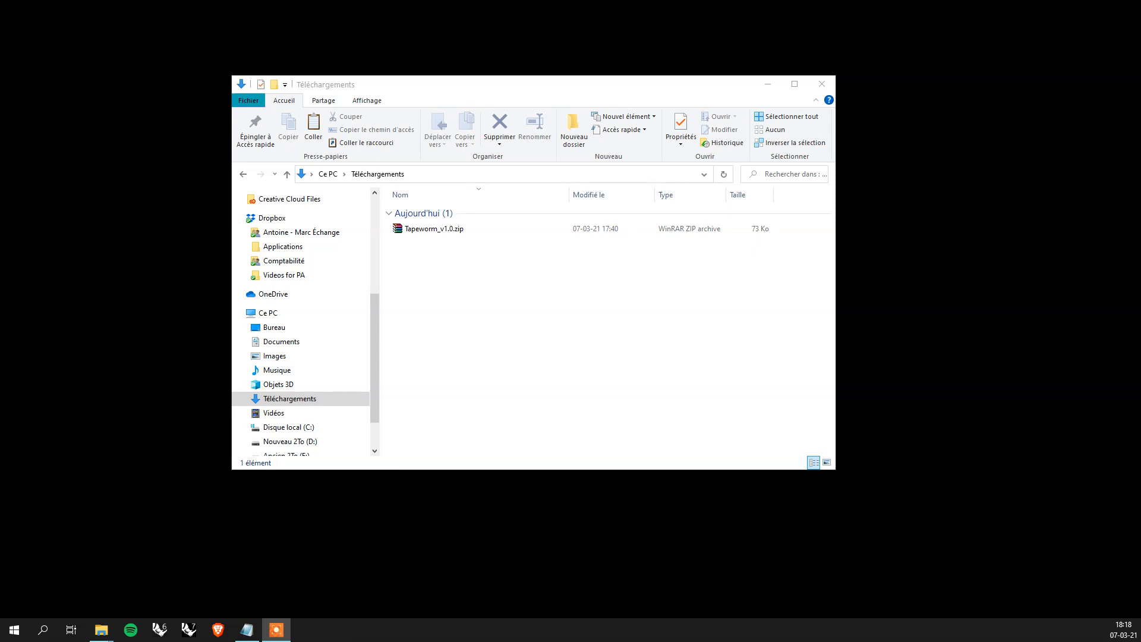
{"action": "mouse_move", "coordinate": [466, 317]}
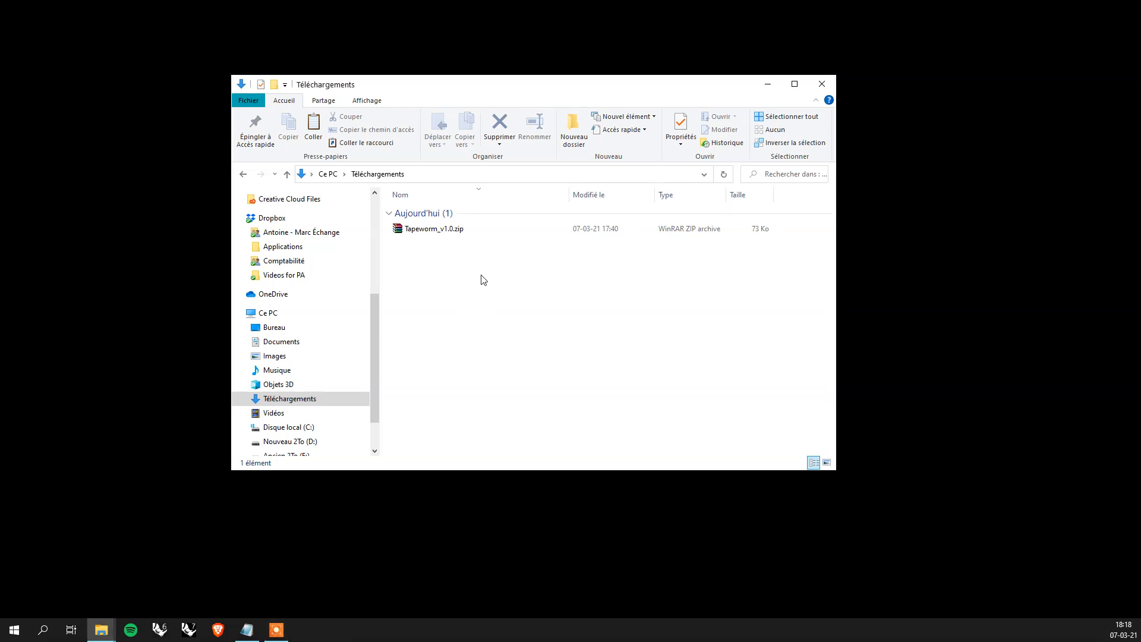
- Extract the Tapeworm_v1.0.zip archive and enter the extracted Tapeworm_v1.0 folder
{"action": "left_click", "coordinate": [434, 228]}
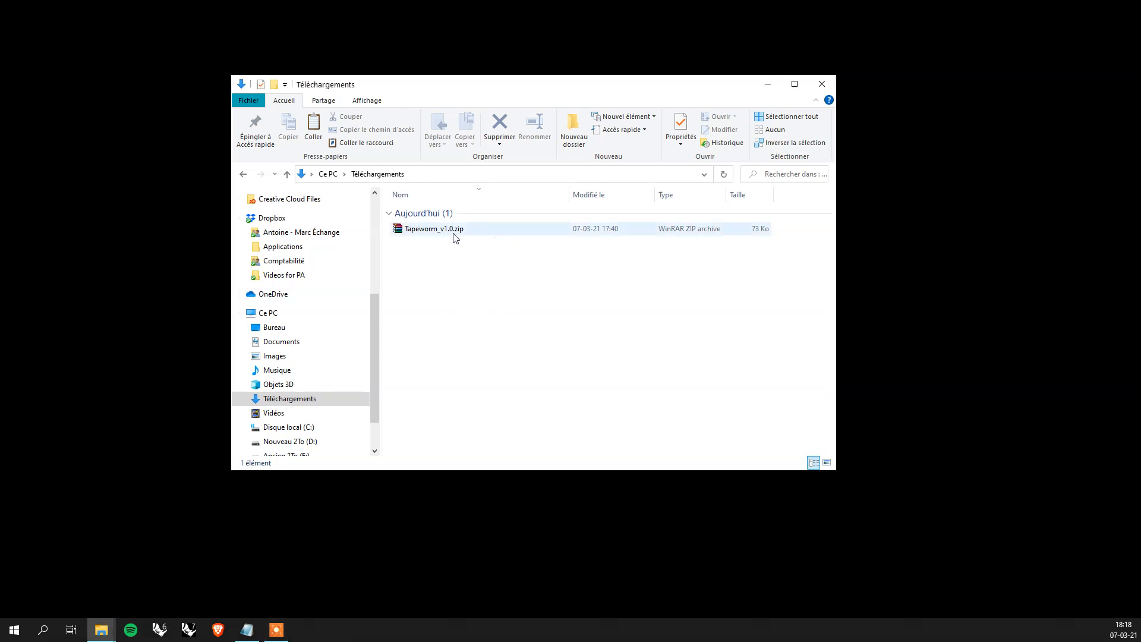
{"action": "left_click", "coordinate": [489, 278]}
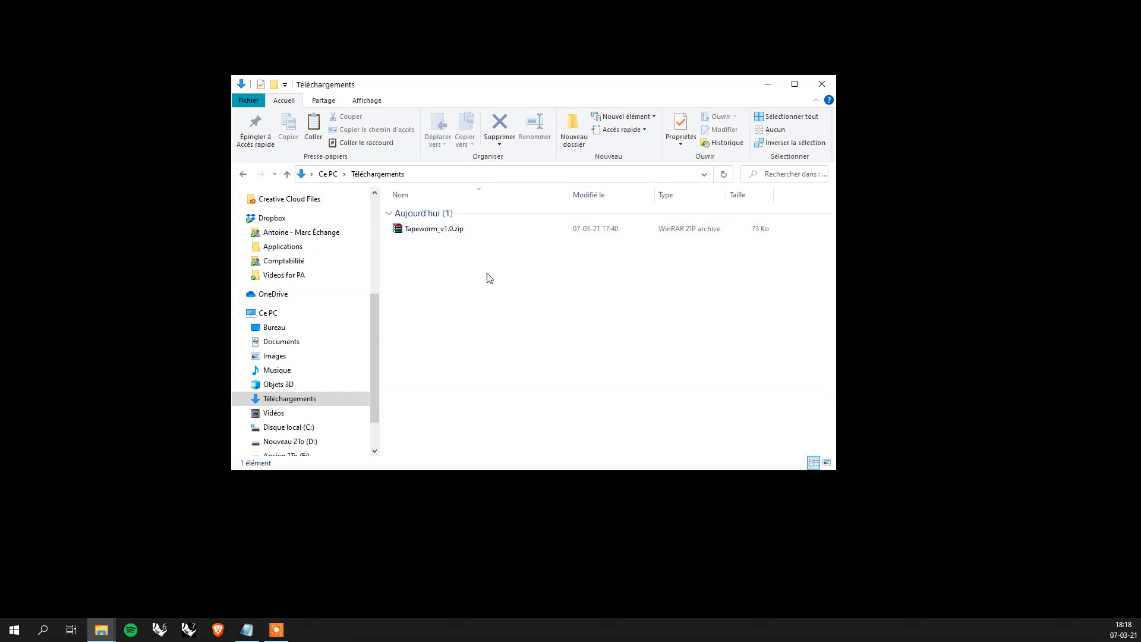
{"action": "mouse_move", "coordinate": [458, 293]}
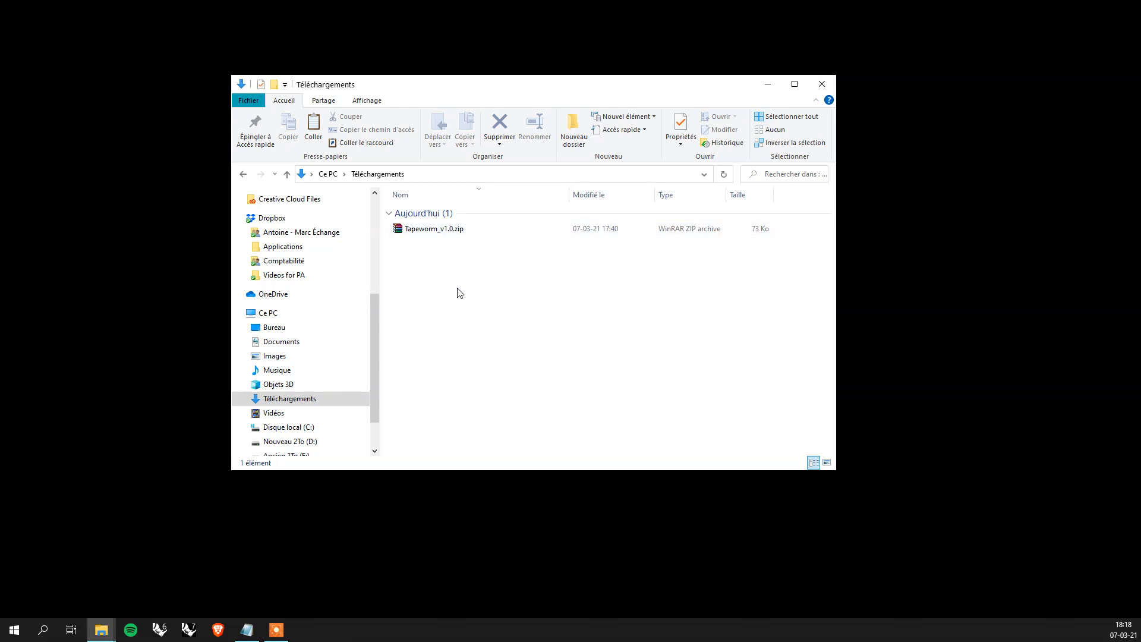
{"action": "right_click", "coordinate": [434, 229]}
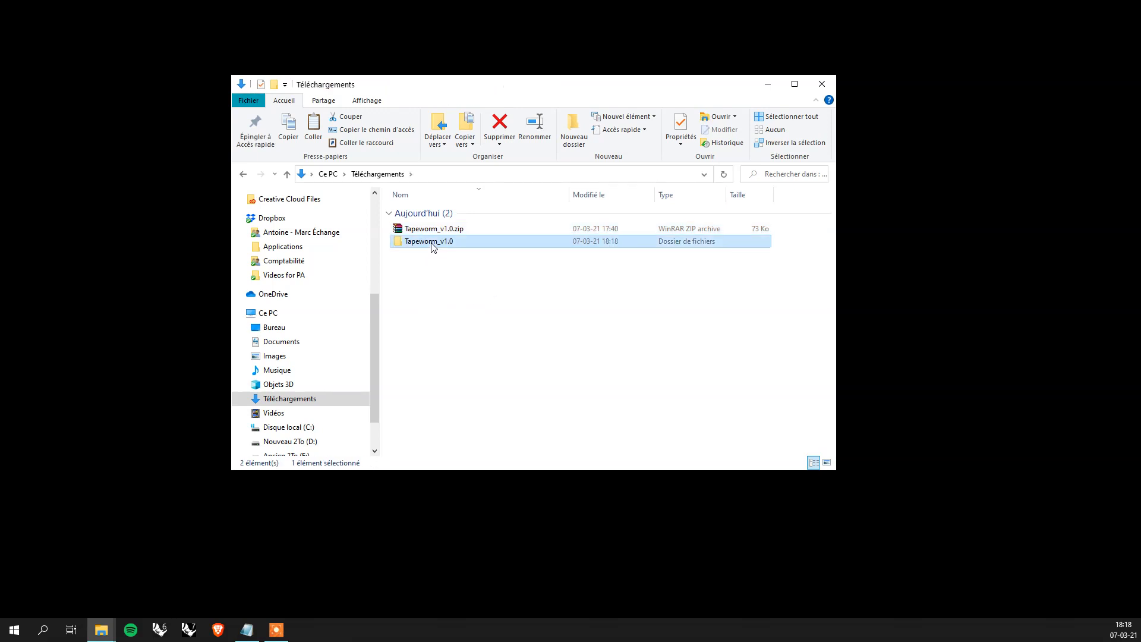
{"action": "double_click", "coordinate": [429, 240]}
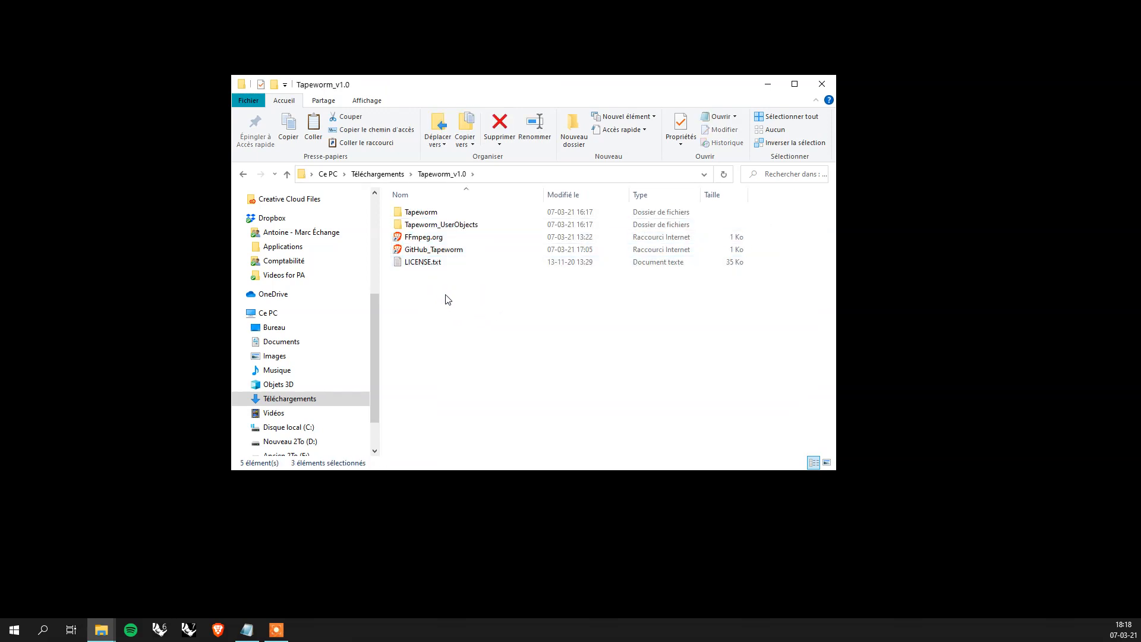
- Copy the Tapeworm folder and bring the Notepad install-path notes forward
{"action": "left_click", "coordinate": [421, 212]}
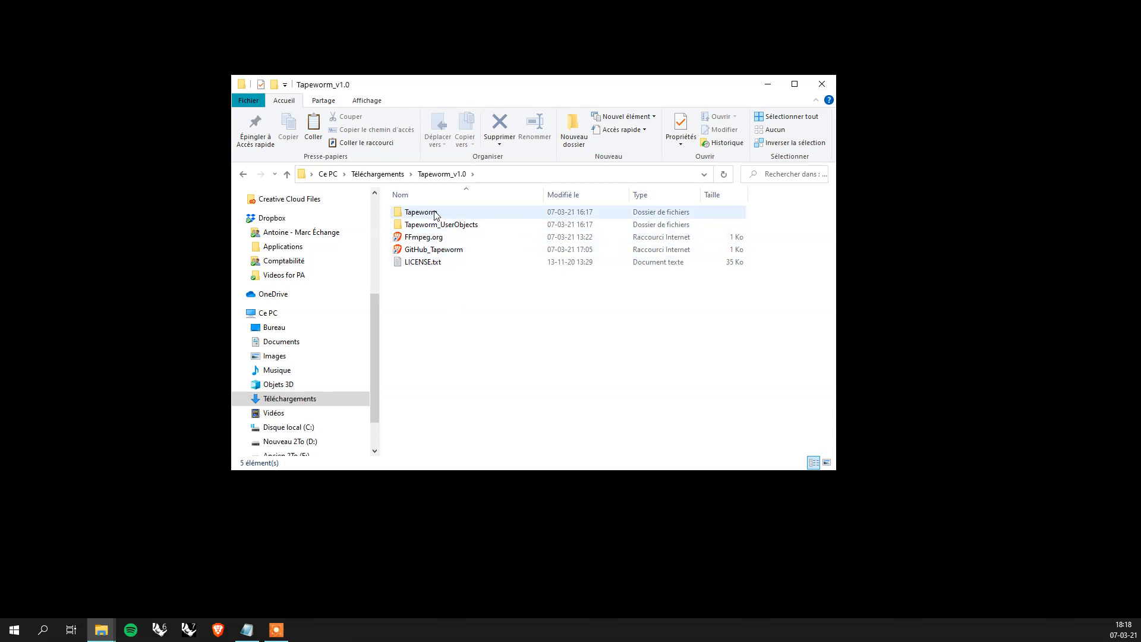
{"action": "left_click", "coordinate": [420, 211]}
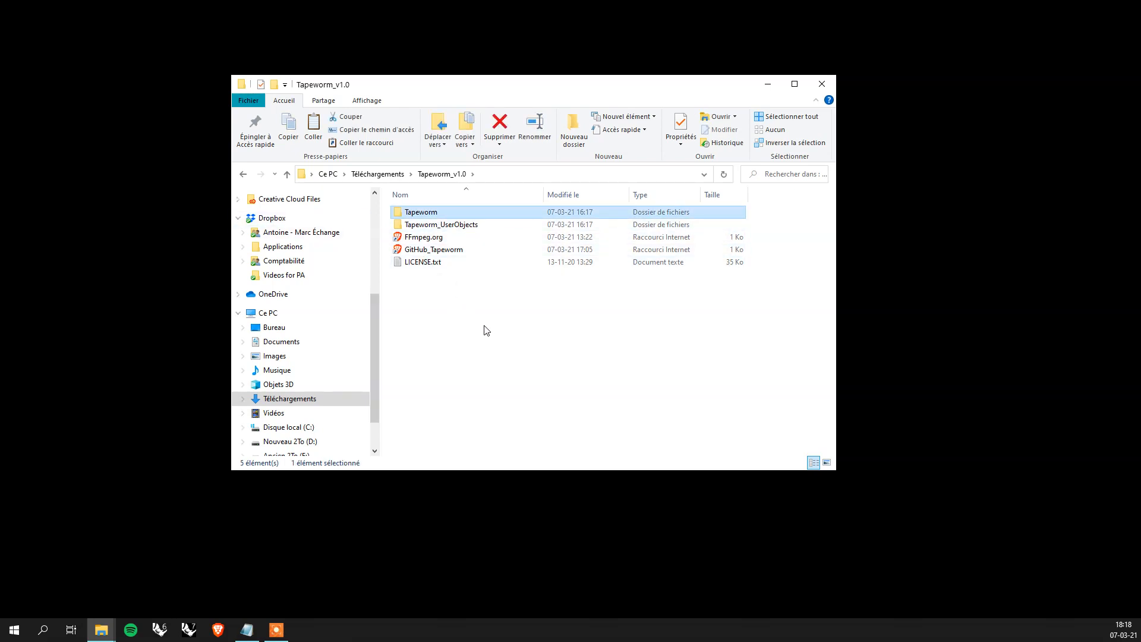
{"action": "mouse_move", "coordinate": [421, 211]}
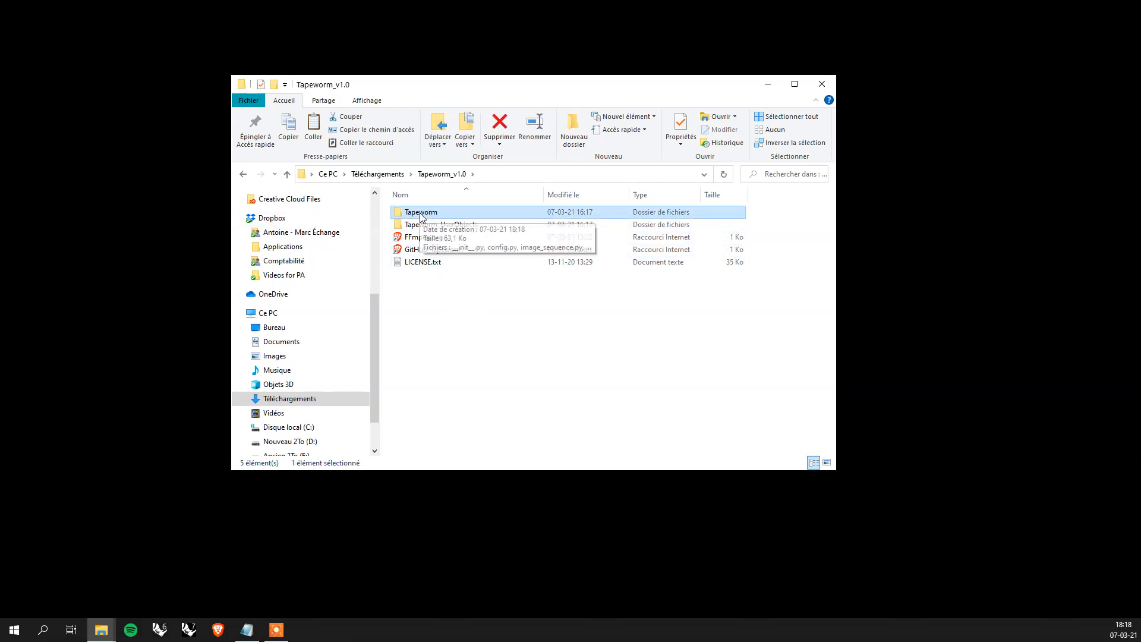
{"action": "double_click", "coordinate": [421, 211]}
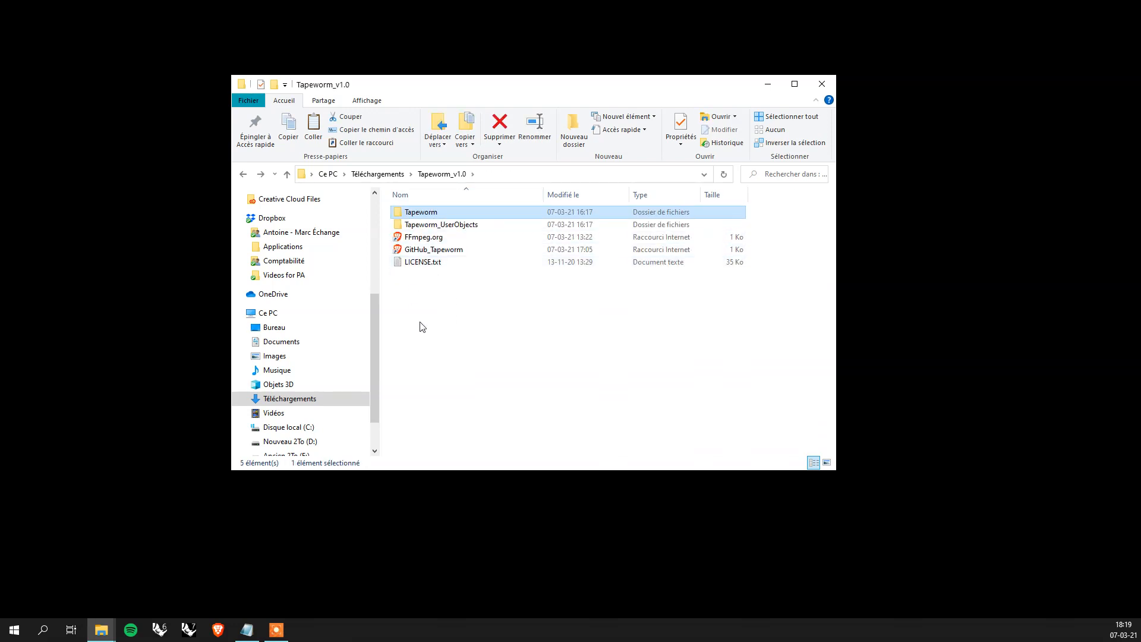
{"action": "key", "text": "ctrl+c"}
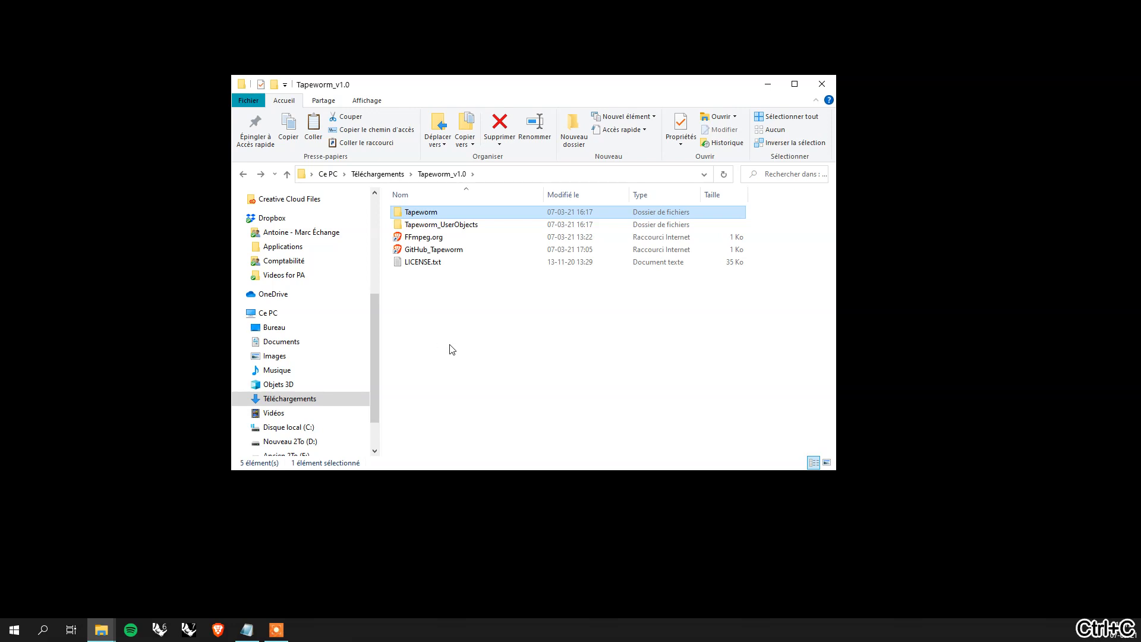
{"action": "left_click", "coordinate": [432, 484]}
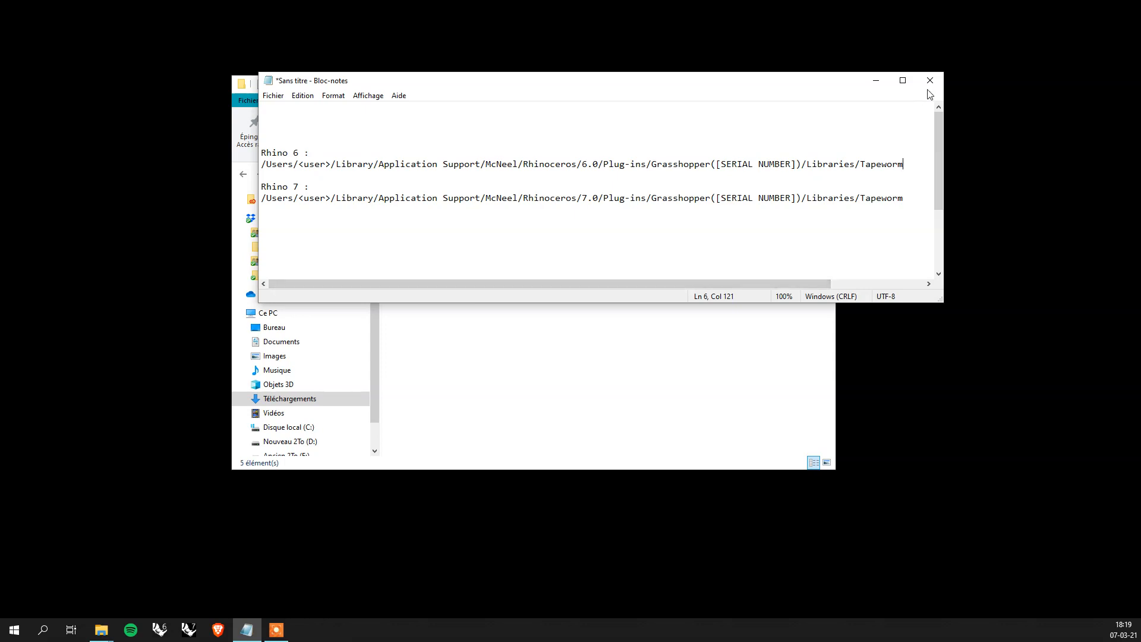
{"action": "mouse_move", "coordinate": [656, 404]}
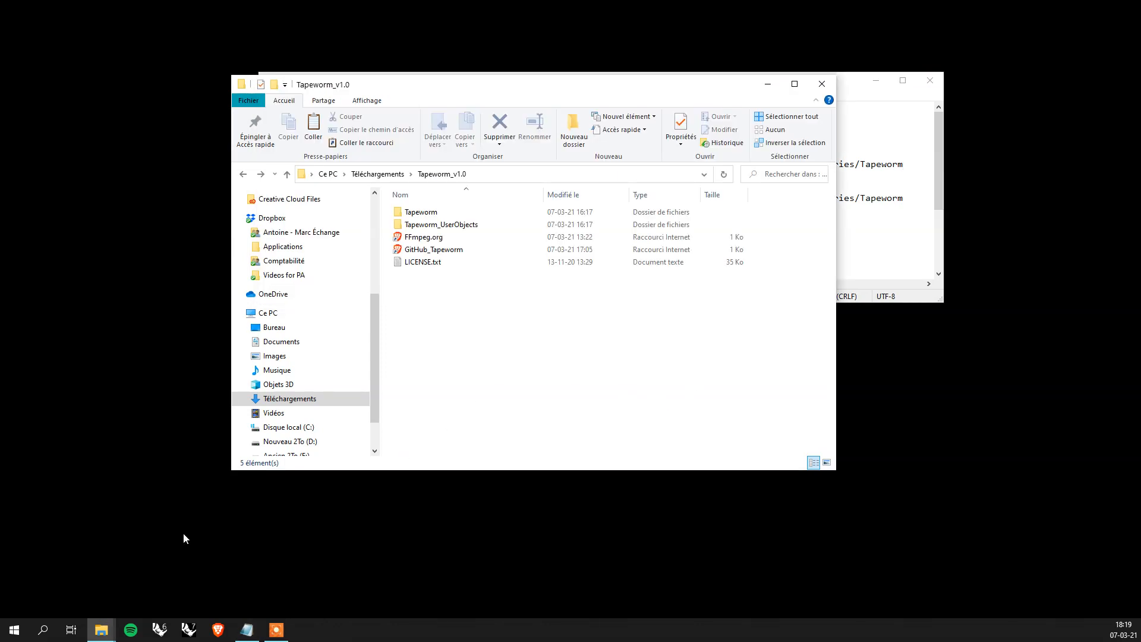
- Reach %appdata% Roaming > Grasshopper > Libraries via the Start search to receive the Tapeworm folder
{"action": "left_click", "coordinate": [13, 628]}
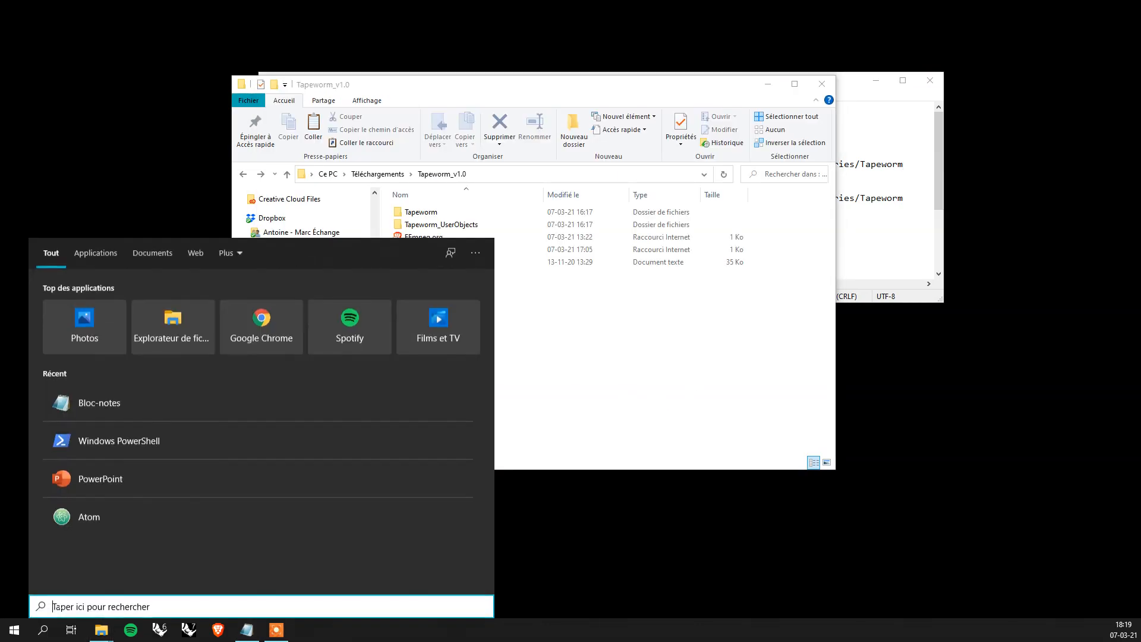
{"action": "type", "text": "%"}
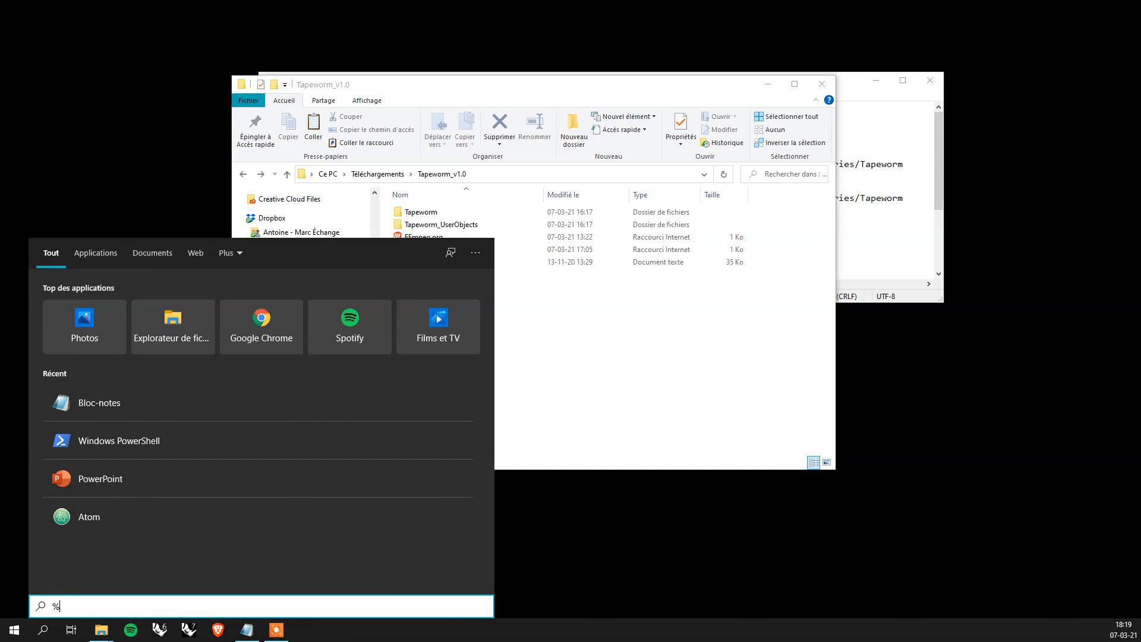
{"action": "type", "text": "appdata%"}
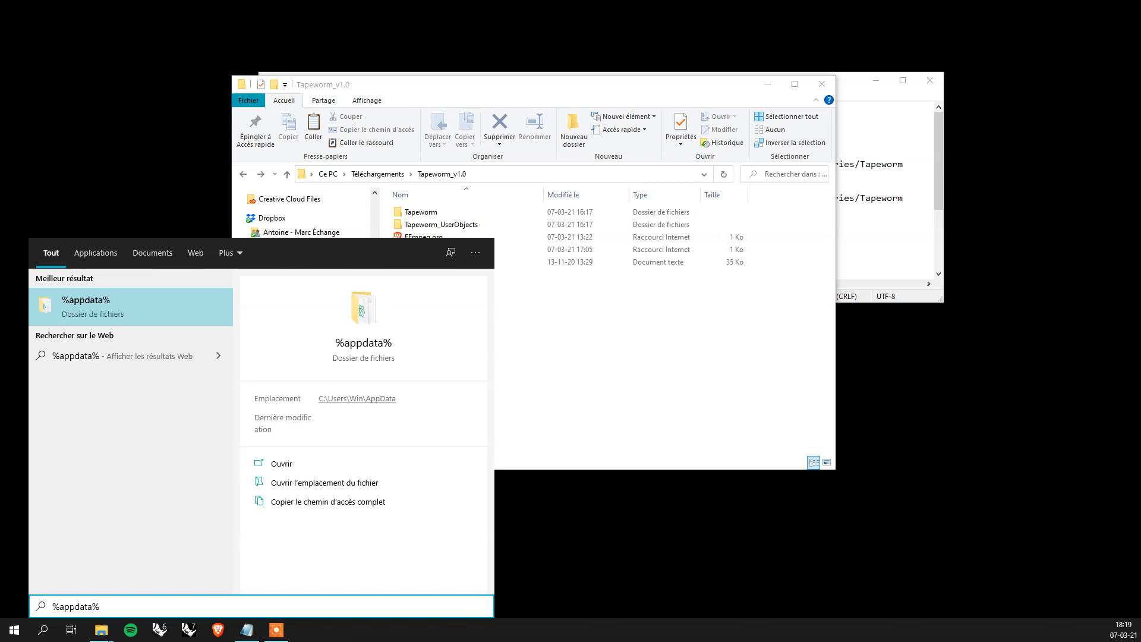
{"action": "left_click", "coordinate": [280, 463]}
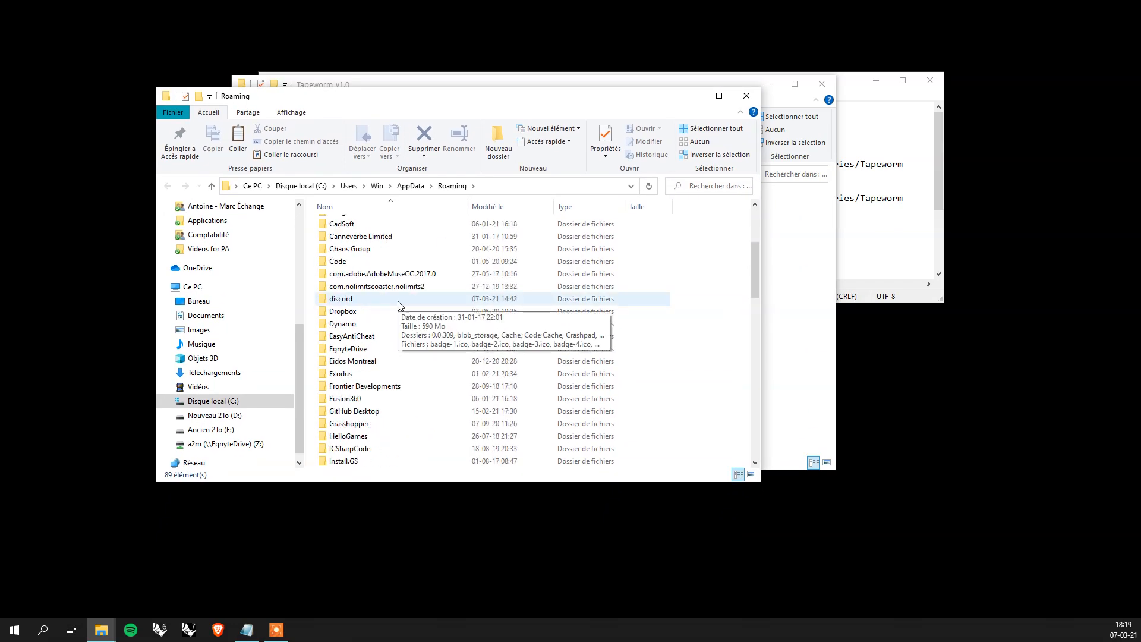
{"action": "double_click", "coordinate": [349, 423]}
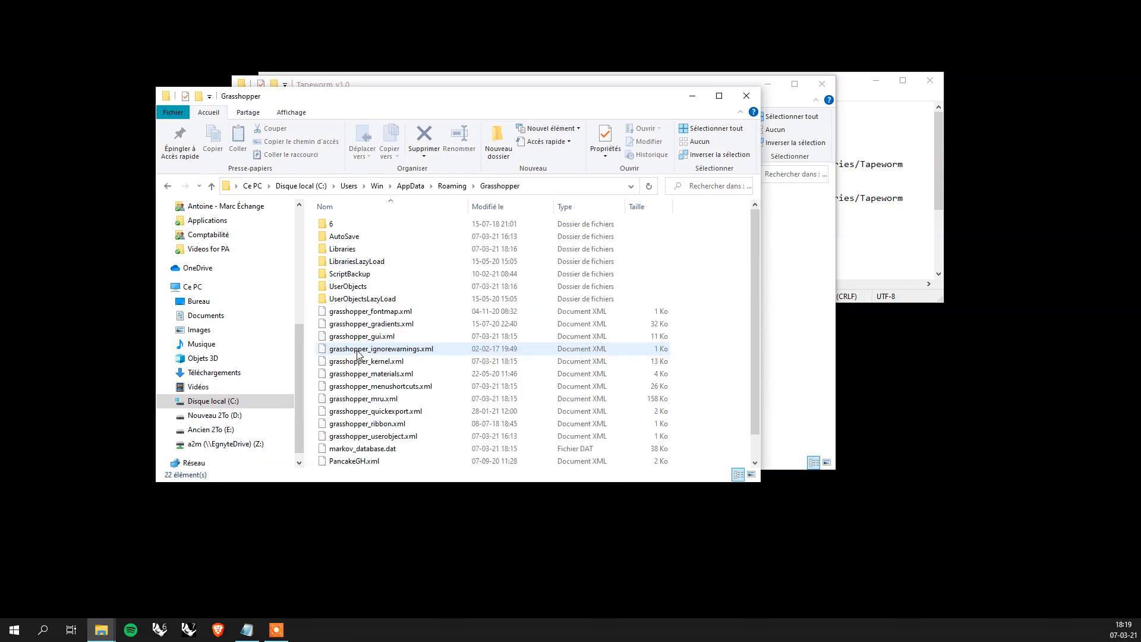
{"action": "double_click", "coordinate": [343, 249]}
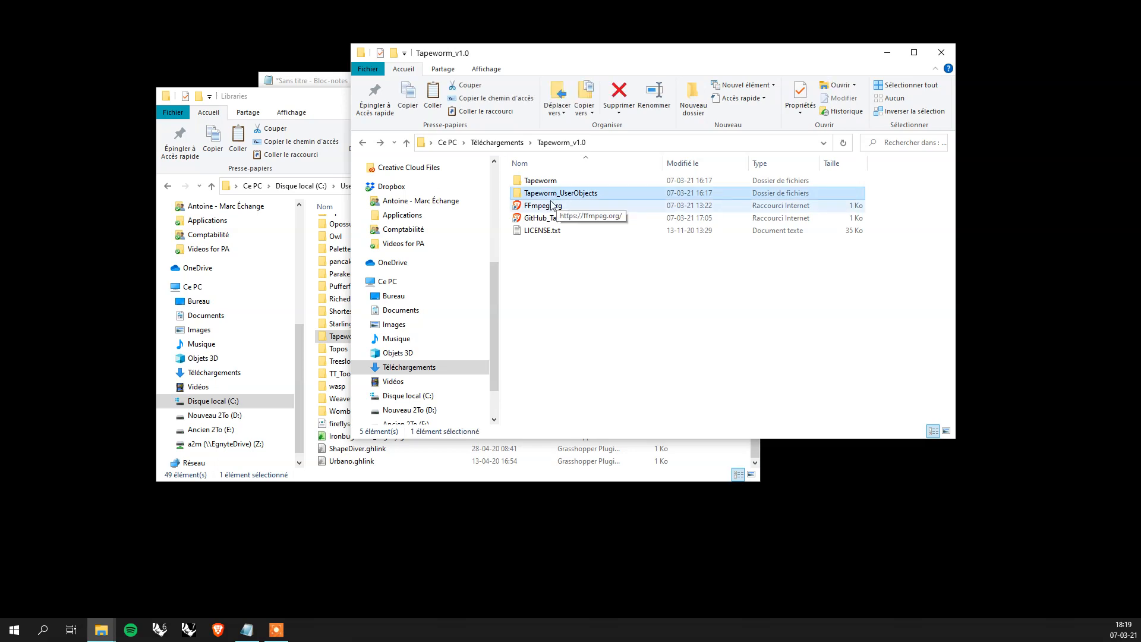
- Copy Tapeworm_UserObjects into Grasshopper's UserObjects folder
{"action": "double_click", "coordinate": [560, 193]}
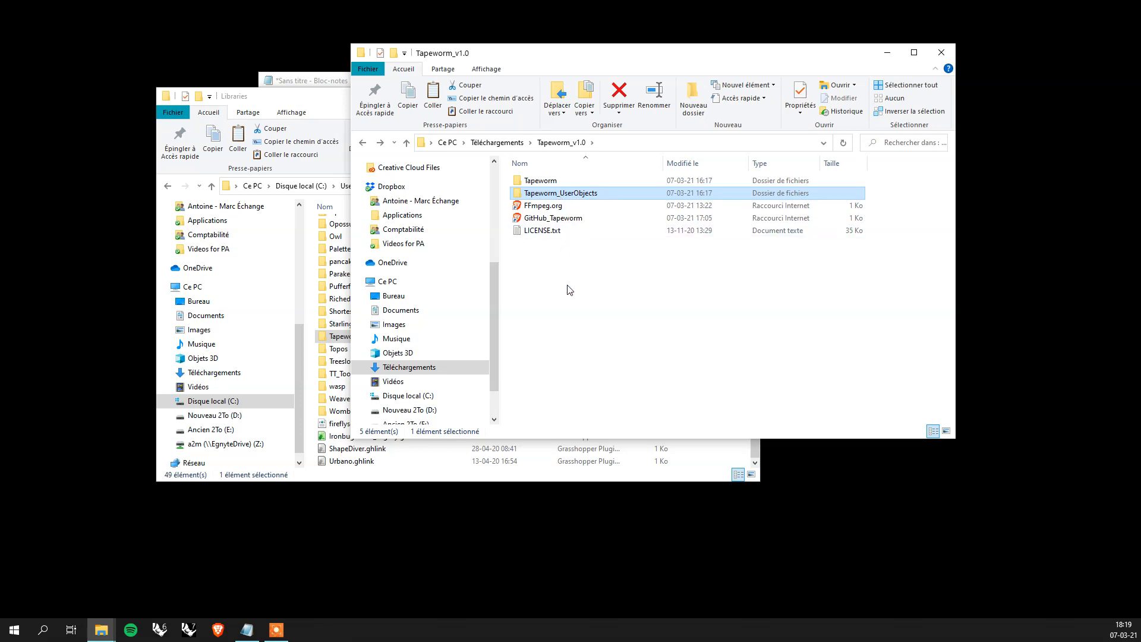
{"action": "key", "text": "ctrl+c"}
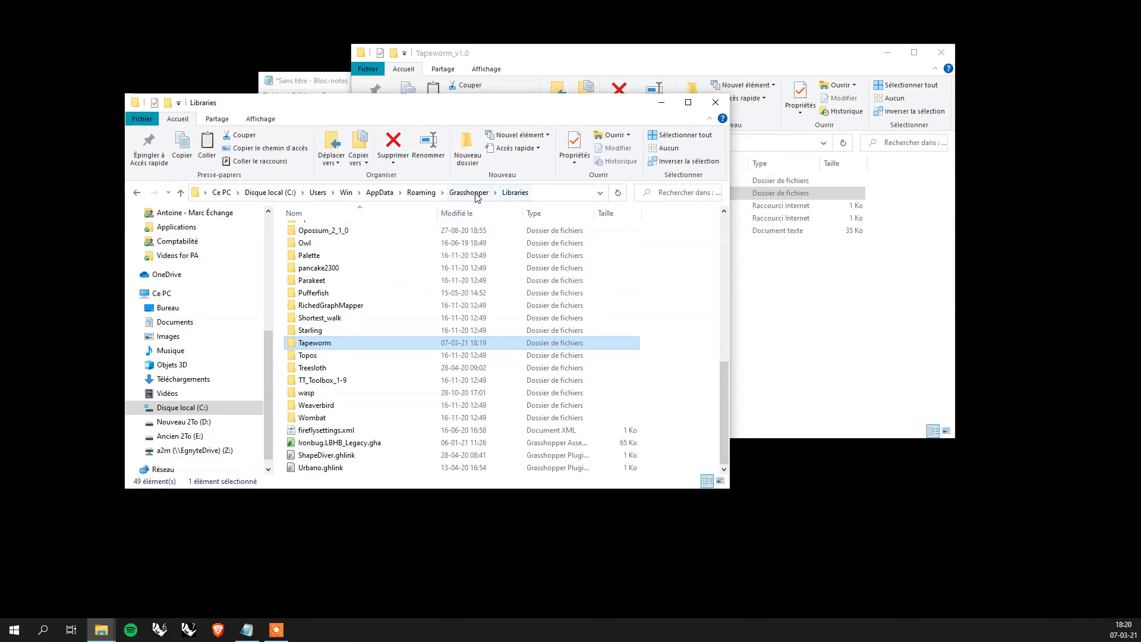
{"action": "left_click", "coordinate": [468, 191]}
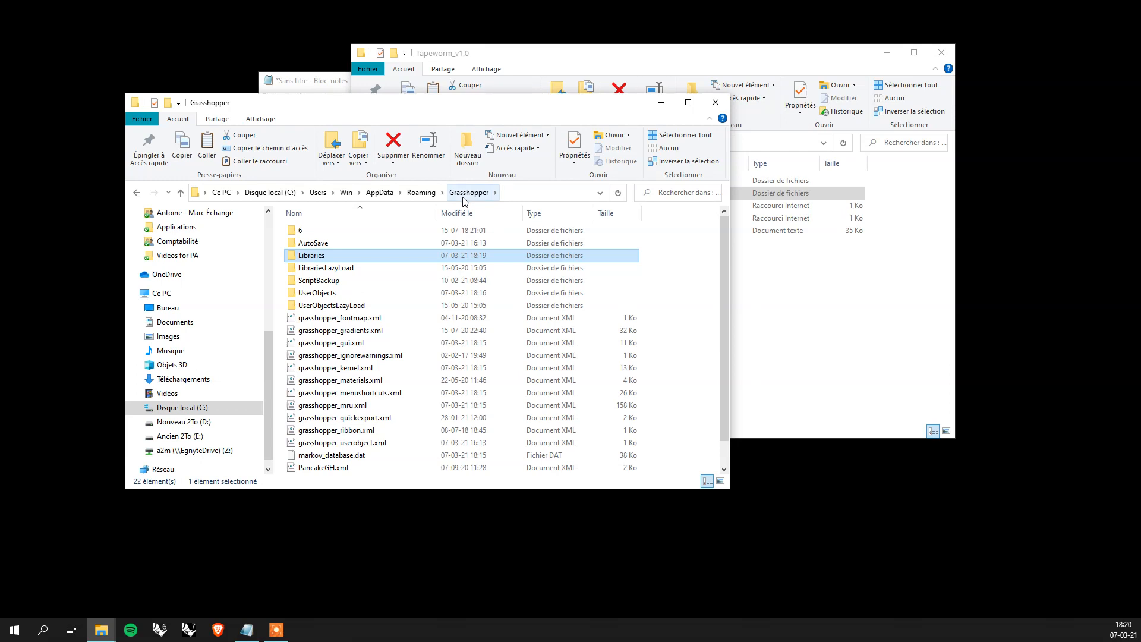
{"action": "mouse_move", "coordinate": [315, 293]}
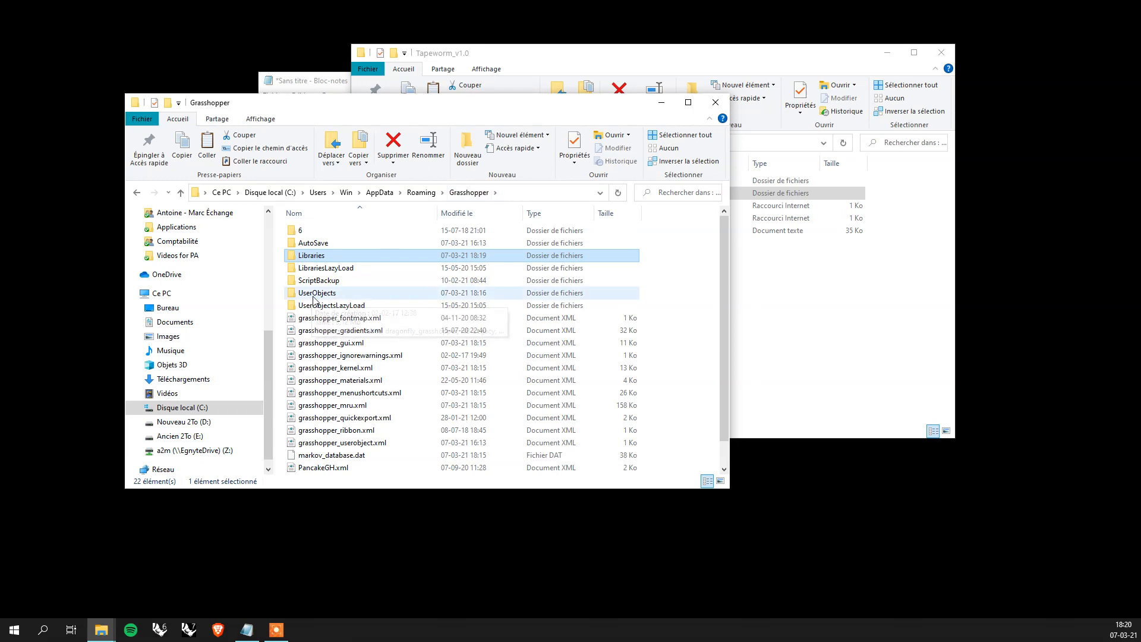
{"action": "mouse_move", "coordinate": [317, 292]}
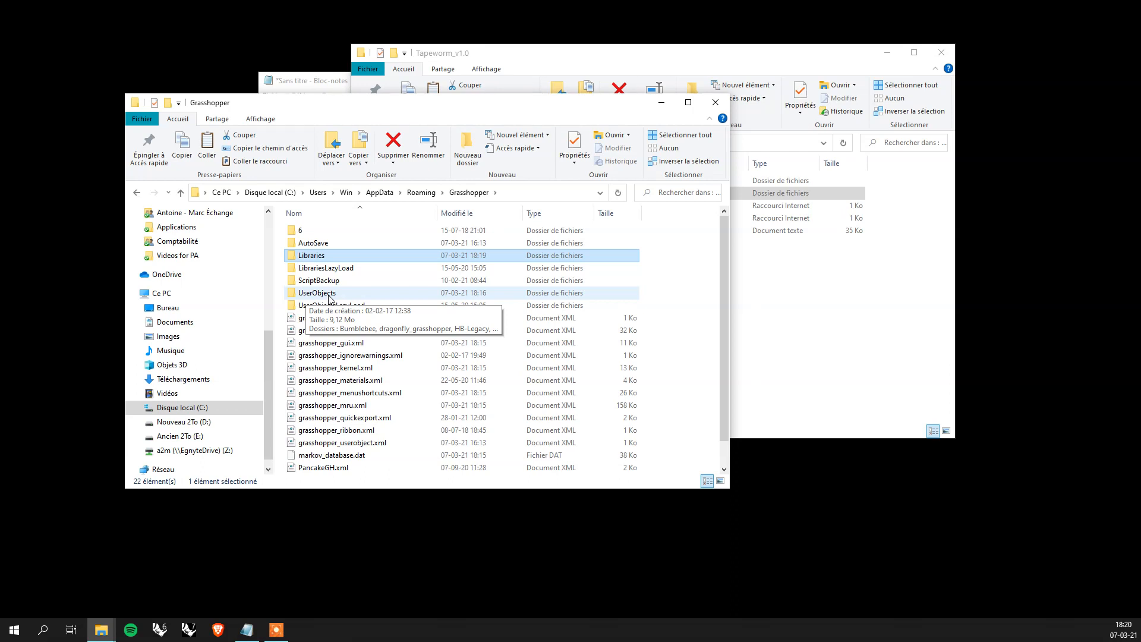
{"action": "double_click", "coordinate": [317, 292]}
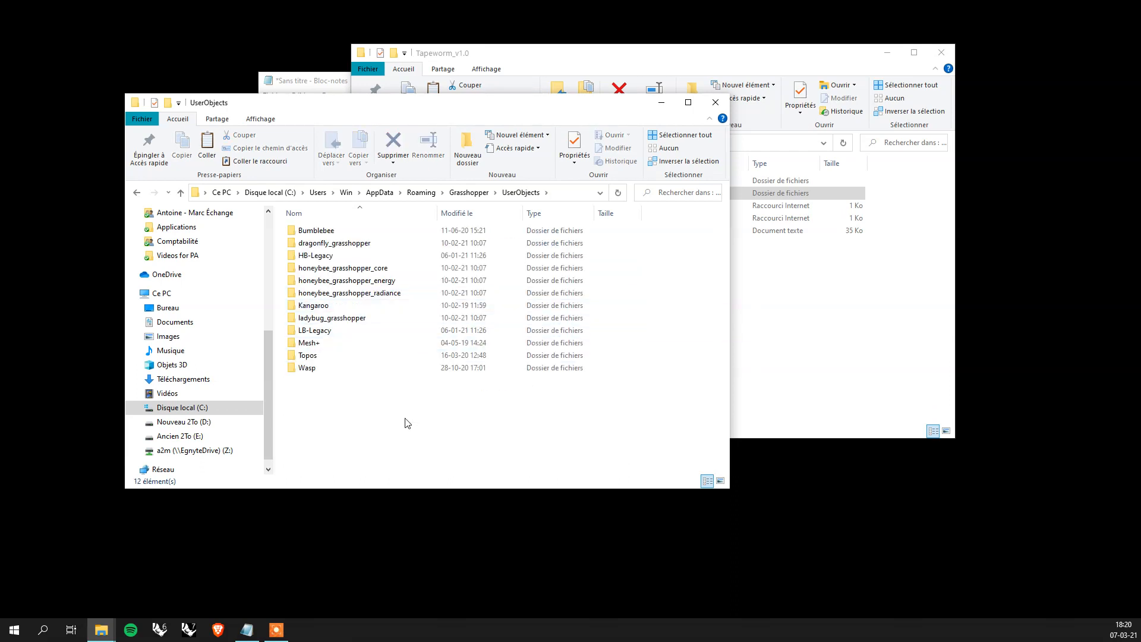
{"action": "key", "text": "ctrl+v"}
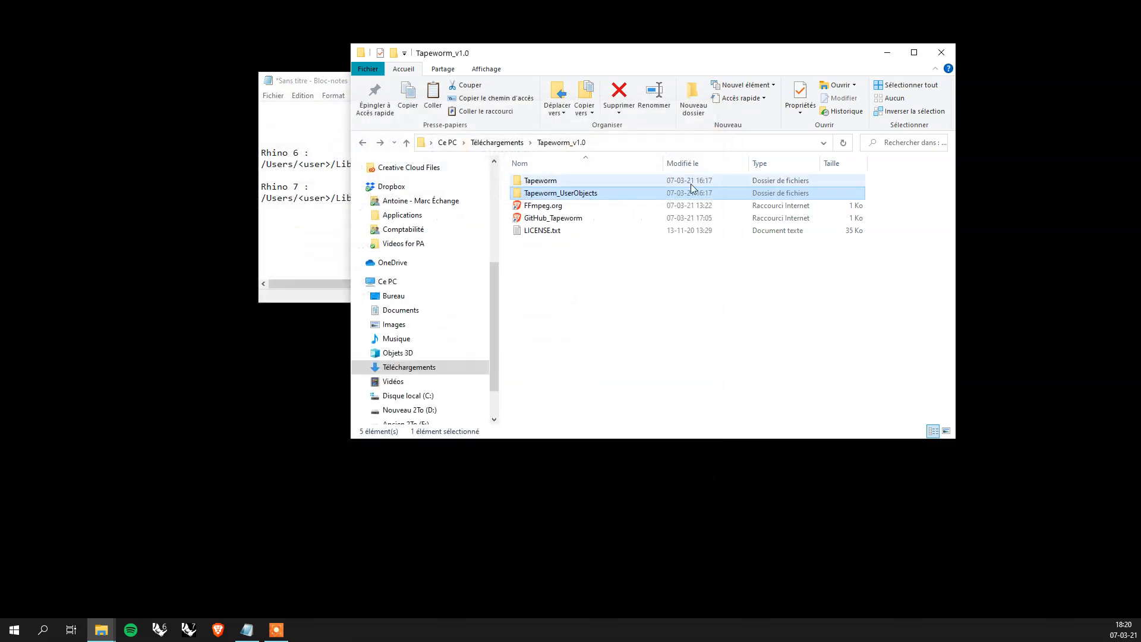
- Launch the FFmpeg.org website shortcut from the Tapeworm_v1.0 folder
{"action": "left_click", "coordinate": [542, 230]}
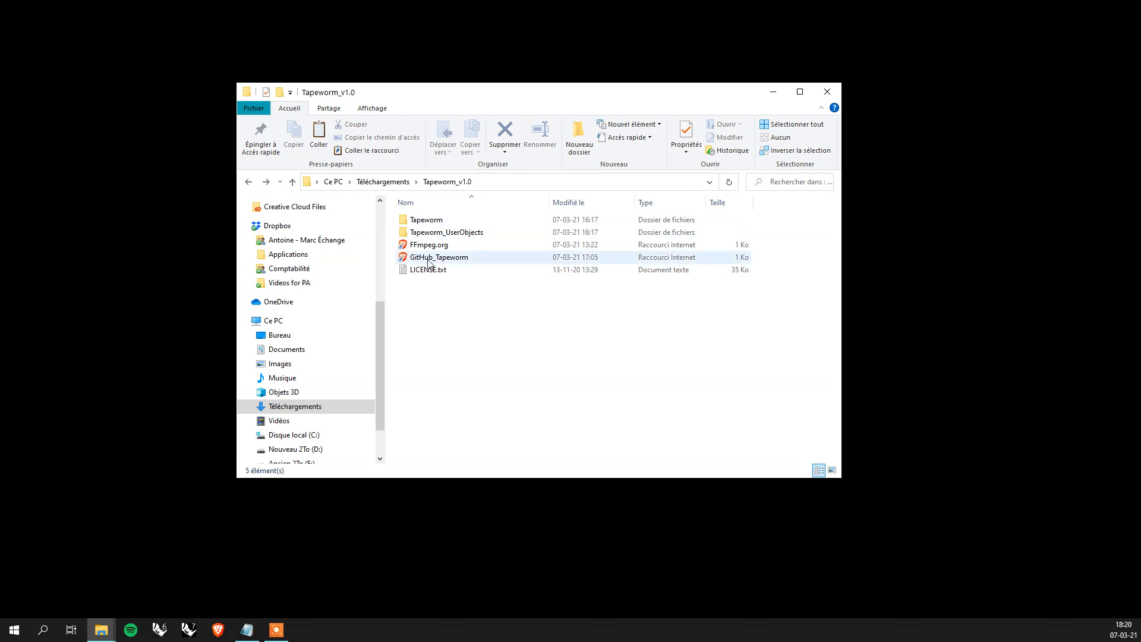
{"action": "mouse_move", "coordinate": [429, 244]}
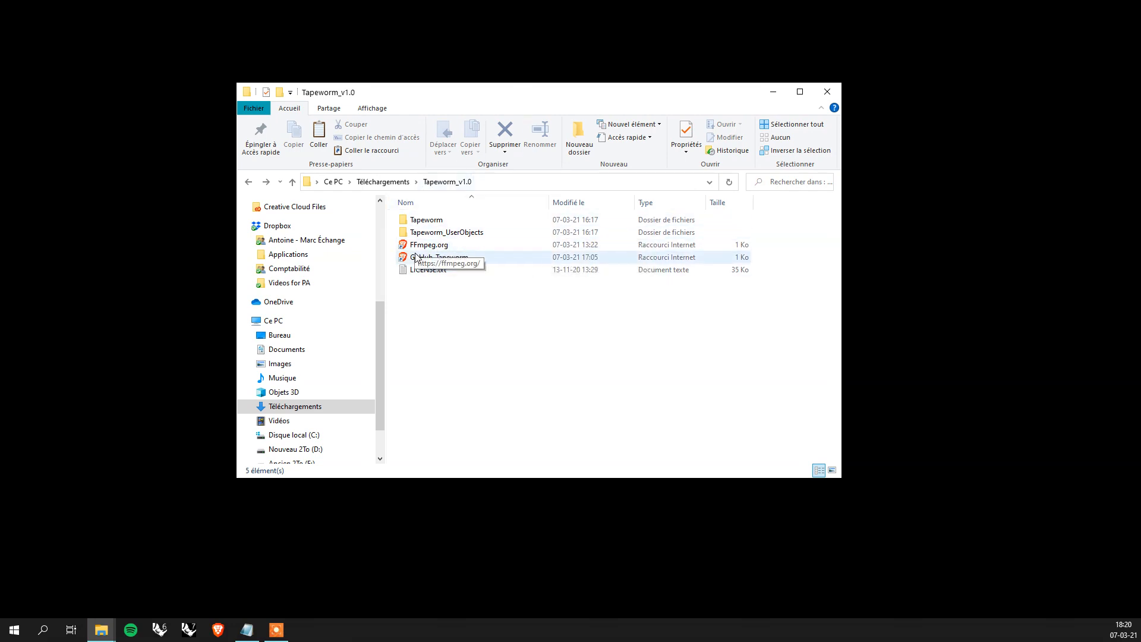
{"action": "double_click", "coordinate": [429, 244]}
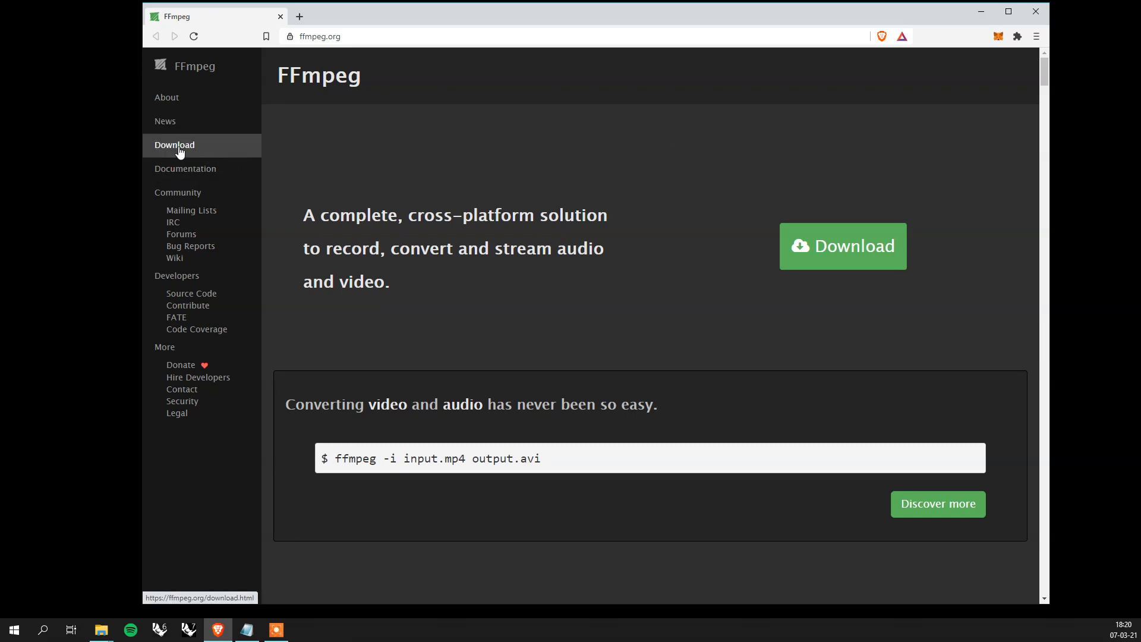
- Go from FFmpeg Download to the Apple options and the static macOS 64-bit builds page
{"action": "left_click", "coordinate": [174, 143]}
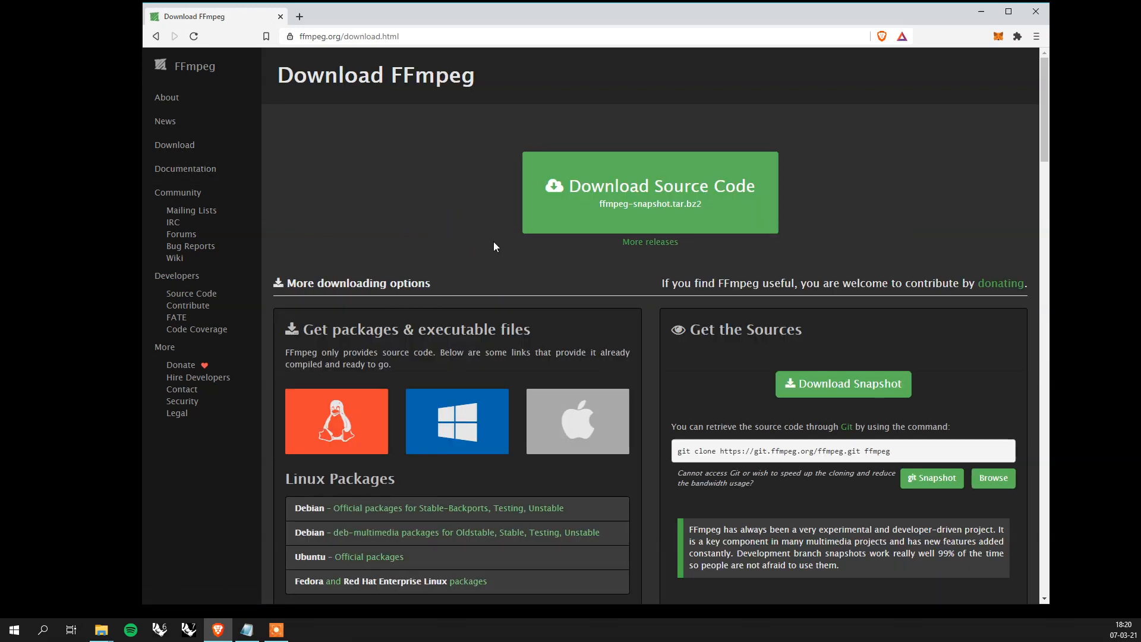
{"action": "scroll", "scroll_direction": "down", "scroll_amount": 3}
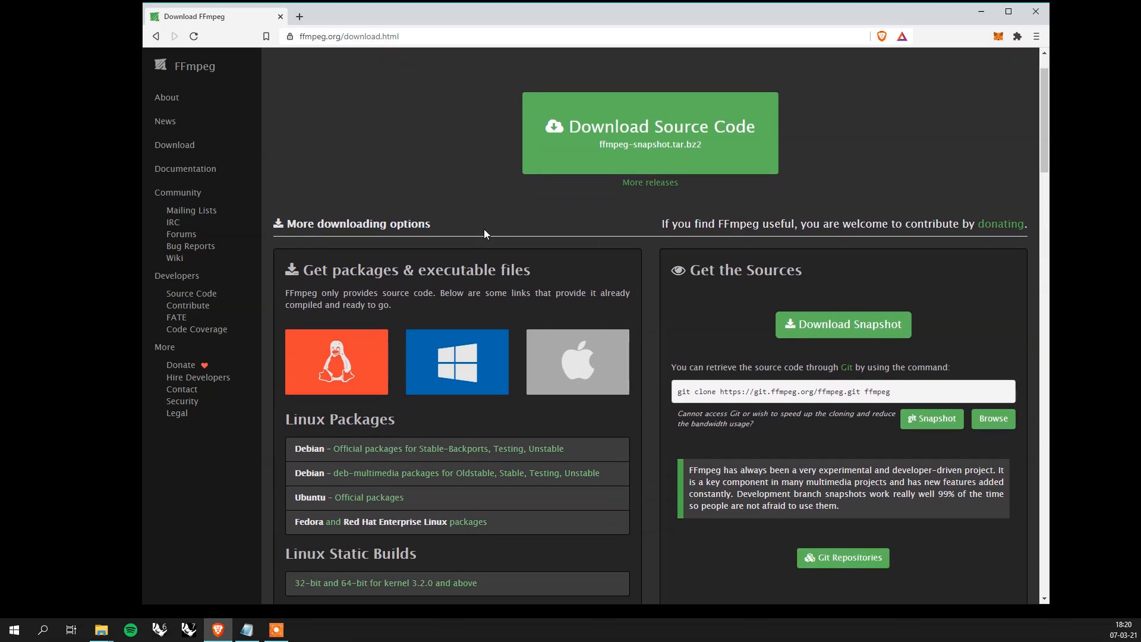
{"action": "left_click", "coordinate": [577, 362]}
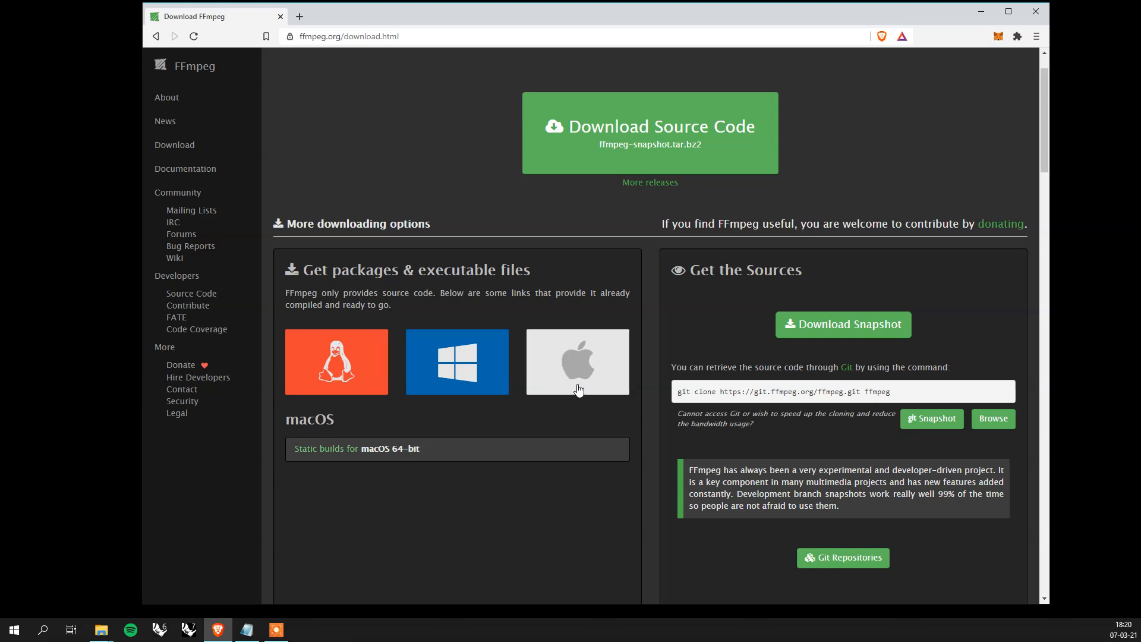
{"action": "mouse_move", "coordinate": [419, 435]}
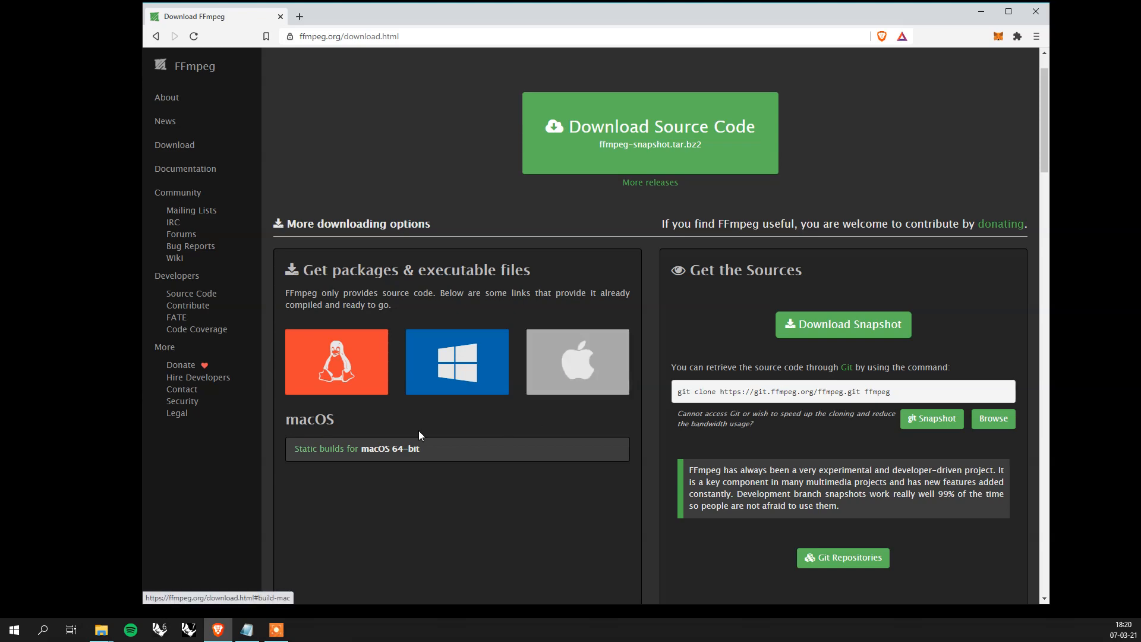
{"action": "left_click", "coordinate": [356, 448]}
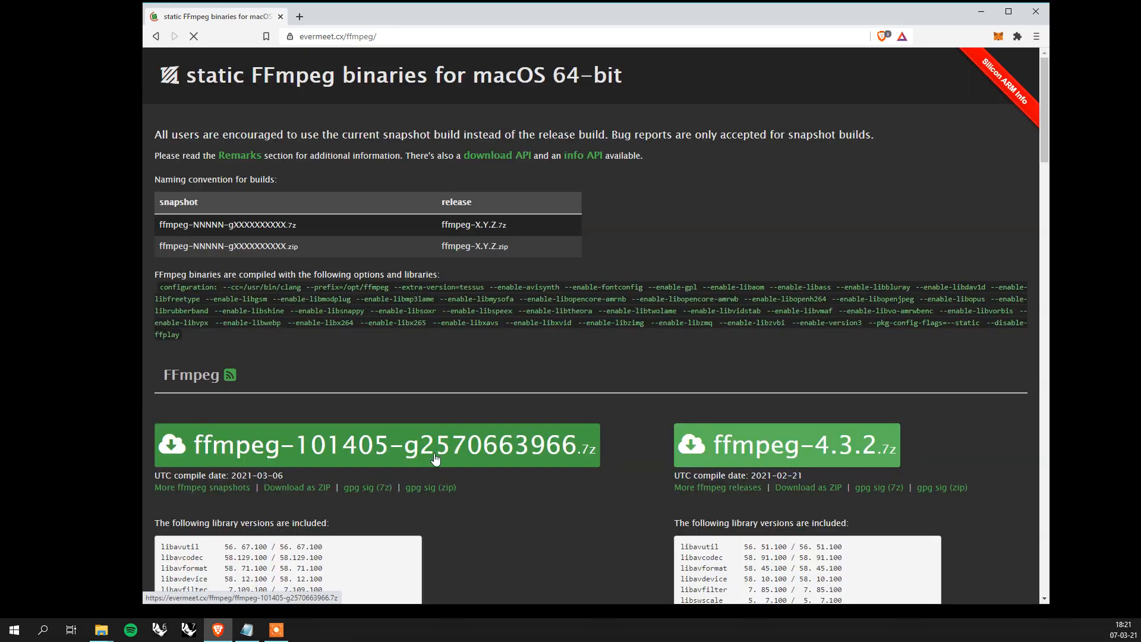
{"action": "scroll", "scroll_direction": "down", "scroll_amount": 3}
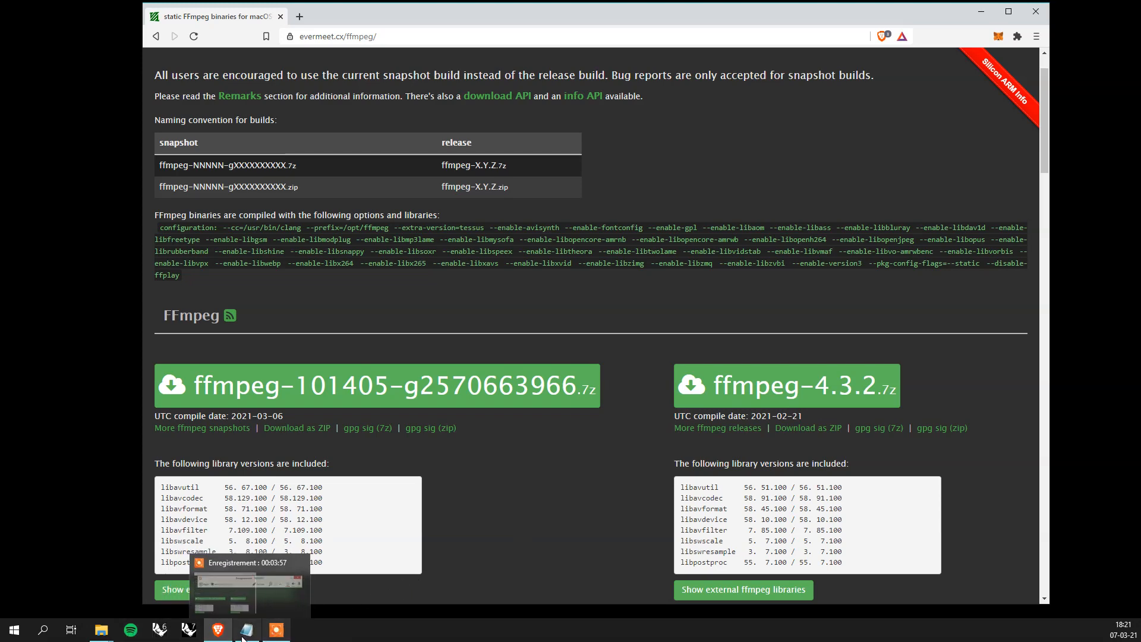
- Show the Notepad note with the macOS FFmpeg path /usr/local/bin/
{"action": "left_click", "coordinate": [246, 629]}
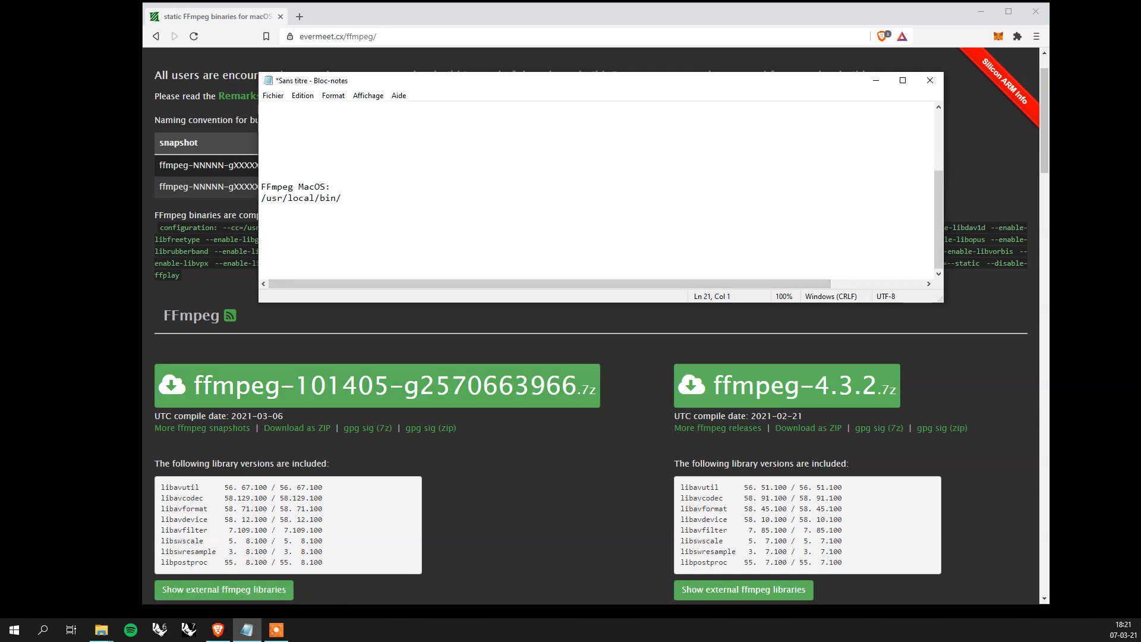
{"action": "mouse_move", "coordinate": [100, 629]}
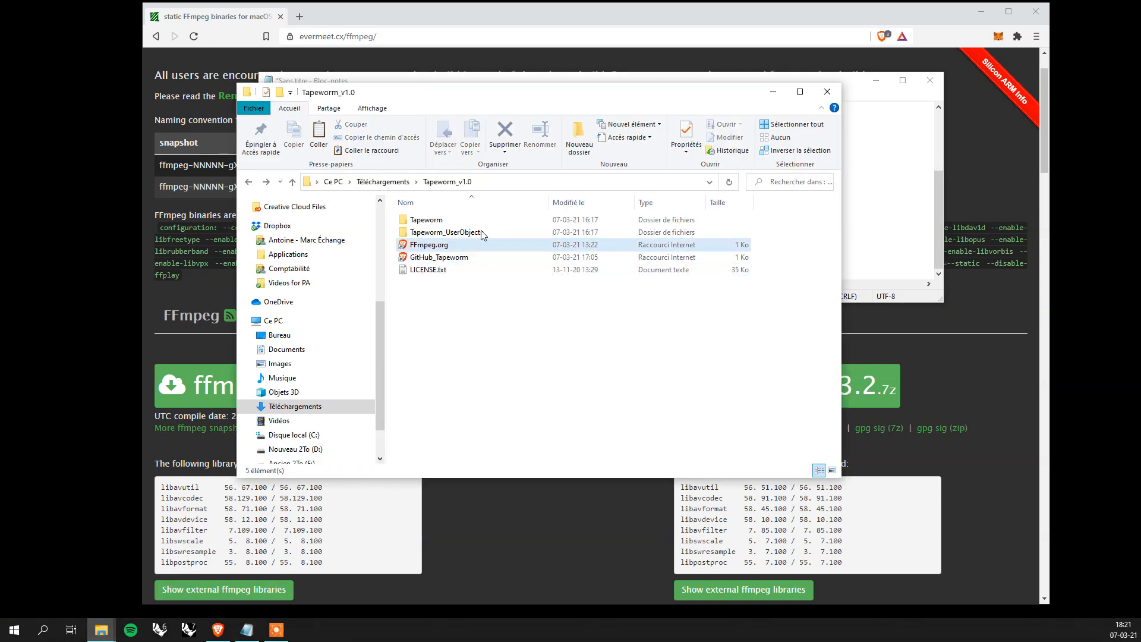
- Open the Tapeworm GitHub README and expand 'Install FFmpeg on macOS'
{"action": "left_click", "coordinate": [438, 257]}
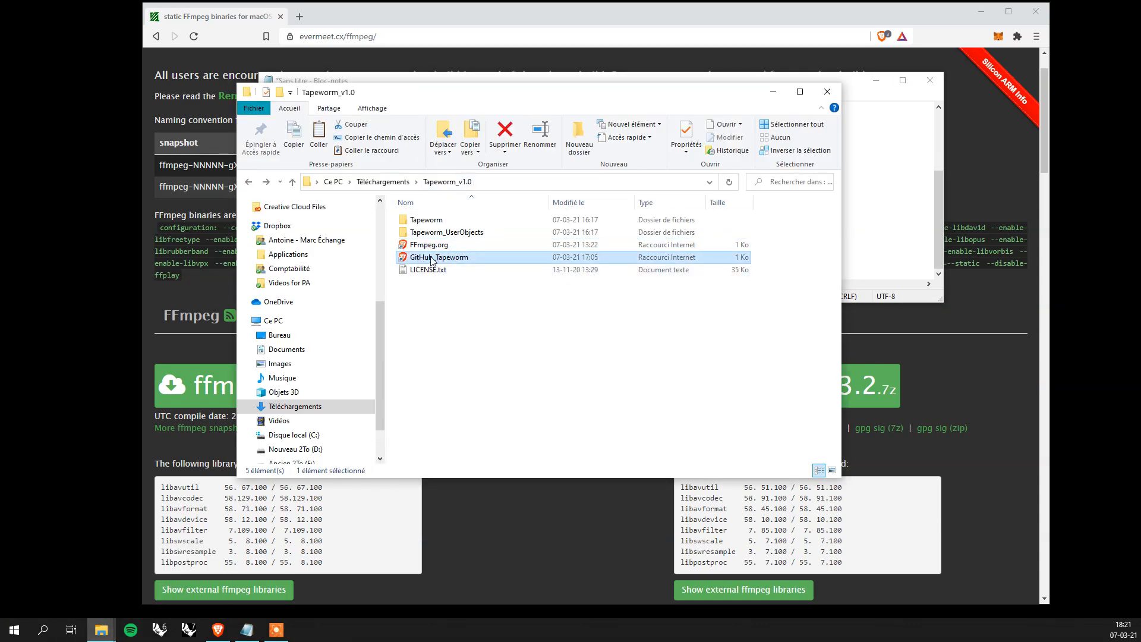
{"action": "mouse_move", "coordinate": [438, 256]}
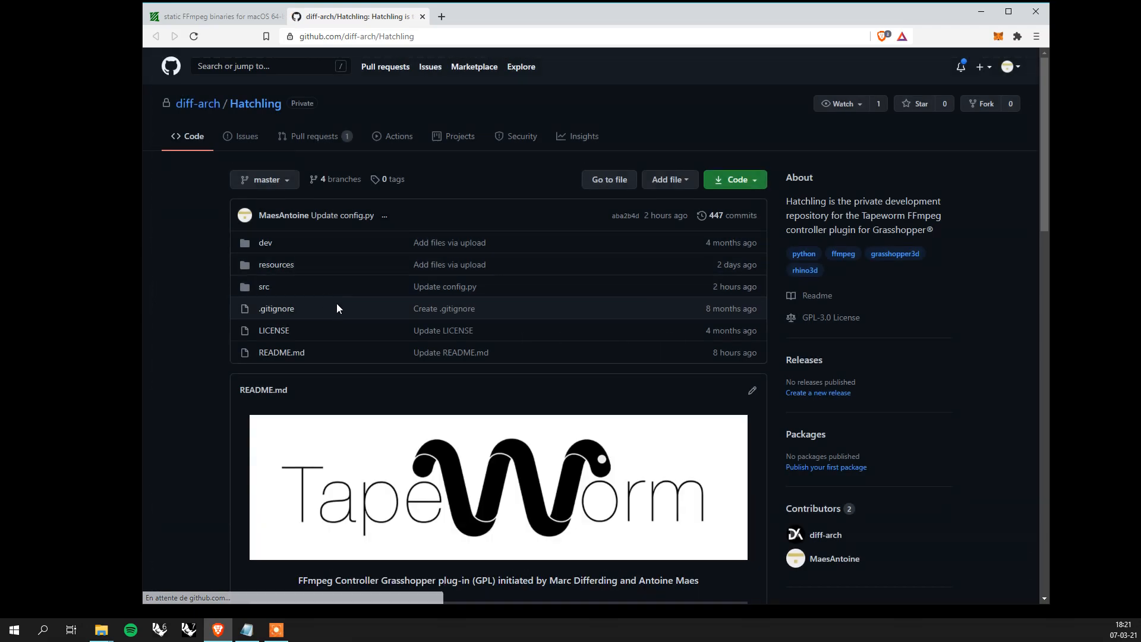
{"action": "scroll", "scroll_direction": "down", "scroll_amount": 3}
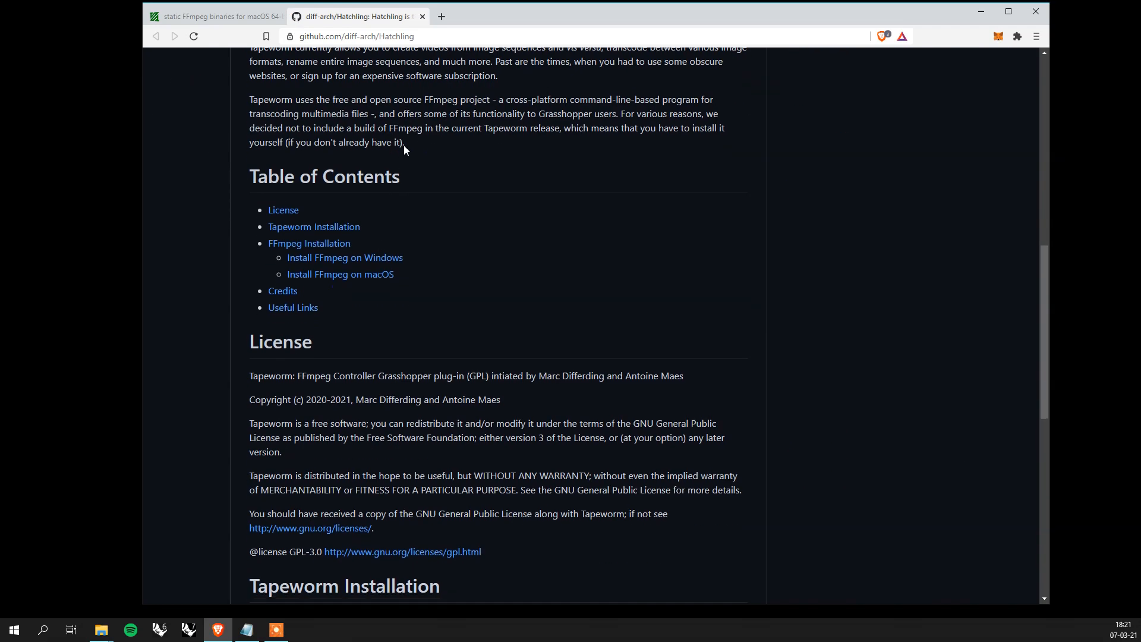
{"action": "scroll", "scroll_direction": "down", "scroll_amount": 3}
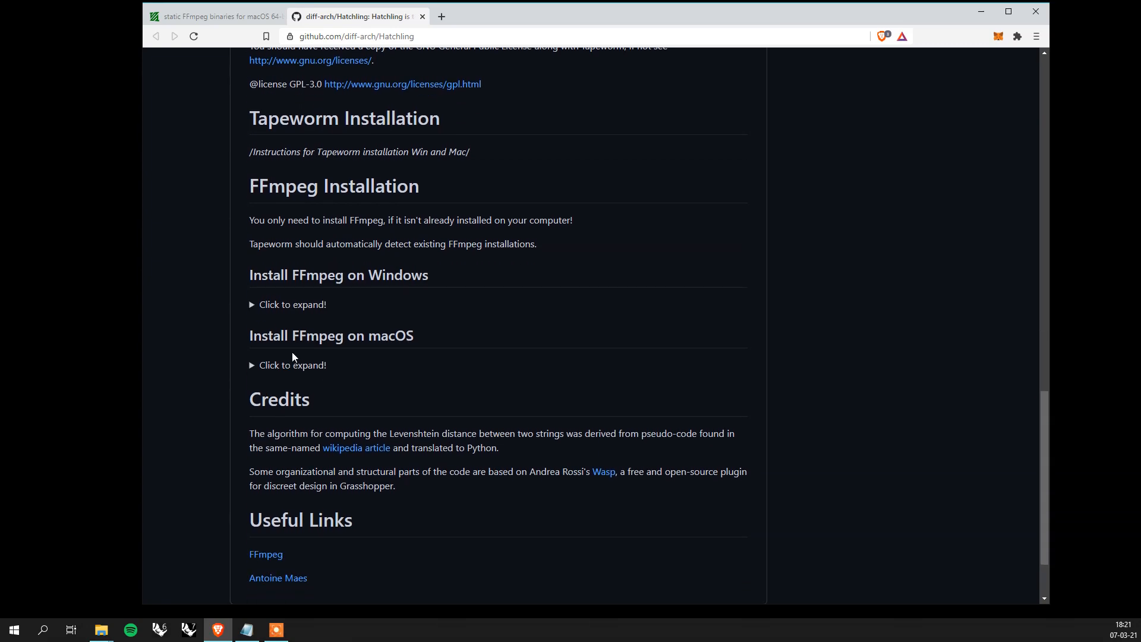
{"action": "left_click", "coordinate": [292, 365]}
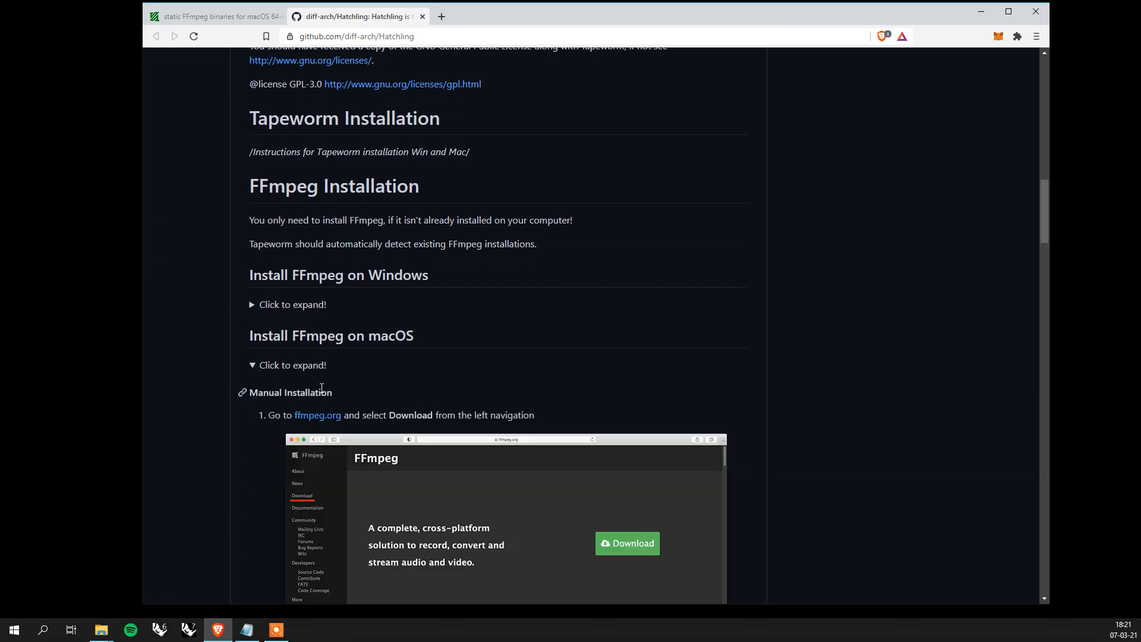
- Scroll through the manual macOS FFmpeg installation steps
{"action": "scroll", "scroll_direction": "down", "scroll_amount": 3}
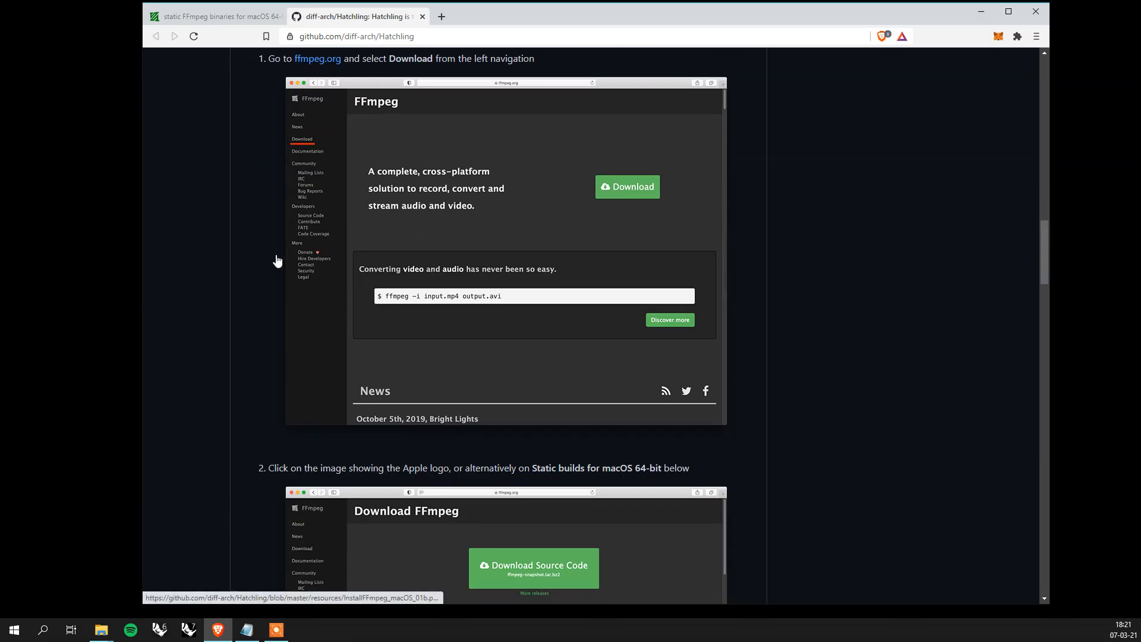
{"action": "scroll", "scroll_direction": "down", "scroll_amount": 3}
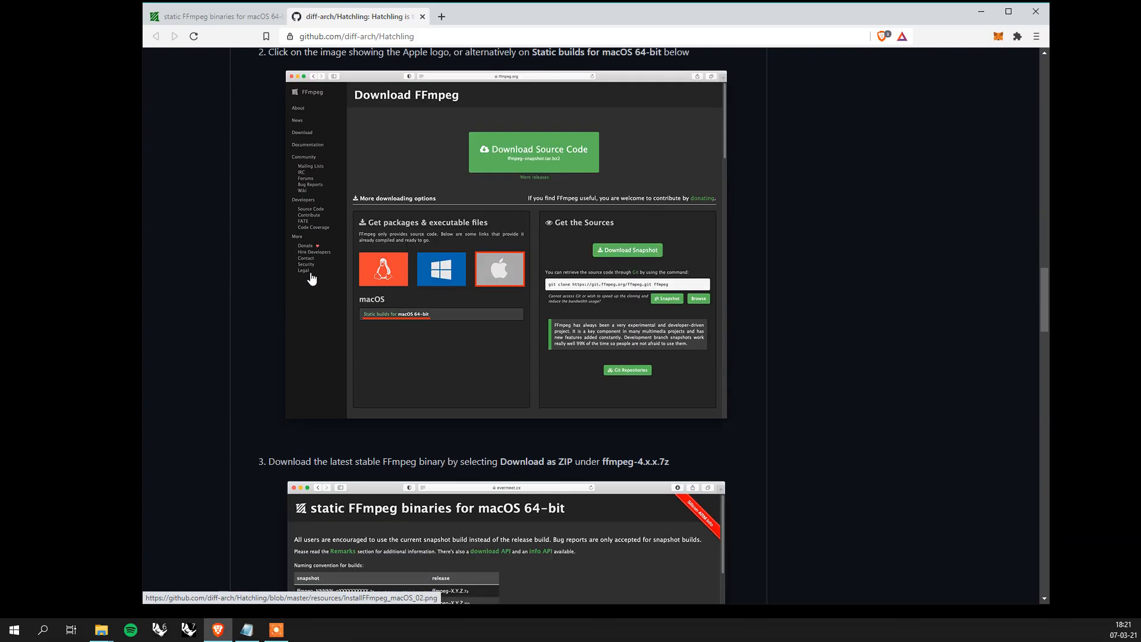
{"action": "scroll", "scroll_direction": "down", "scroll_amount": 3}
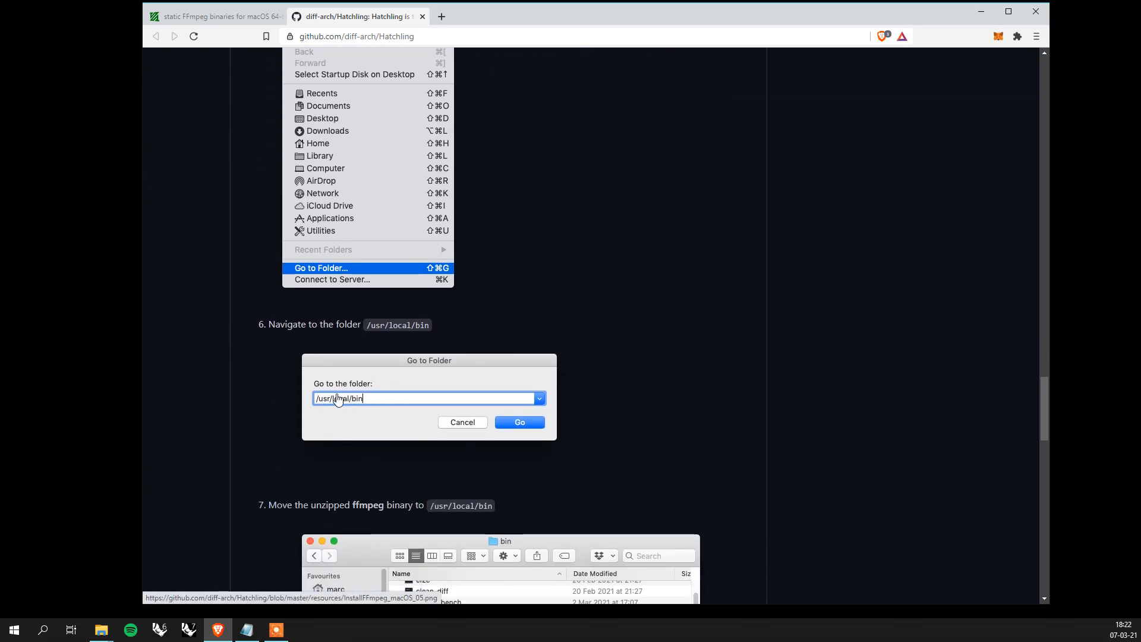
{"action": "scroll", "scroll_direction": "down", "scroll_amount": 3}
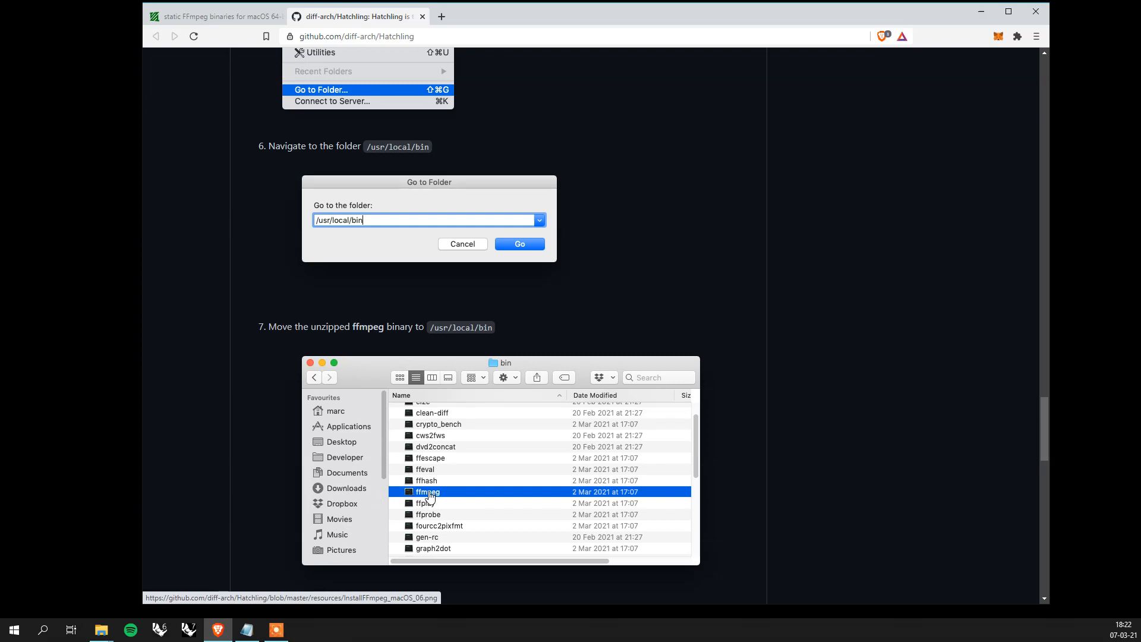
{"action": "scroll", "scroll_direction": "down", "scroll_amount": 3}
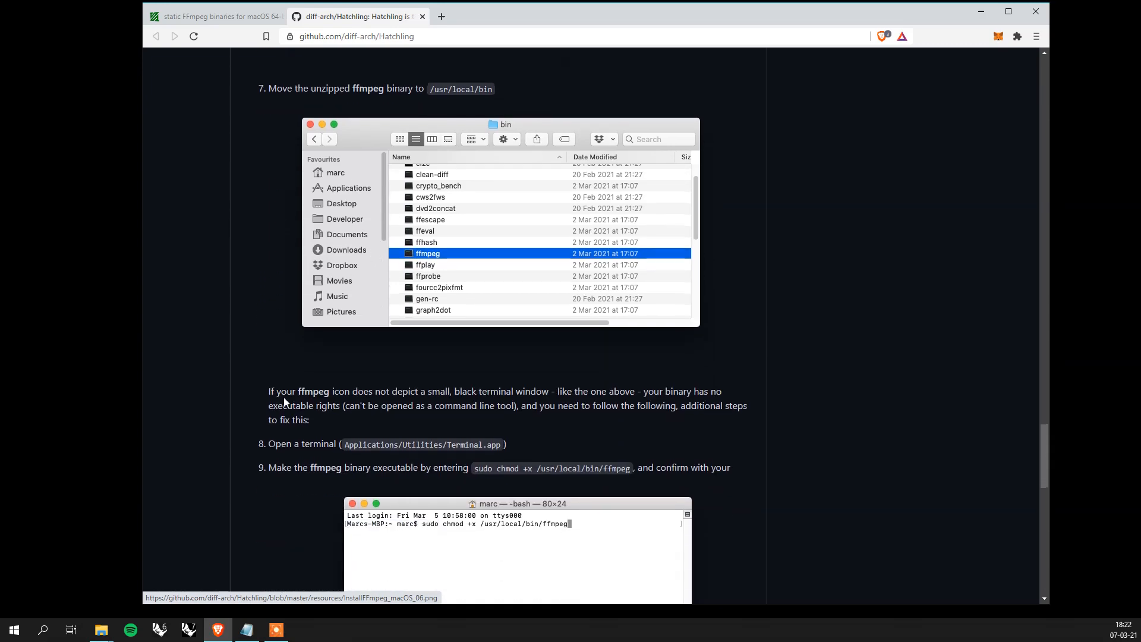
{"action": "scroll", "scroll_direction": "up", "scroll_amount": 3}
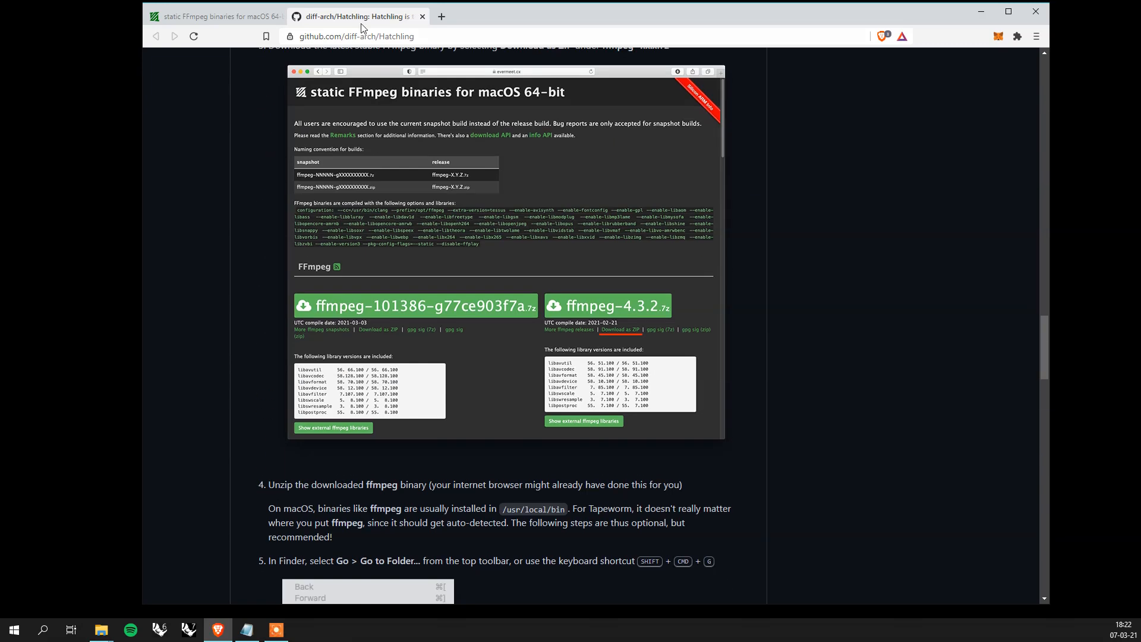
- Return to the FFmpeg download page and follow the Windows option to gyan.dev builds
{"action": "left_click", "coordinate": [422, 16]}
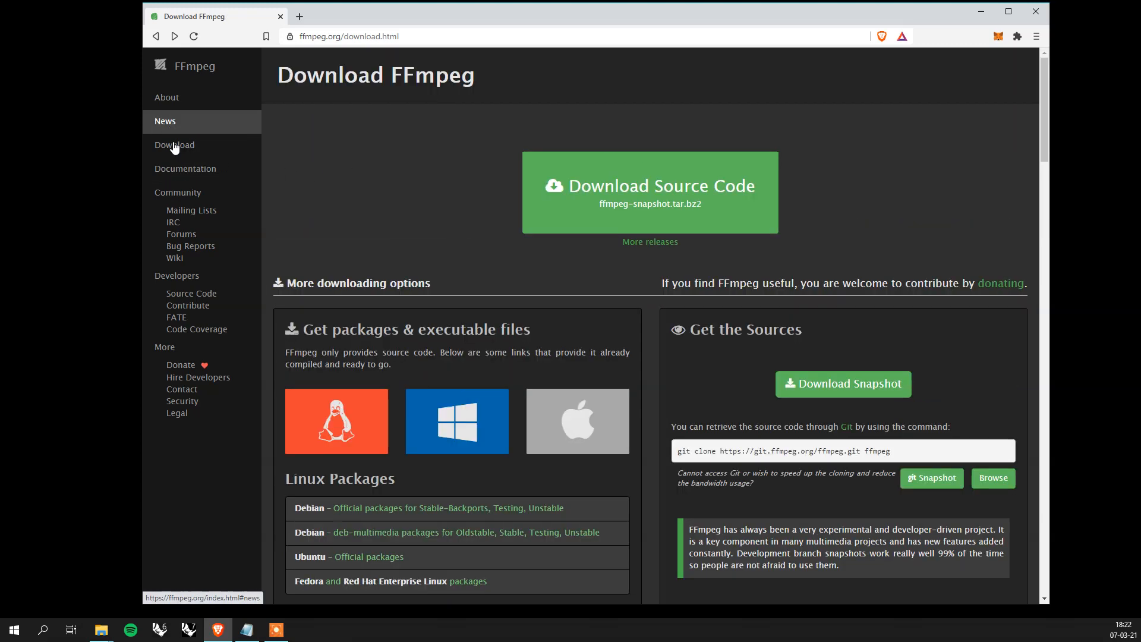
{"action": "left_click", "coordinate": [457, 421]}
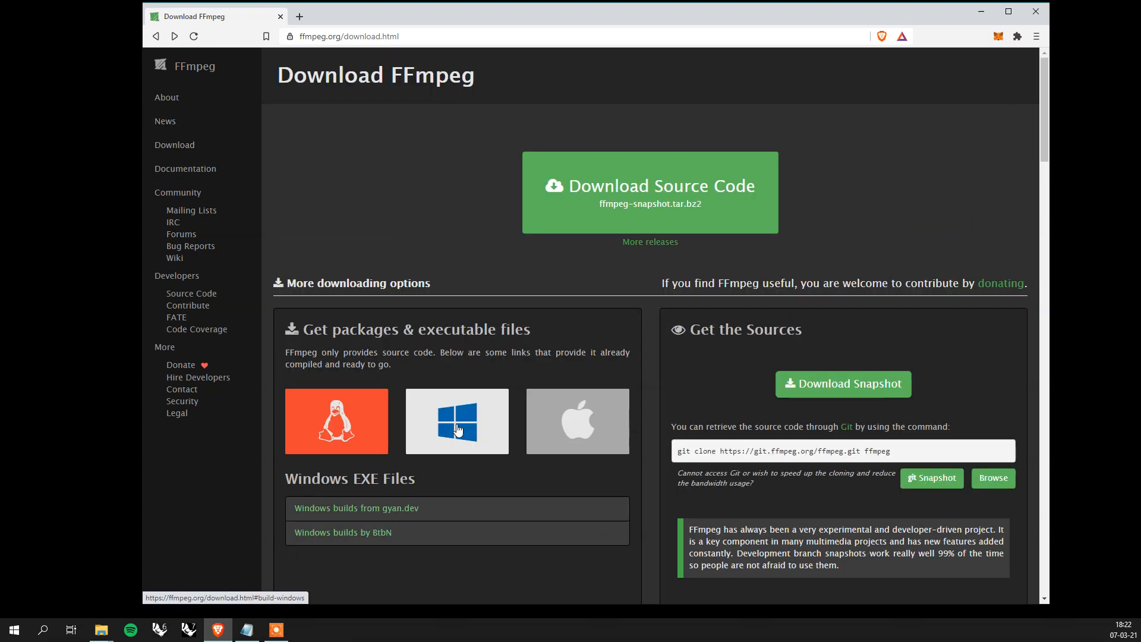
{"action": "scroll", "scroll_direction": "down", "scroll_amount": 3}
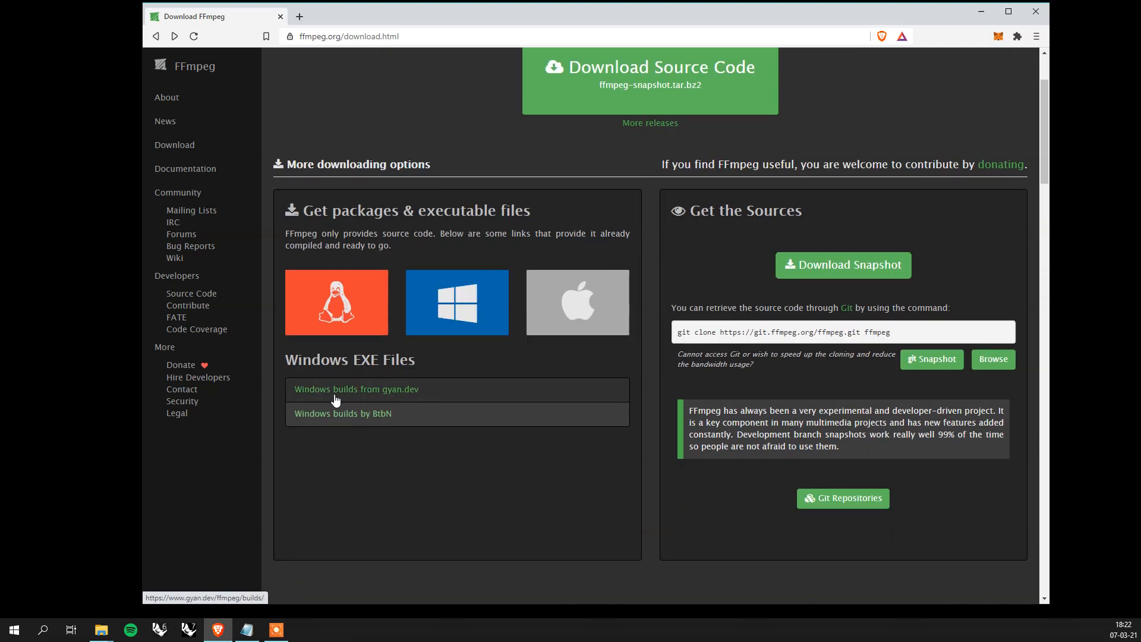
{"action": "left_click", "coordinate": [356, 389]}
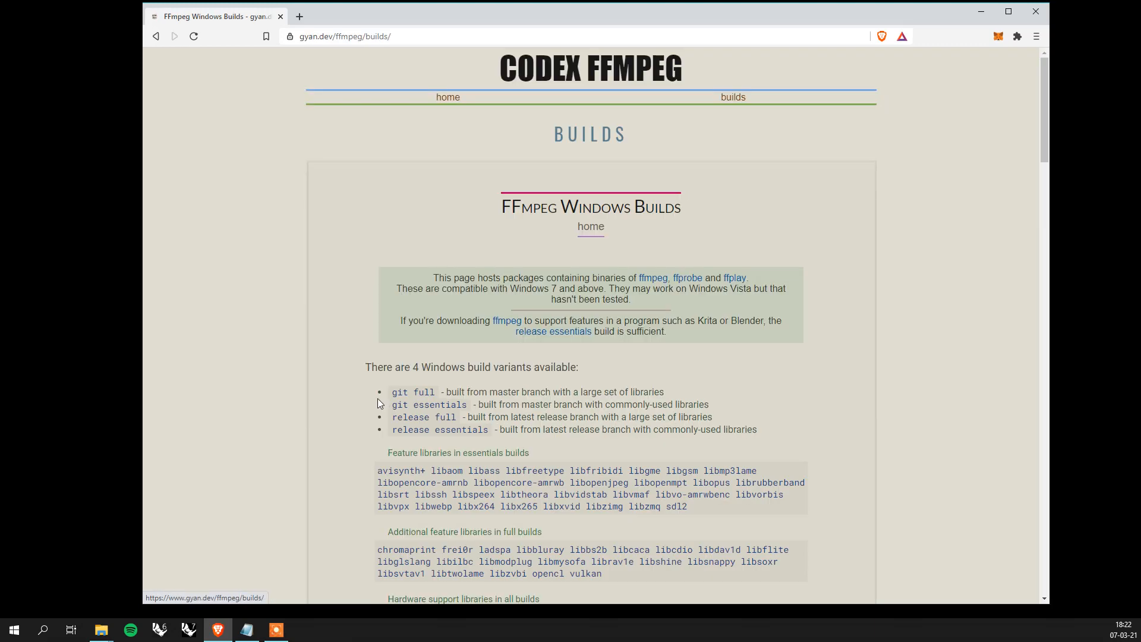
{"action": "mouse_move", "coordinate": [285, 247]}
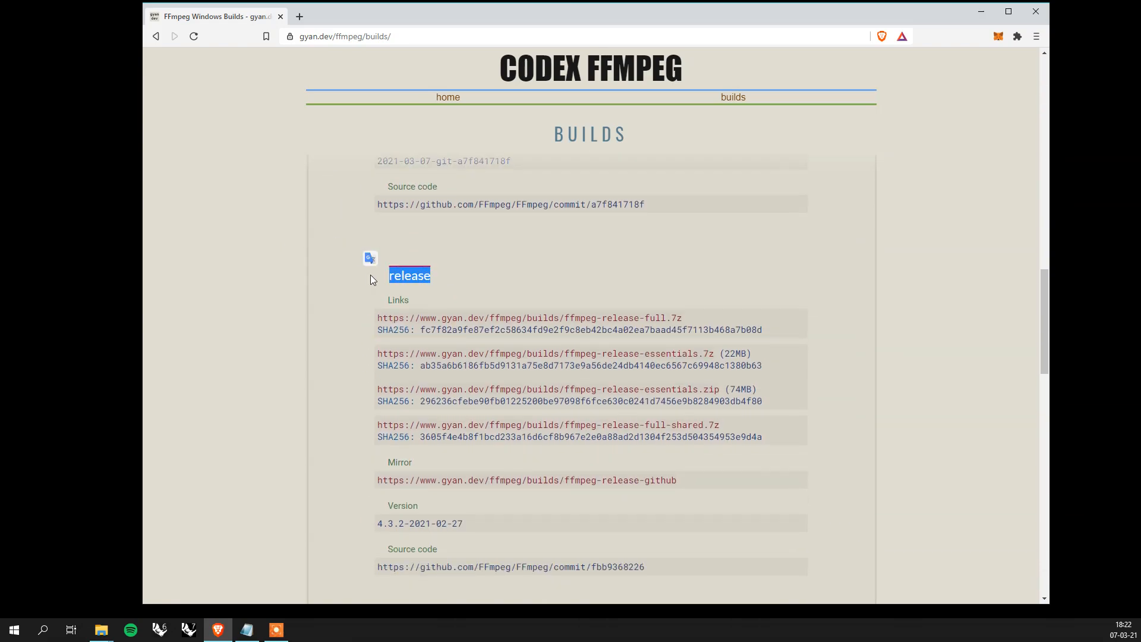
{"action": "mouse_move", "coordinate": [592, 361]}
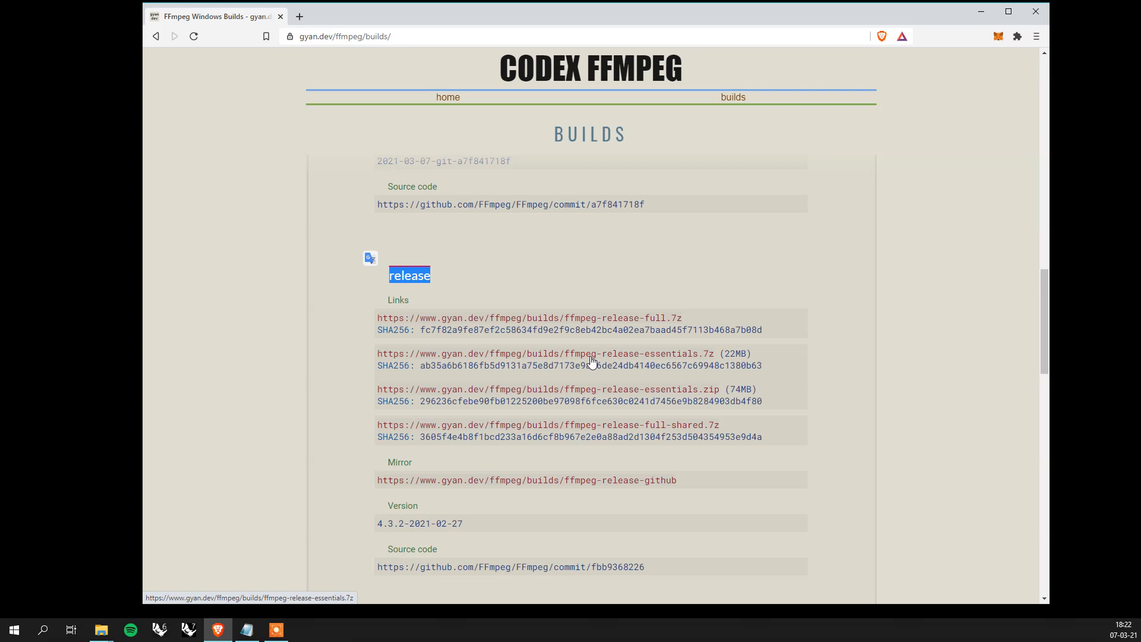
{"action": "mouse_move", "coordinate": [587, 360]}
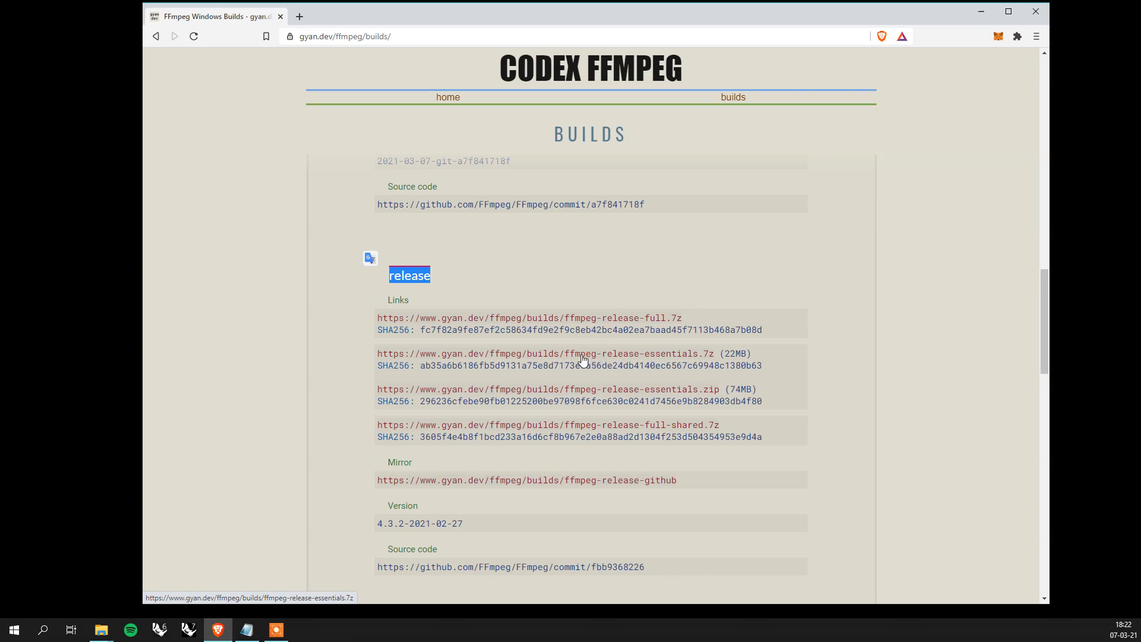
{"action": "mouse_move", "coordinate": [679, 360]}
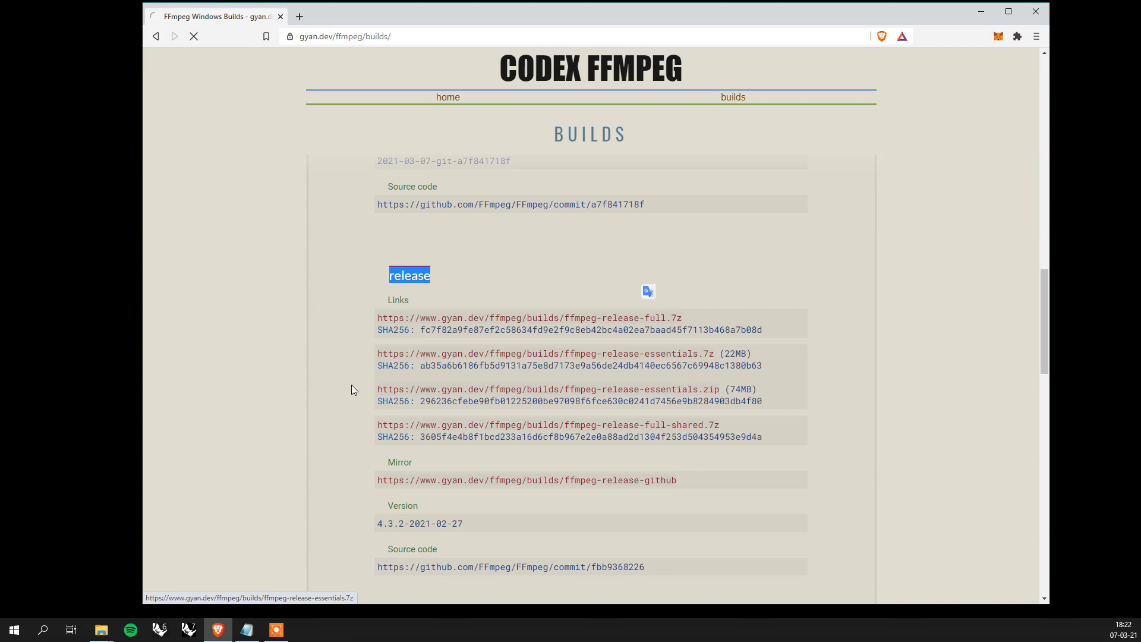
- Download ffmpeg-release-essentials.7z into Téléchargements and open that folder
{"action": "left_click", "coordinate": [547, 353]}
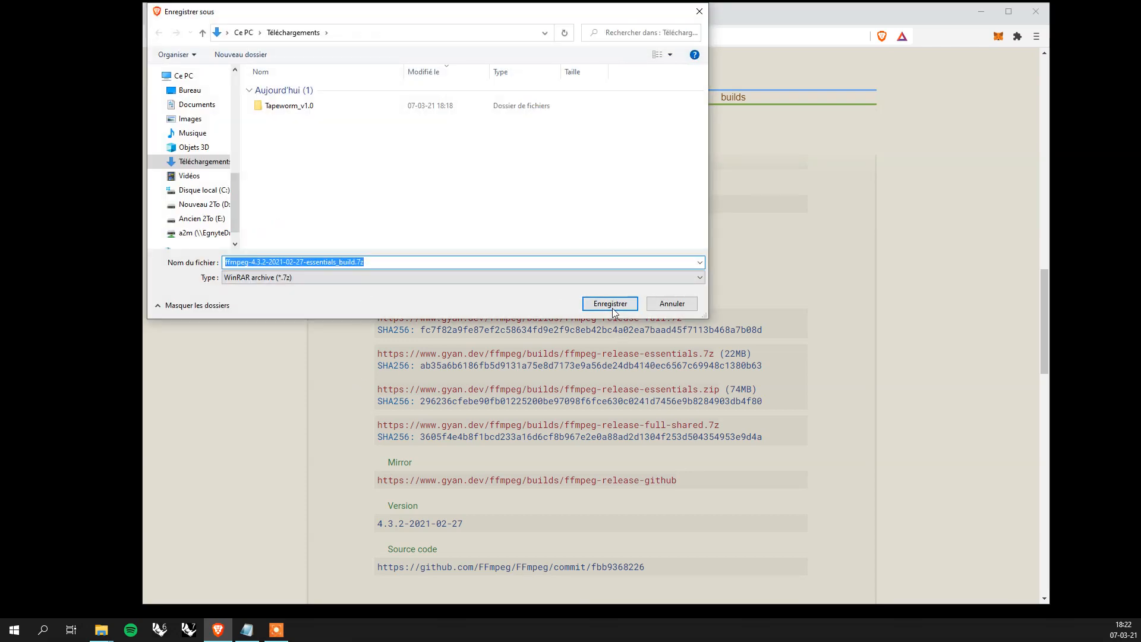
{"action": "left_click", "coordinate": [609, 304]}
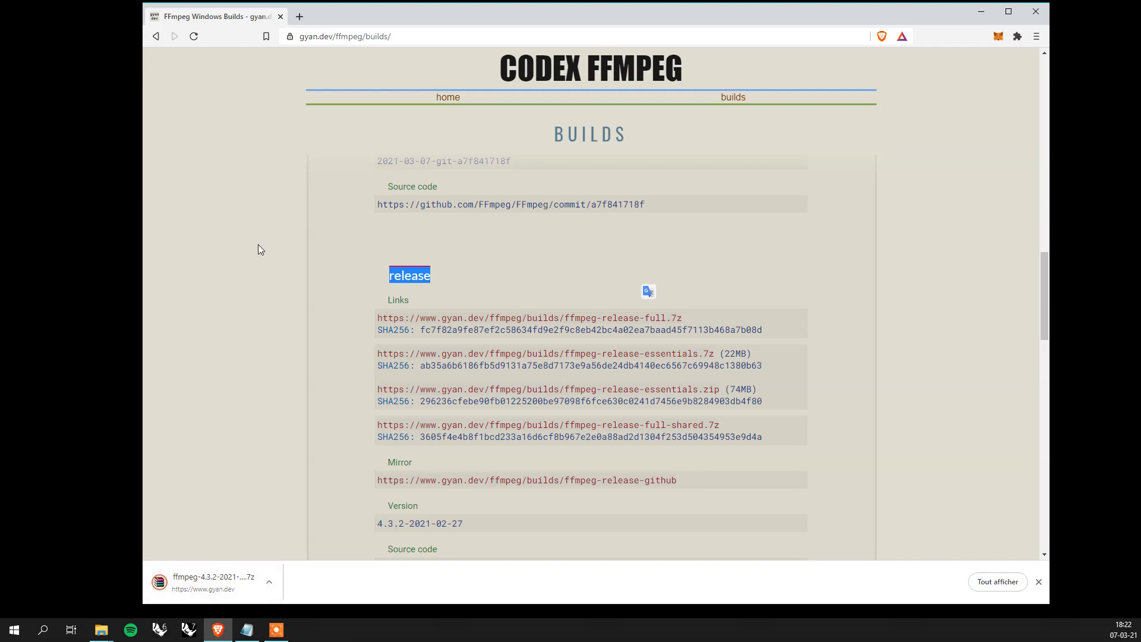
{"action": "left_click", "coordinate": [100, 629]}
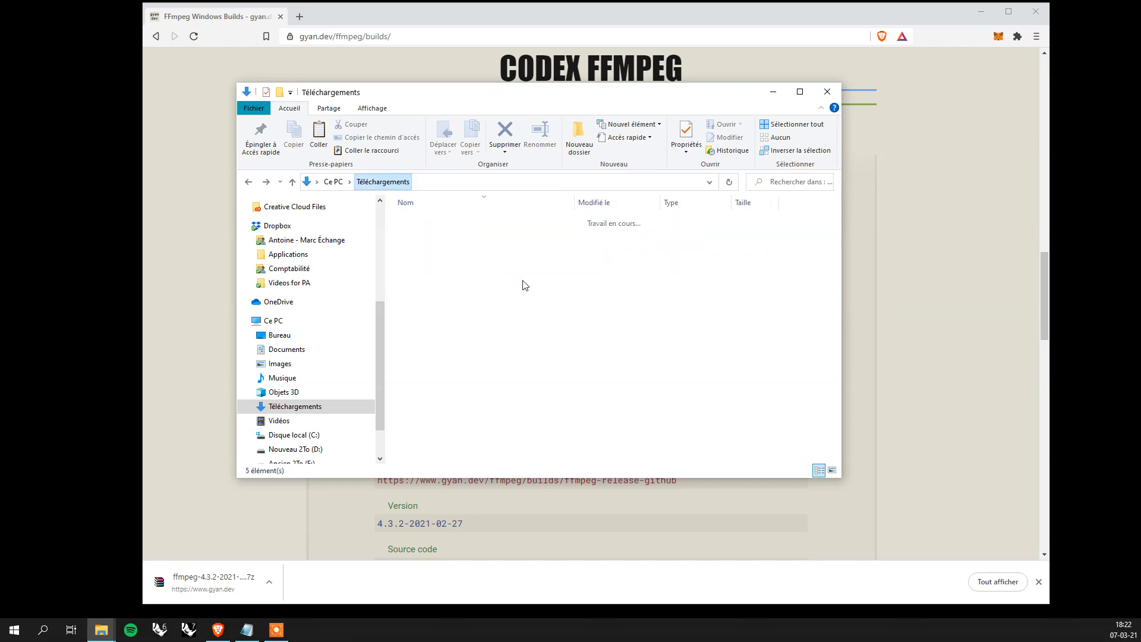
- Extract the ffmpeg 4.3.2 essentials .7z archive here in Téléchargements
{"action": "left_click", "coordinate": [434, 260]}
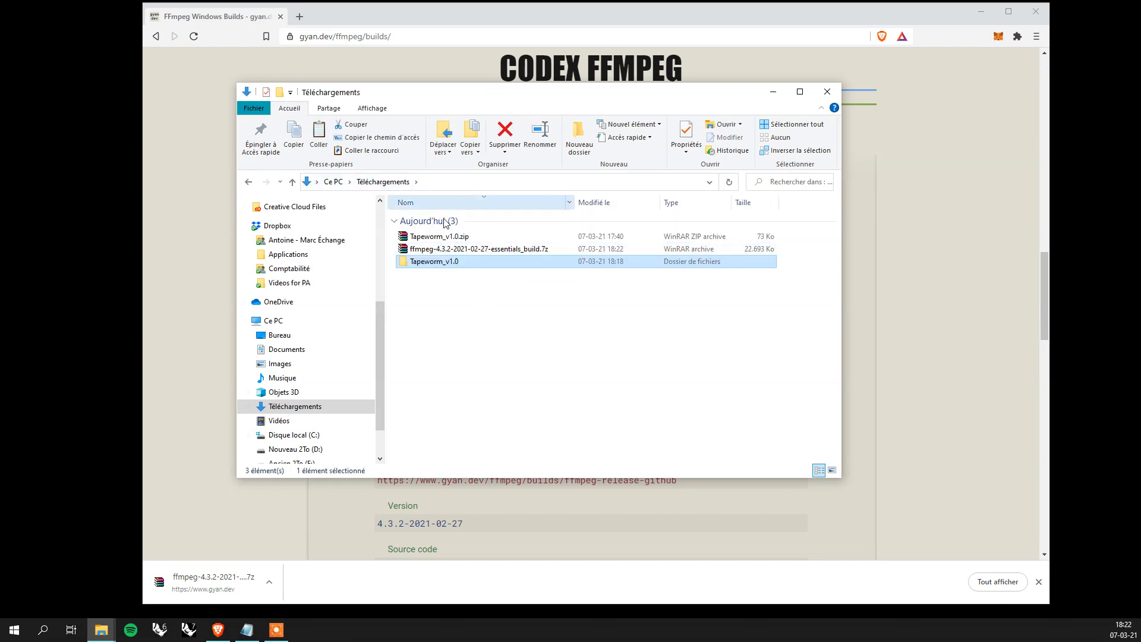
{"action": "left_click", "coordinate": [478, 249]}
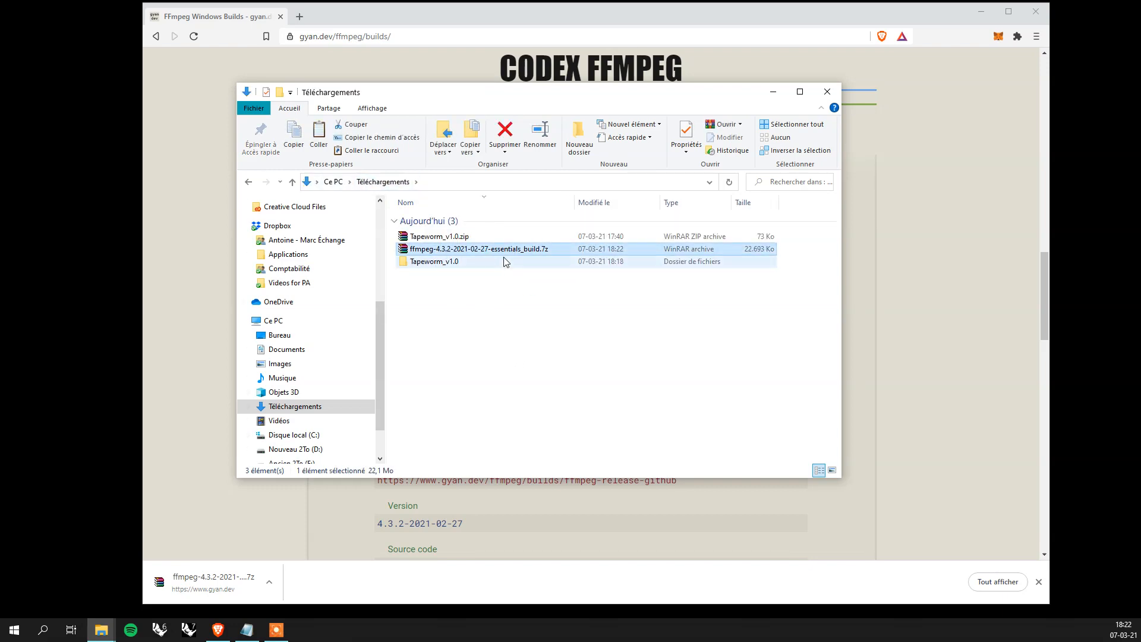
{"action": "right_click", "coordinate": [479, 248]}
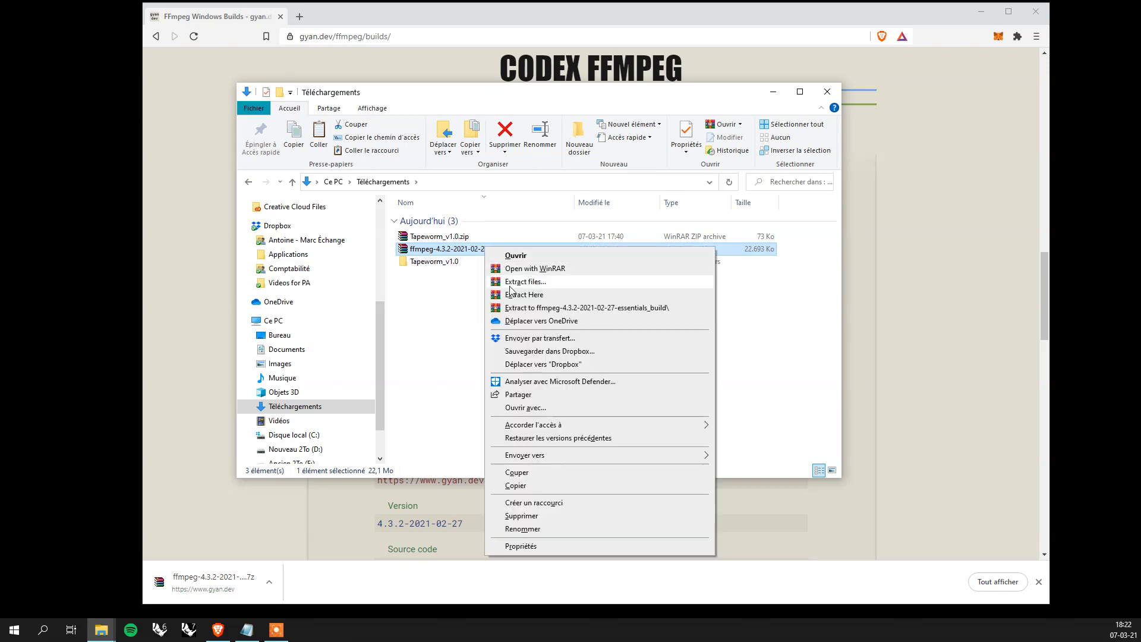
{"action": "left_click", "coordinate": [524, 282]}
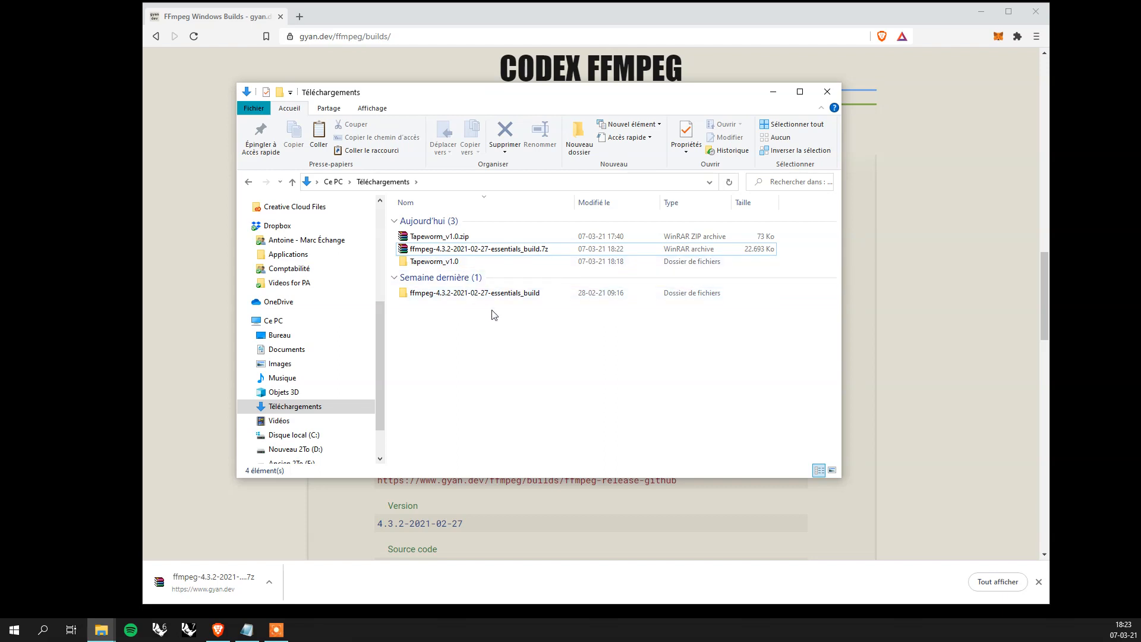
- Select the extracted ffmpeg-4.3.2-2021-02-27-essentials_build folder
{"action": "left_click", "coordinate": [474, 293]}
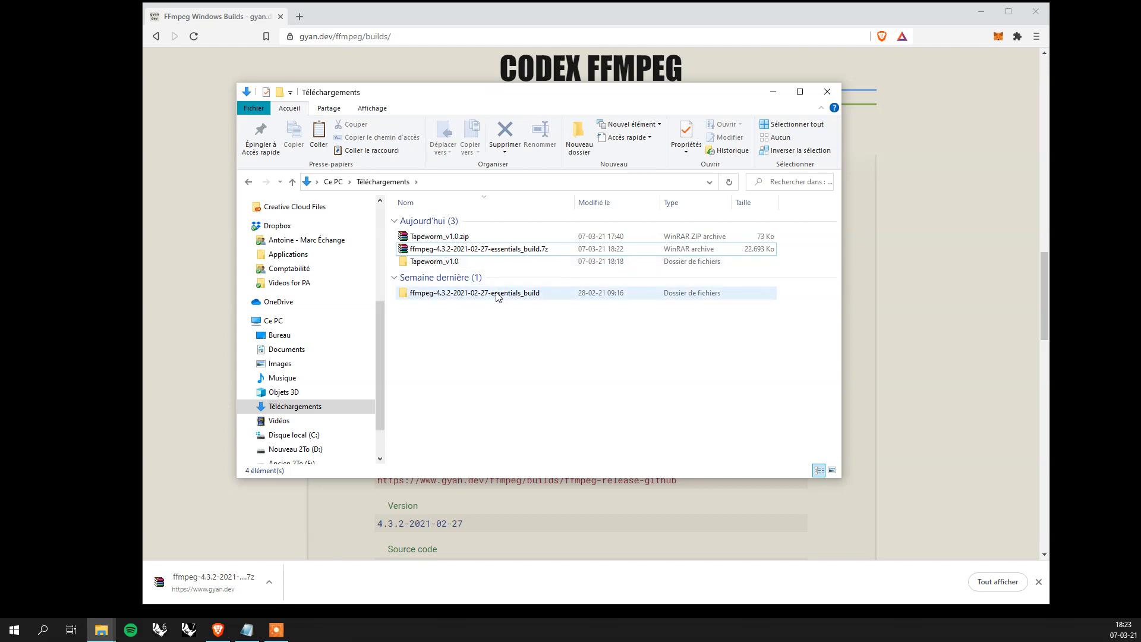
{"action": "left_click", "coordinate": [474, 292]}
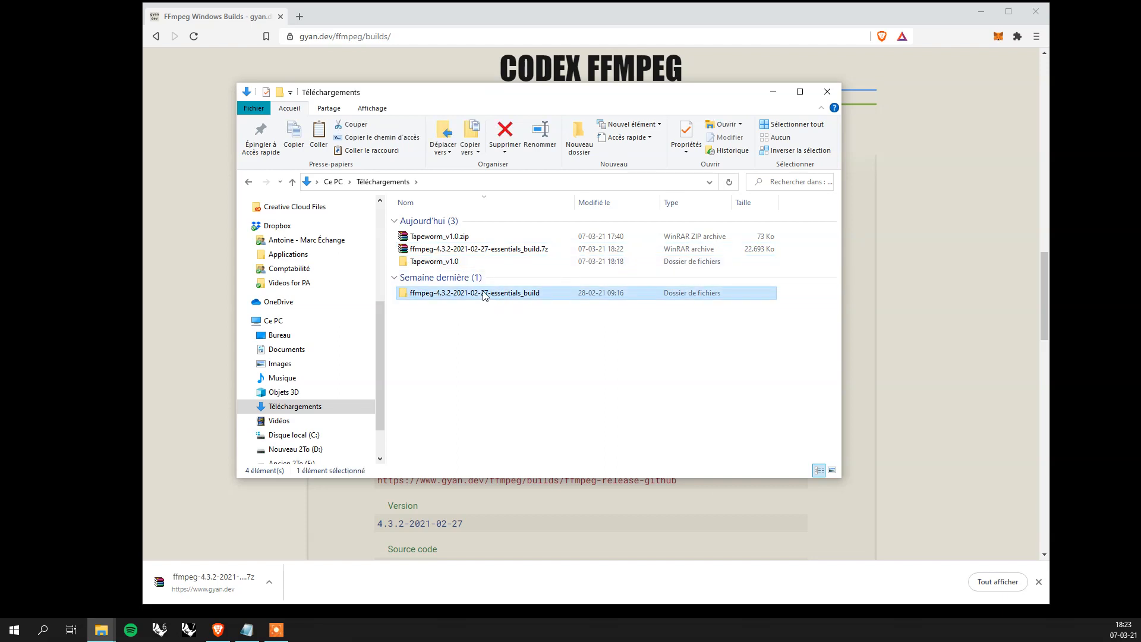
{"action": "double_click", "coordinate": [475, 292]}
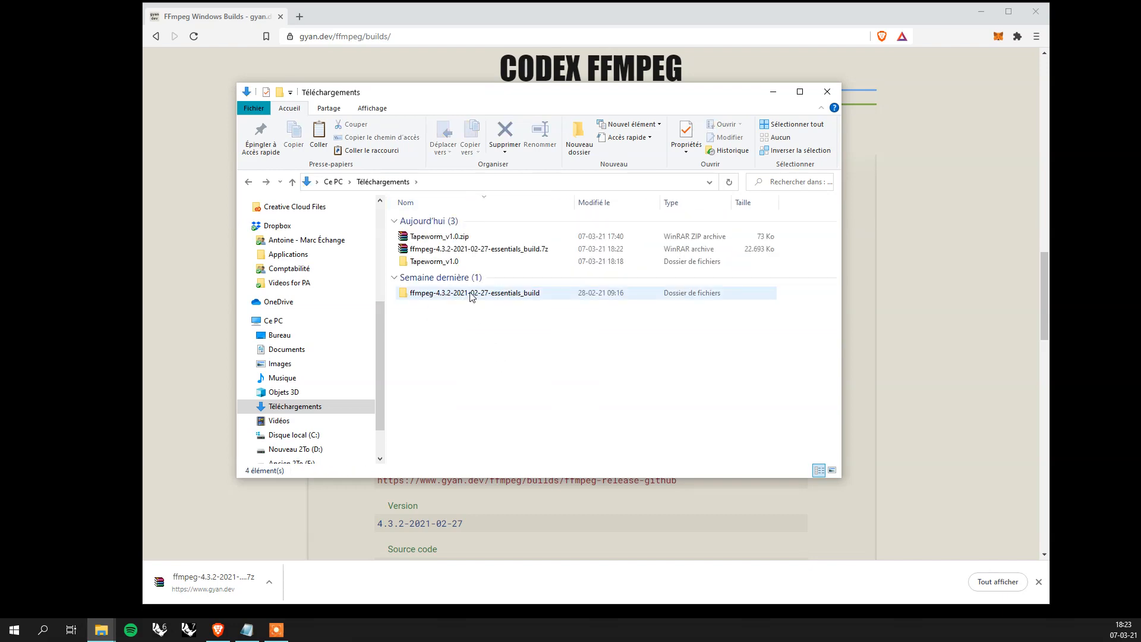
{"action": "left_click", "coordinate": [473, 292]}
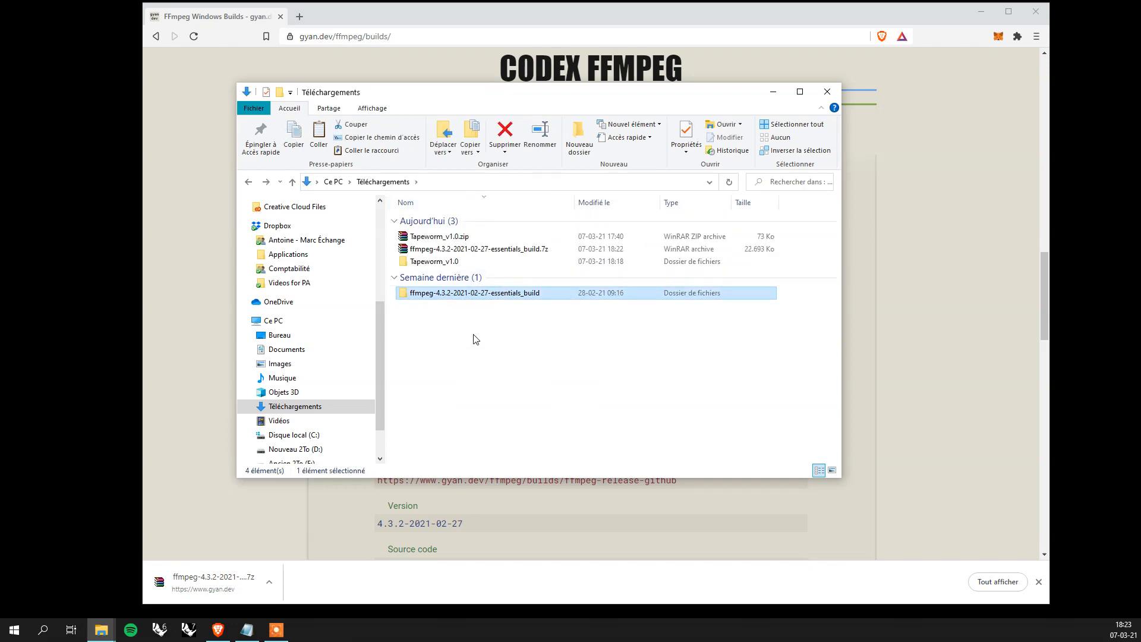
{"action": "mouse_move", "coordinate": [431, 342]}
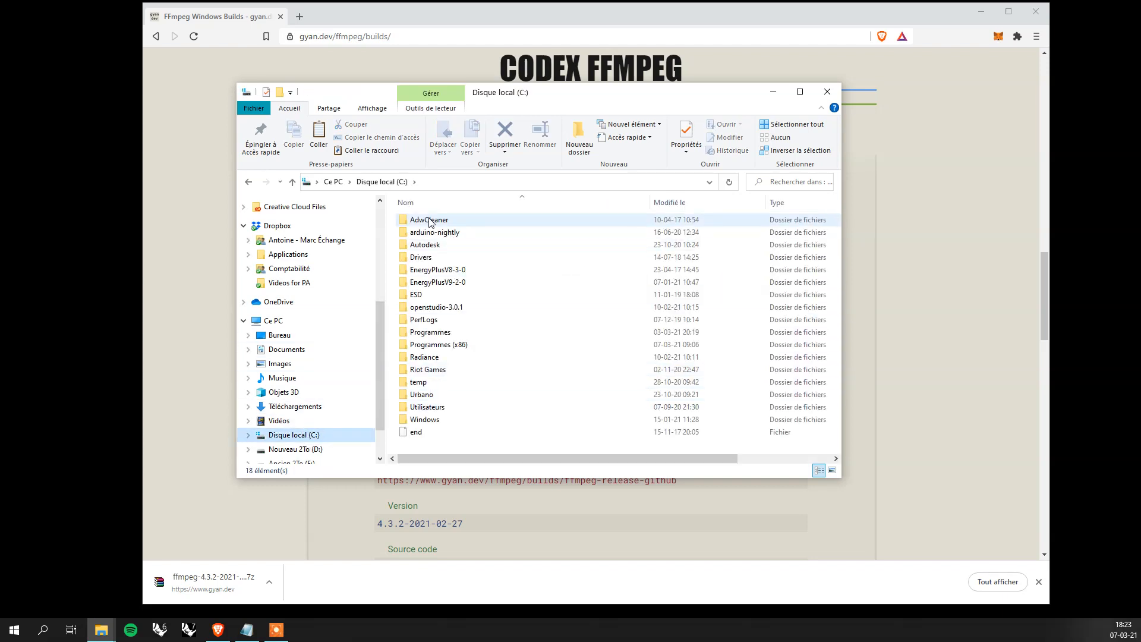
- Move the essentials_build folder to the root of Disque local (C:) and close Explorer
{"action": "left_click", "coordinate": [502, 181]}
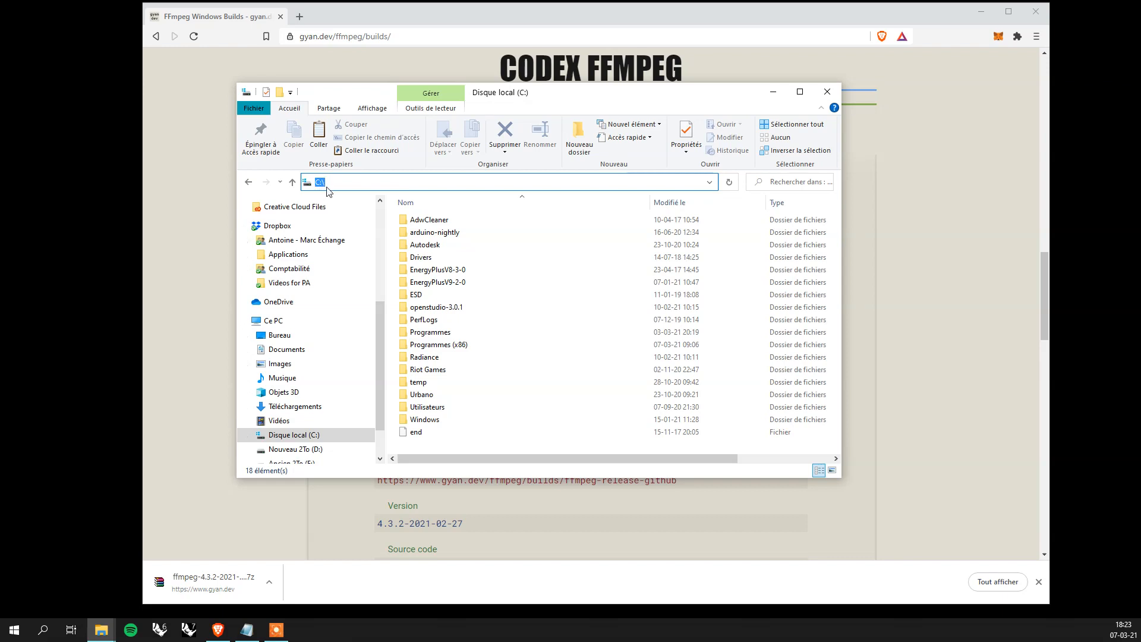
{"action": "mouse_move", "coordinate": [467, 447]}
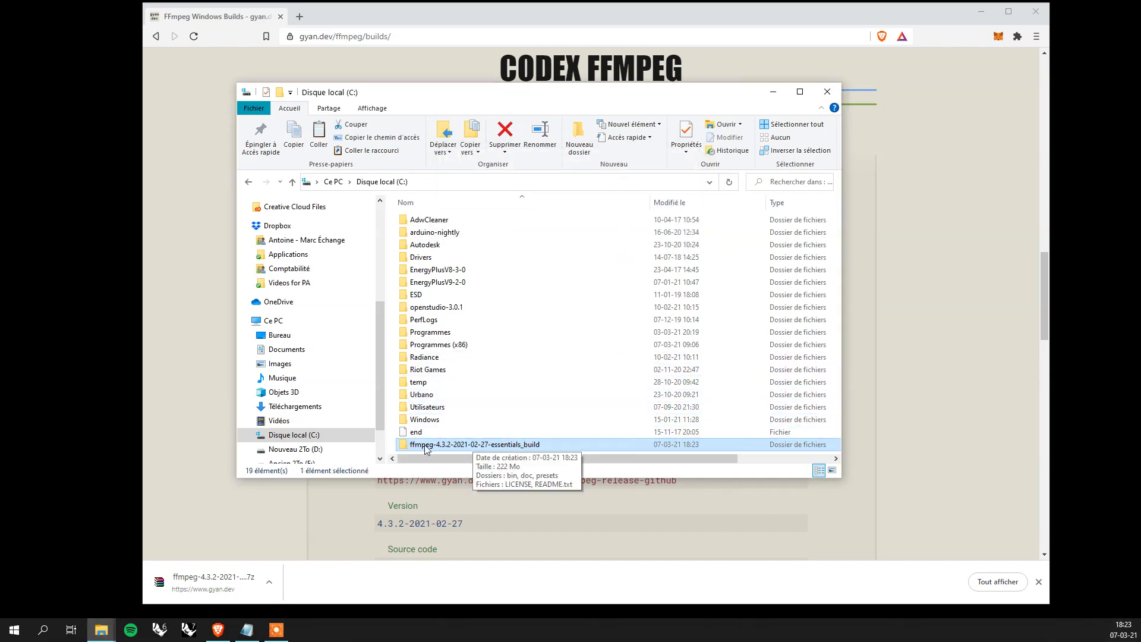
{"action": "mouse_move", "coordinate": [826, 91]}
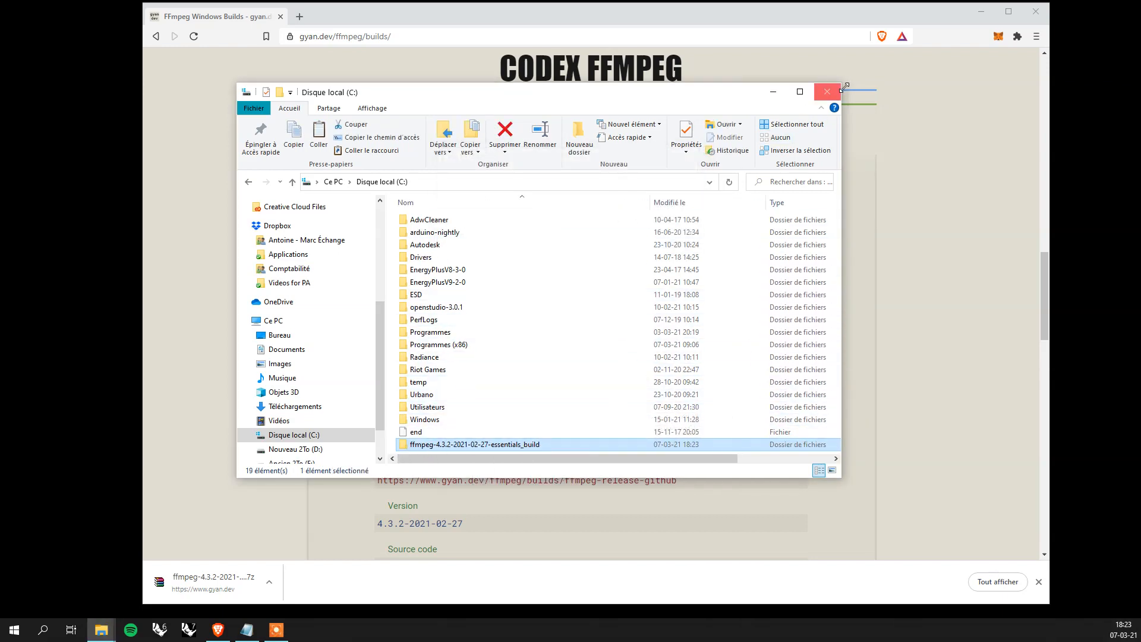
{"action": "left_click", "coordinate": [826, 91]}
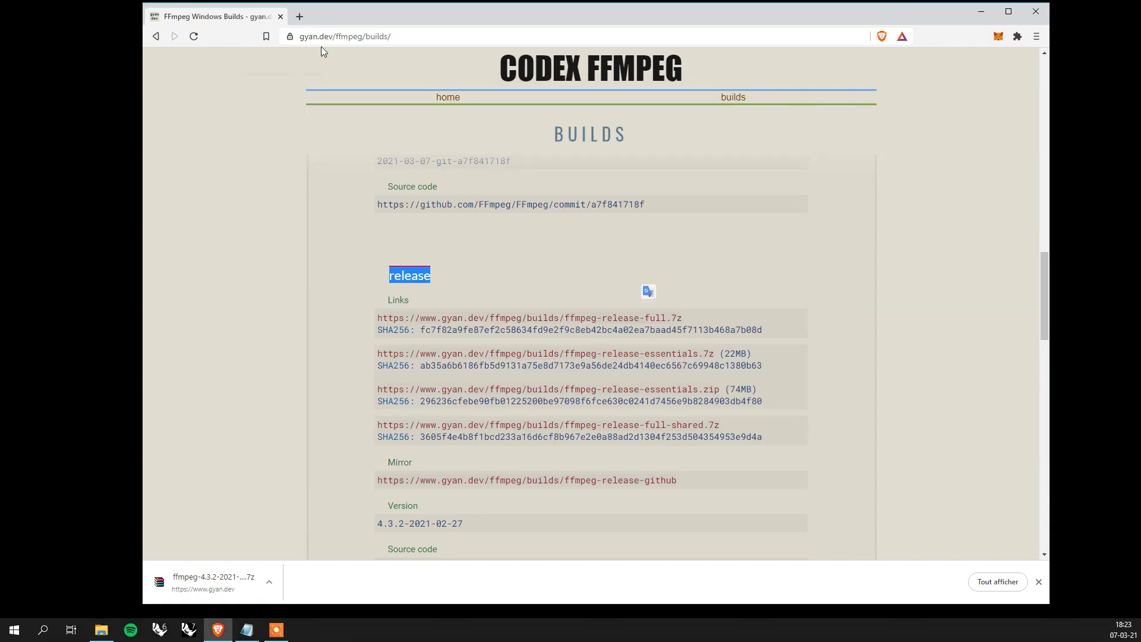
{"action": "left_click", "coordinate": [275, 629]}
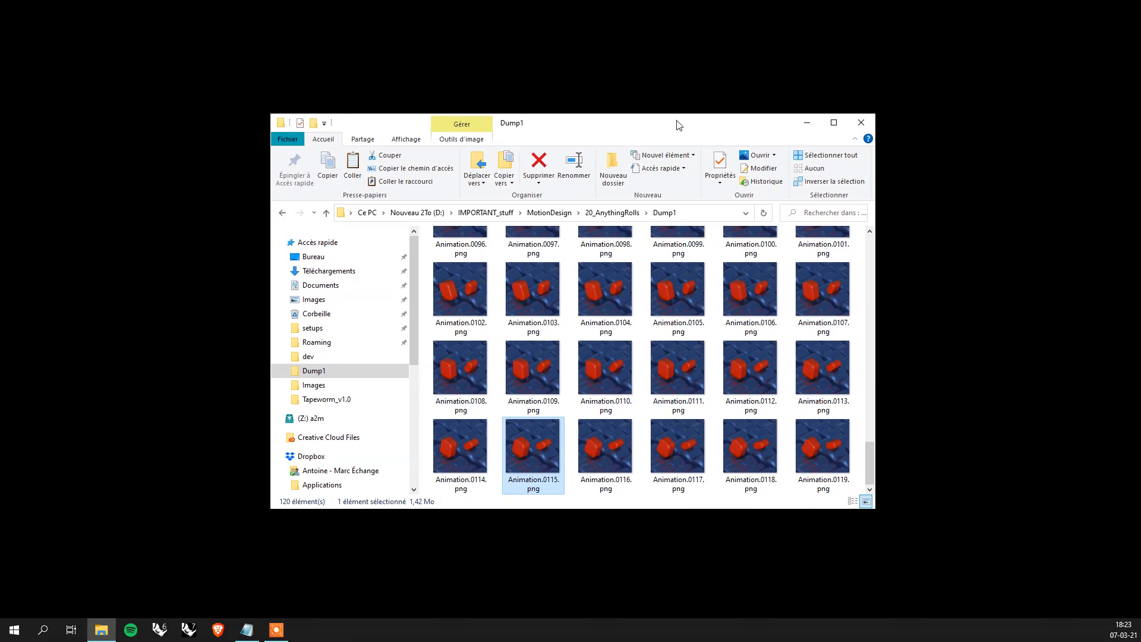
{"action": "mouse_move", "coordinate": [671, 116]}
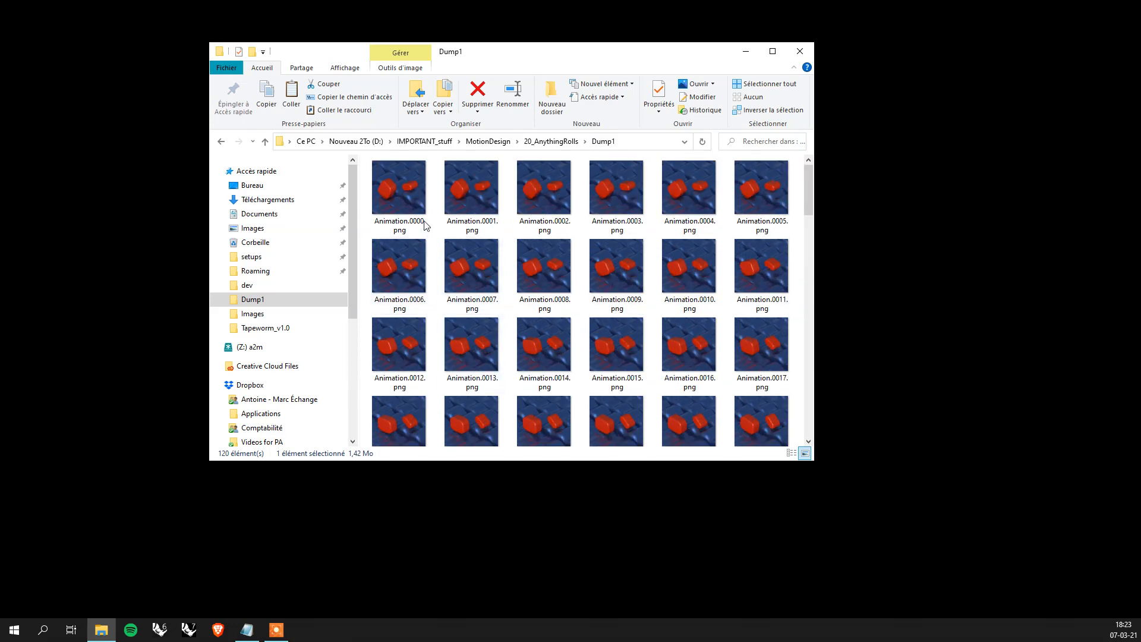
{"action": "mouse_move", "coordinate": [543, 342]}
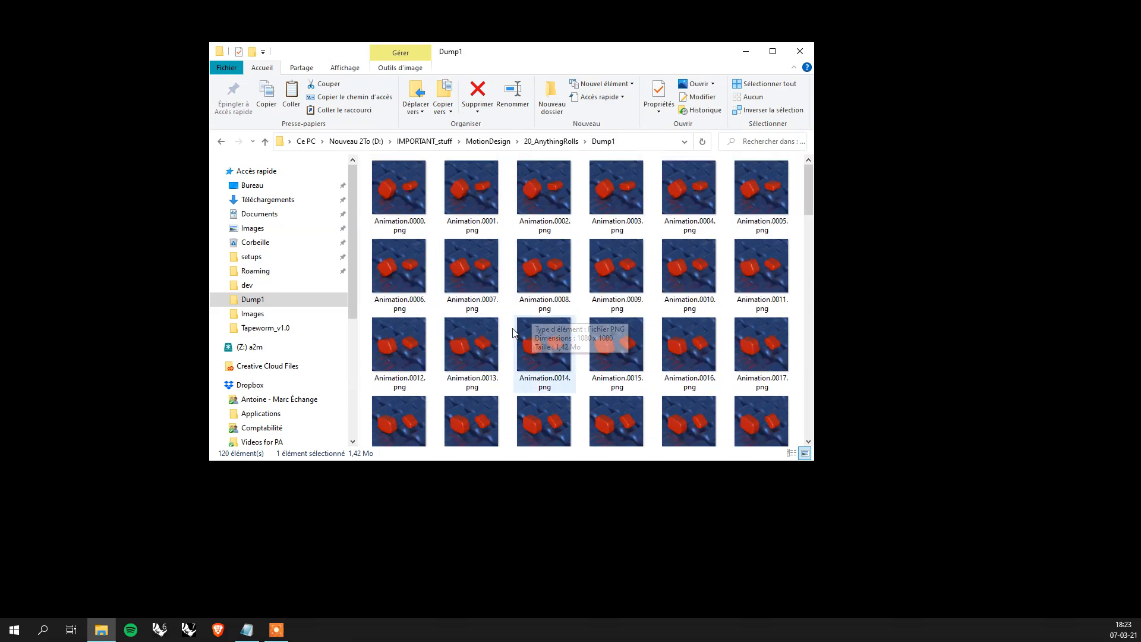
{"action": "mouse_move", "coordinate": [543, 66]}
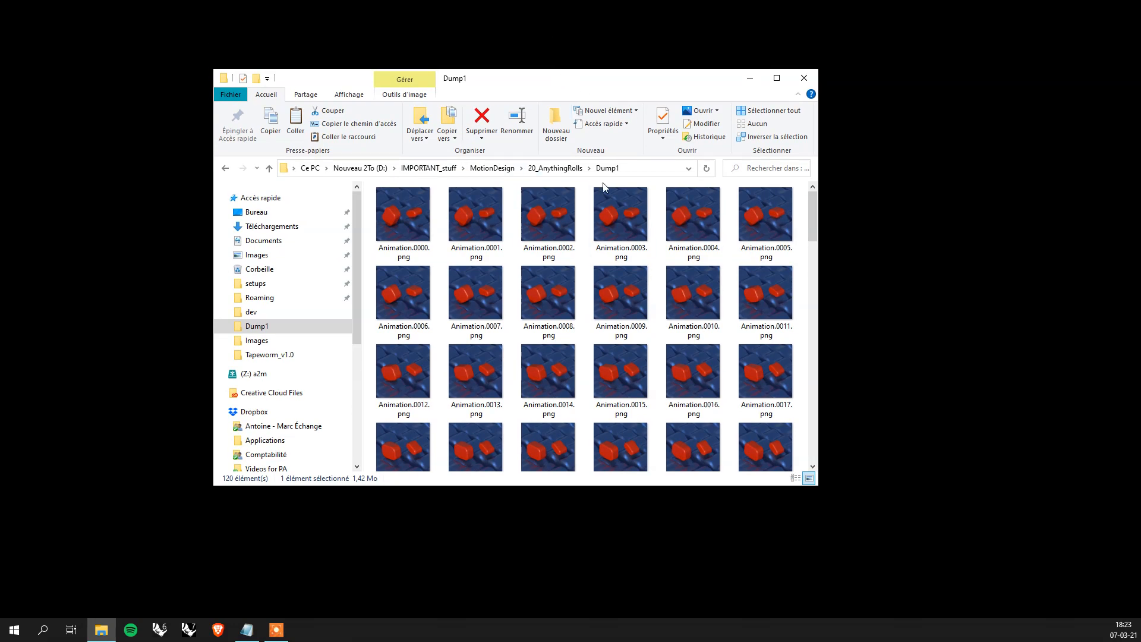
{"action": "mouse_move", "coordinate": [116, 631]}
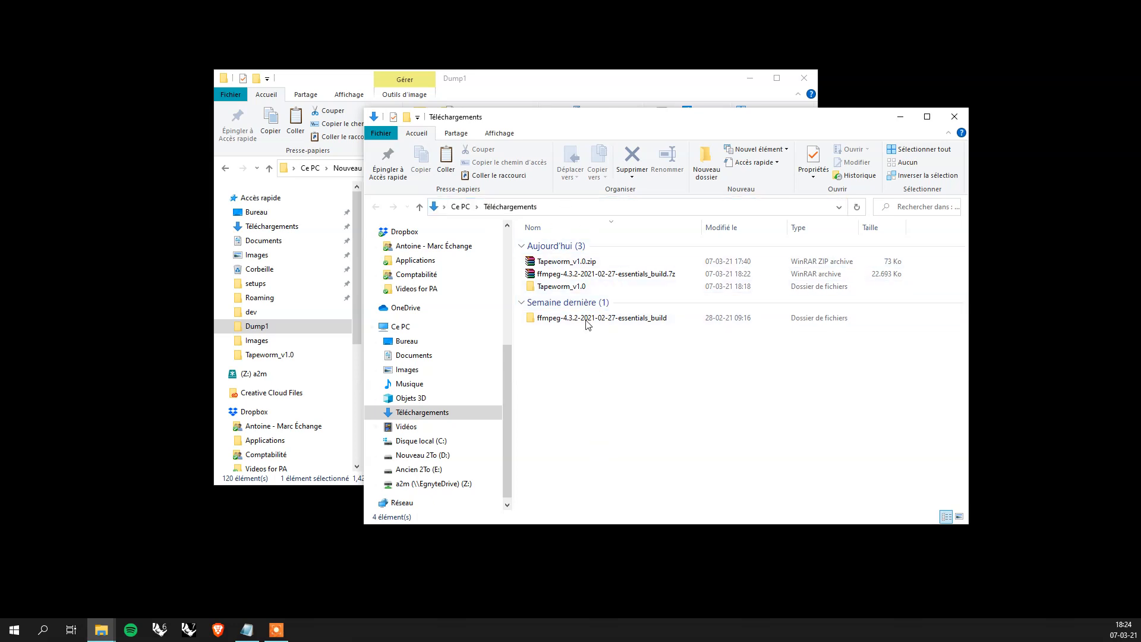
{"action": "mouse_move", "coordinate": [560, 286]}
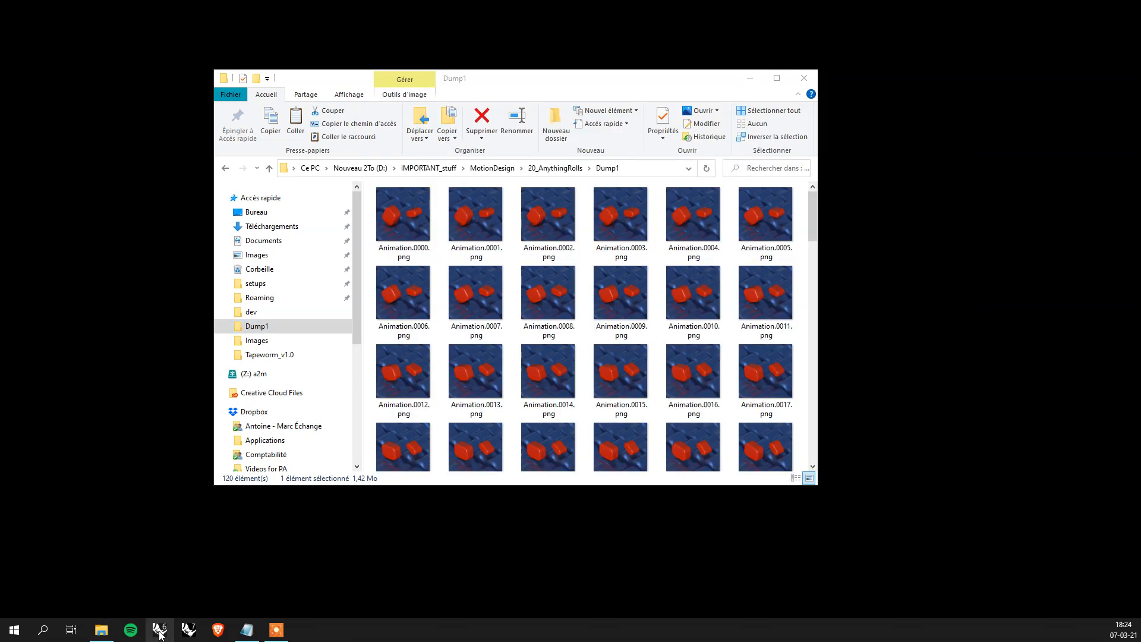
{"action": "mouse_move", "coordinate": [464, 531]}
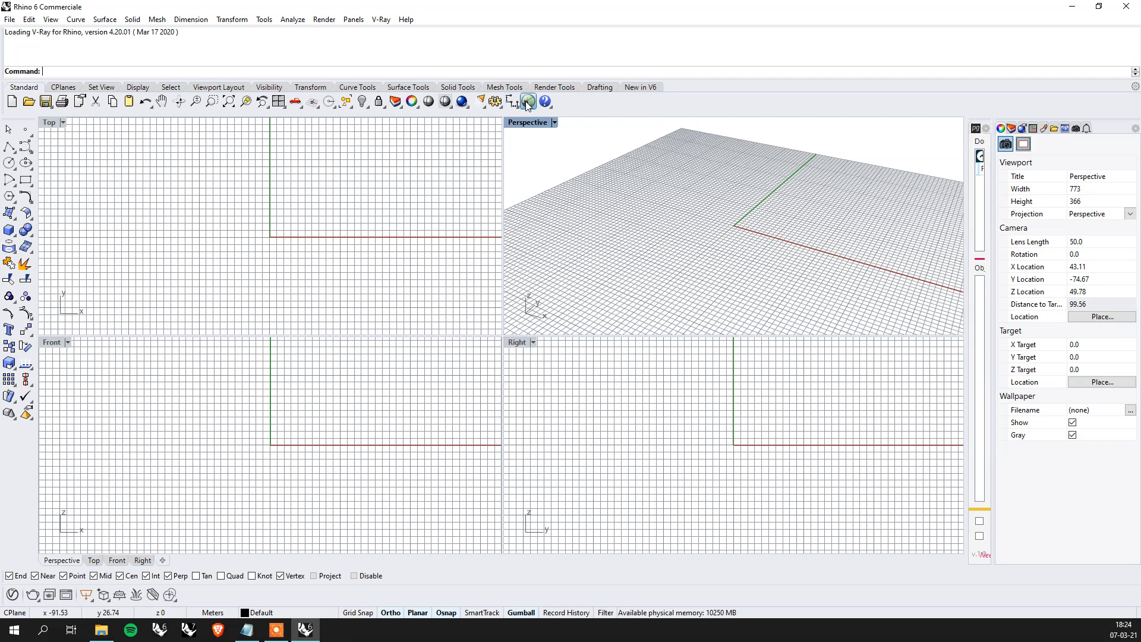
- Launch the Grasshopper editor from Rhino 6's Standard toolbar
{"action": "left_click", "coordinate": [527, 102]}
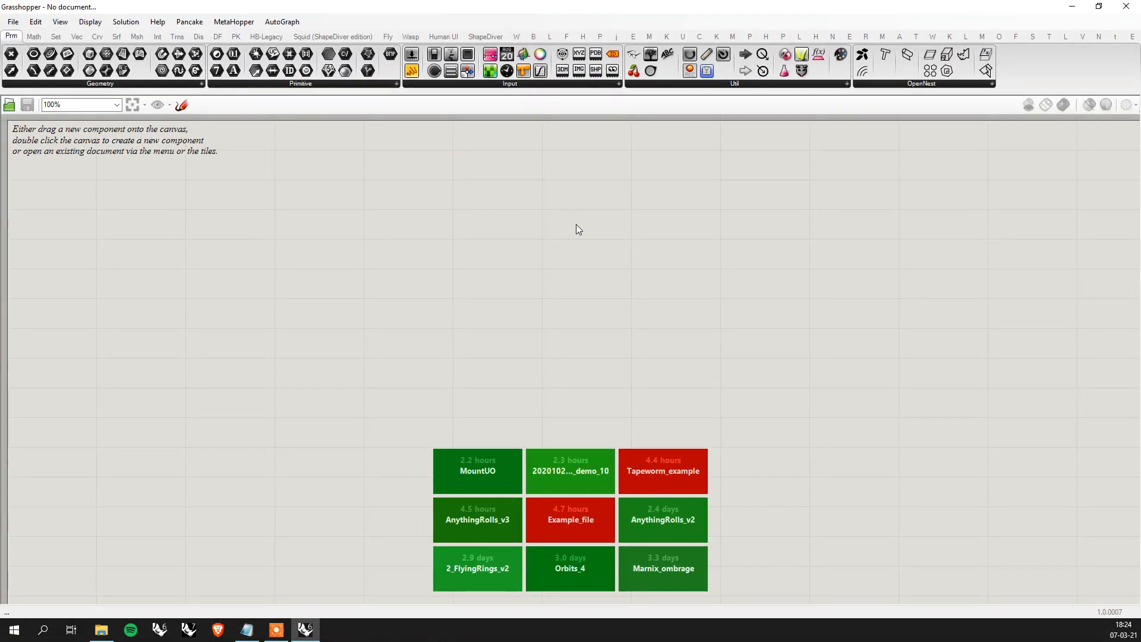
{"action": "mouse_move", "coordinate": [863, 211]}
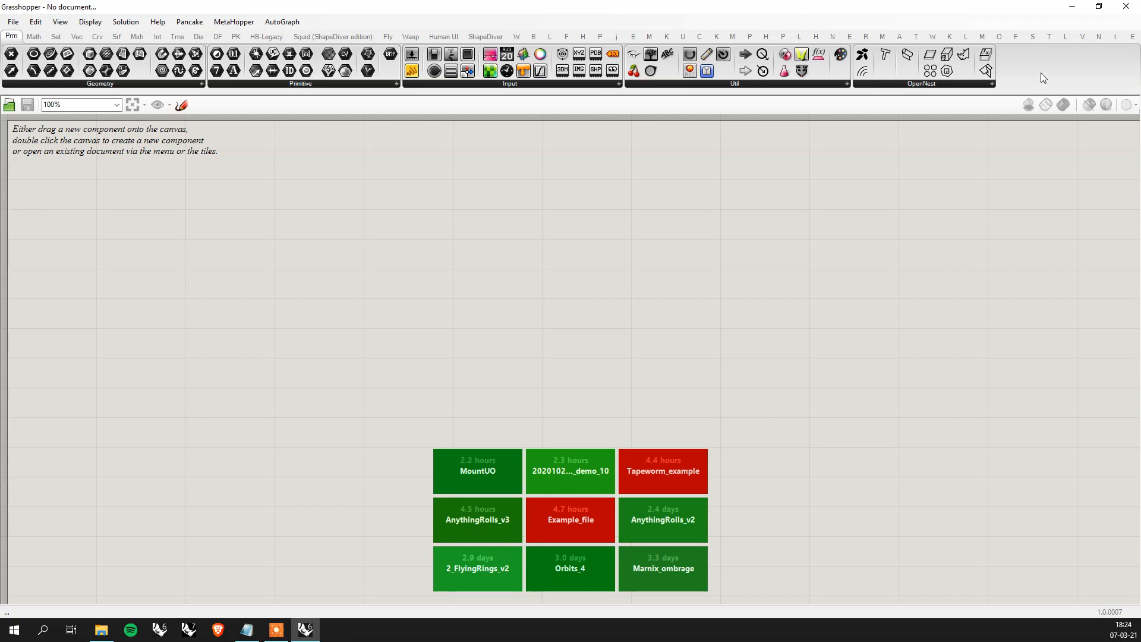
- Switch the component ribbon to the Tapeworm tab
{"action": "left_click", "coordinate": [1047, 37]}
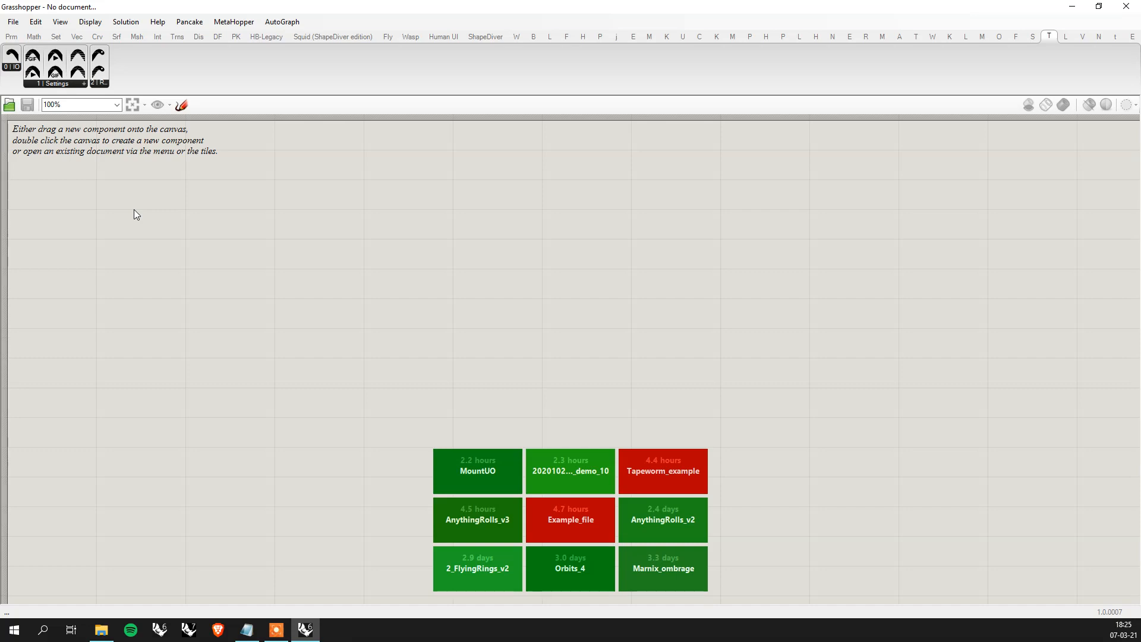
{"action": "mouse_move", "coordinate": [158, 199]}
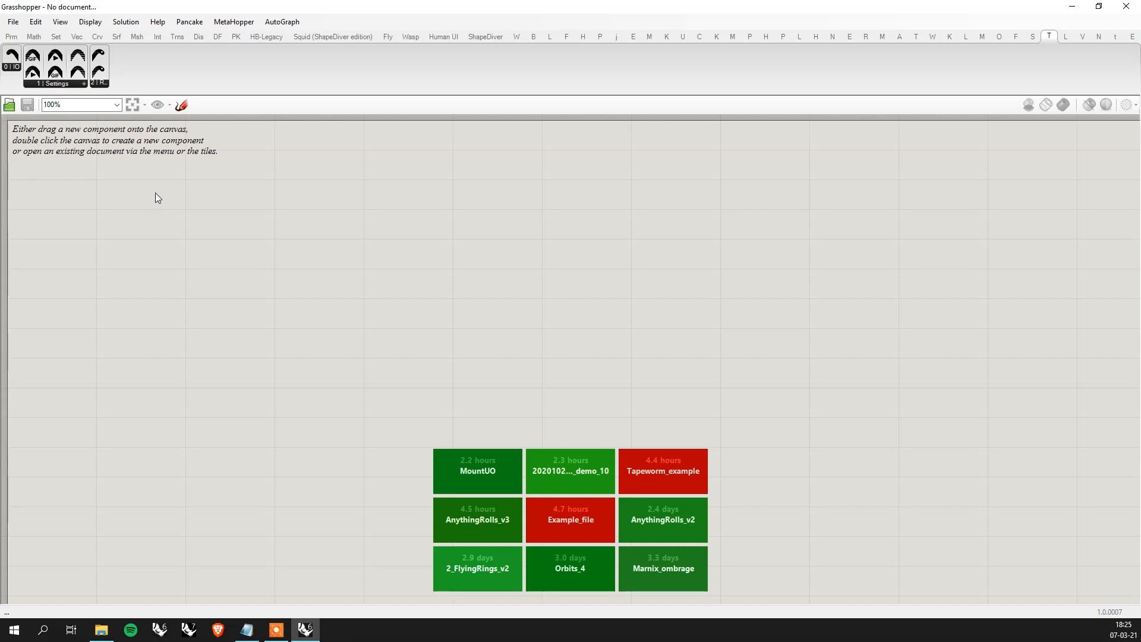
{"action": "mouse_move", "coordinate": [153, 84]}
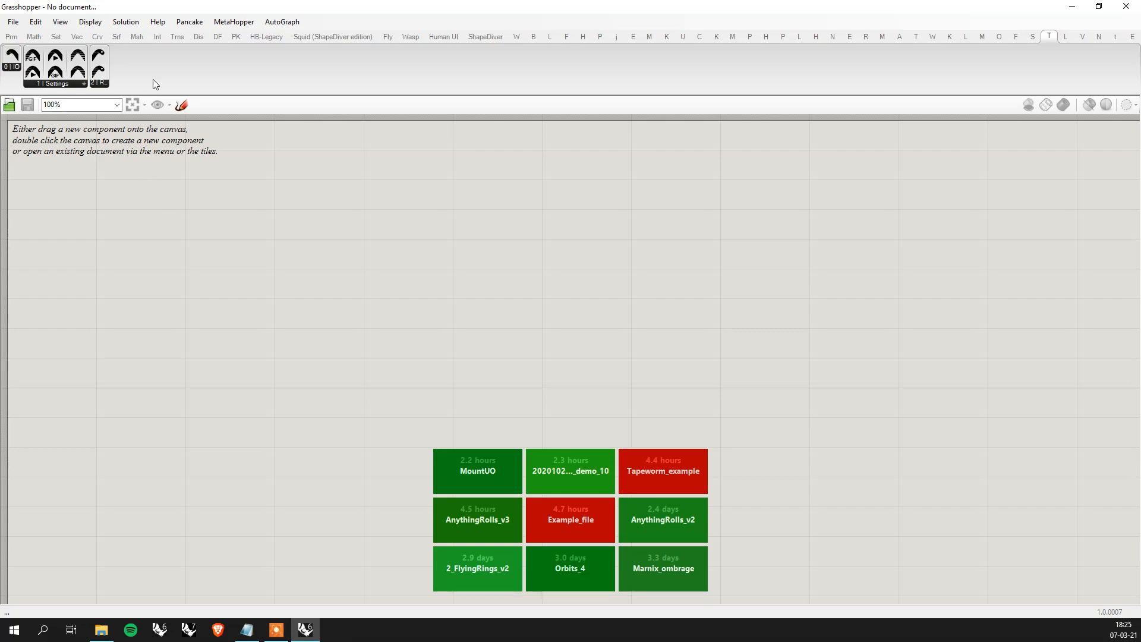
{"action": "mouse_move", "coordinate": [98, 57]}
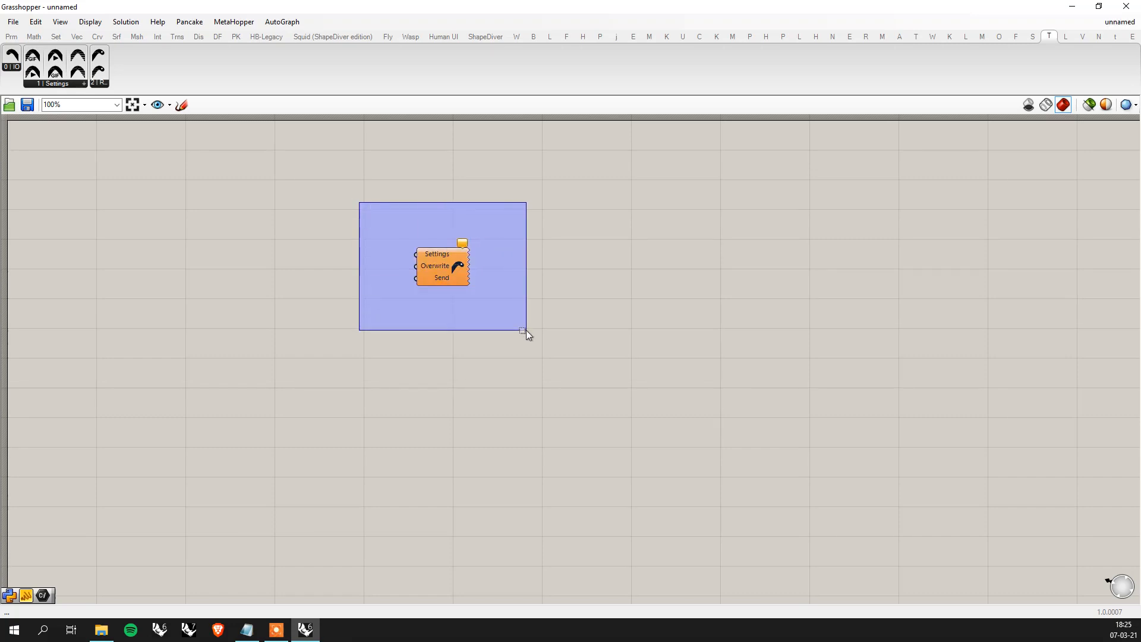
- Deselect the canvas, then select the Tapeworm Send component
{"action": "left_click", "coordinate": [505, 324]}
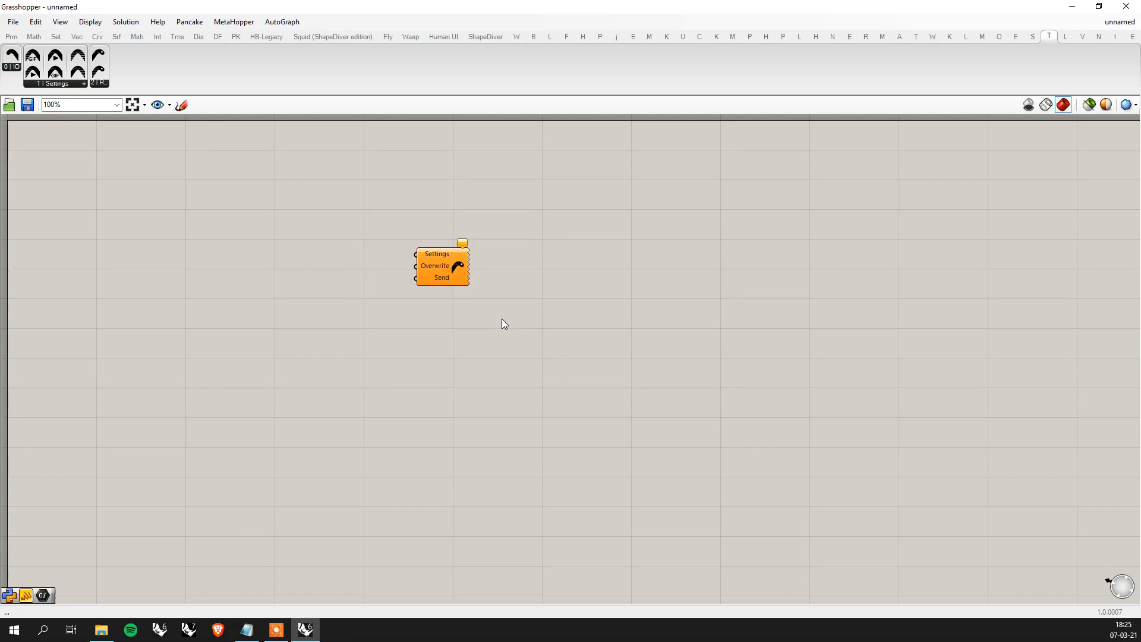
{"action": "mouse_move", "coordinate": [473, 296]}
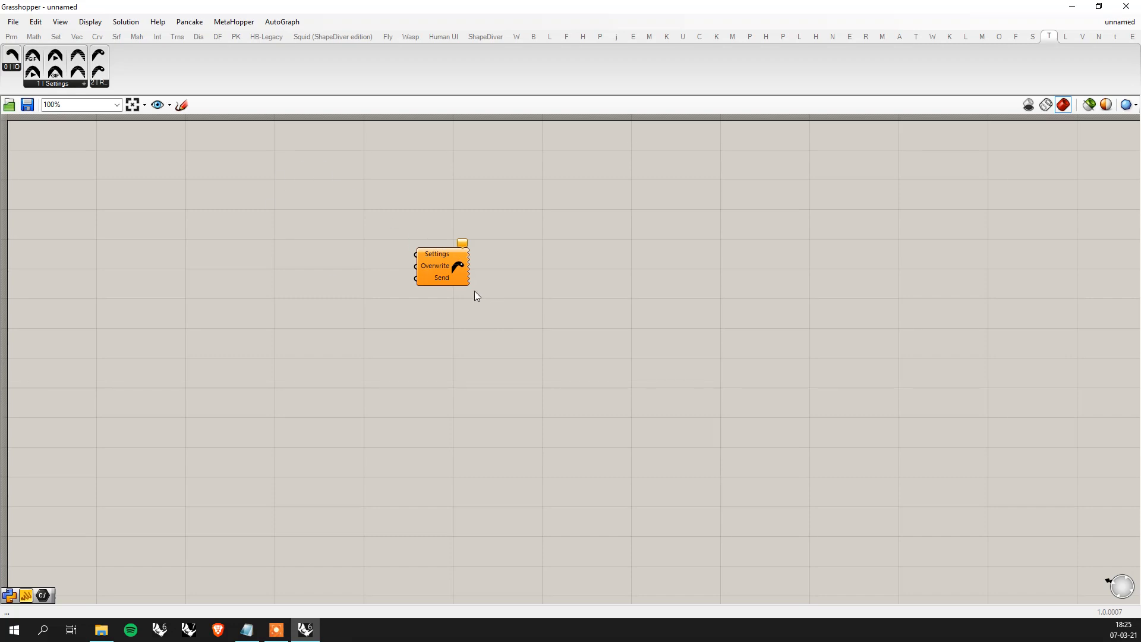
{"action": "mouse_move", "coordinate": [356, 276]}
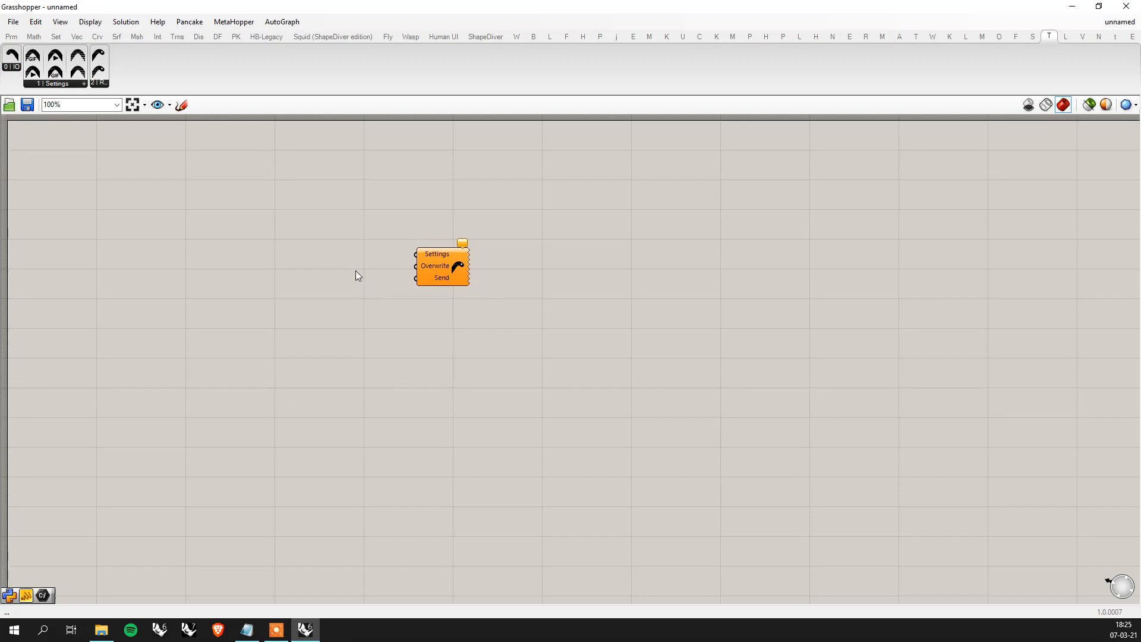
{"action": "left_click", "coordinate": [442, 265]}
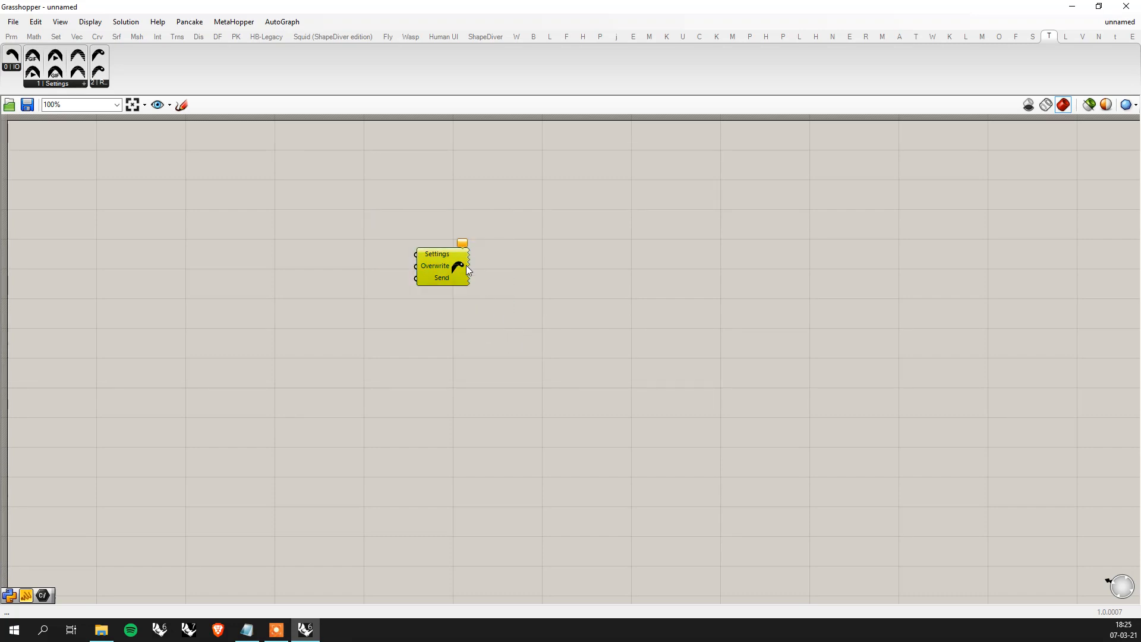
{"action": "mouse_move", "coordinate": [275, 215]}
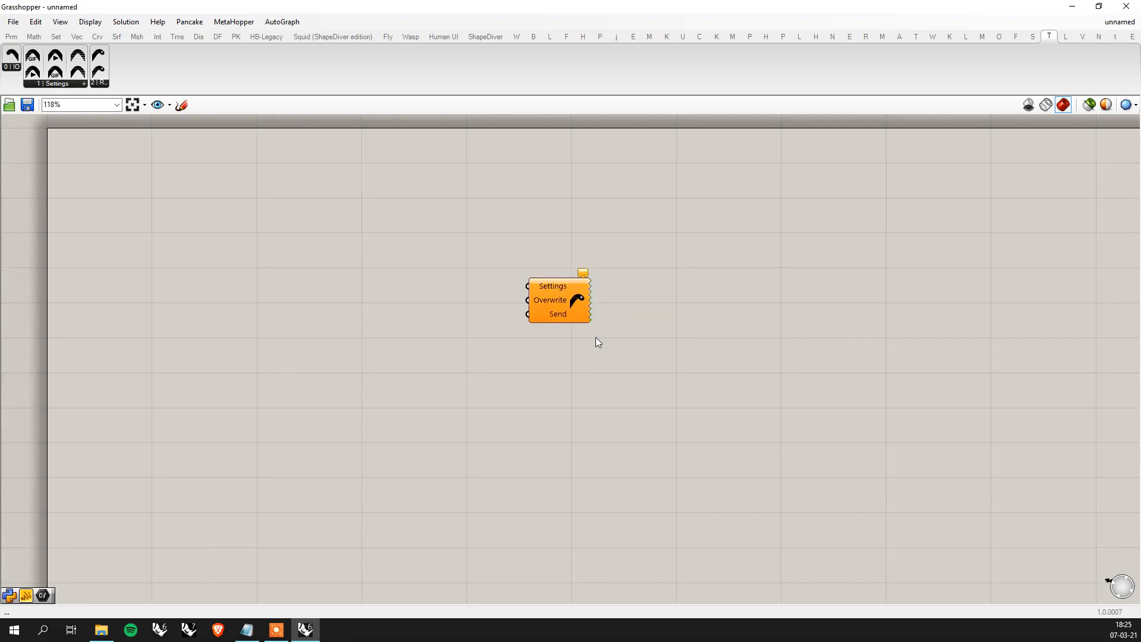
- Drop another Tapeworm component onto the canvas left of the Send component
{"action": "left_click_drag", "start_coordinate": [597, 342], "coordinate": [377, 284]}
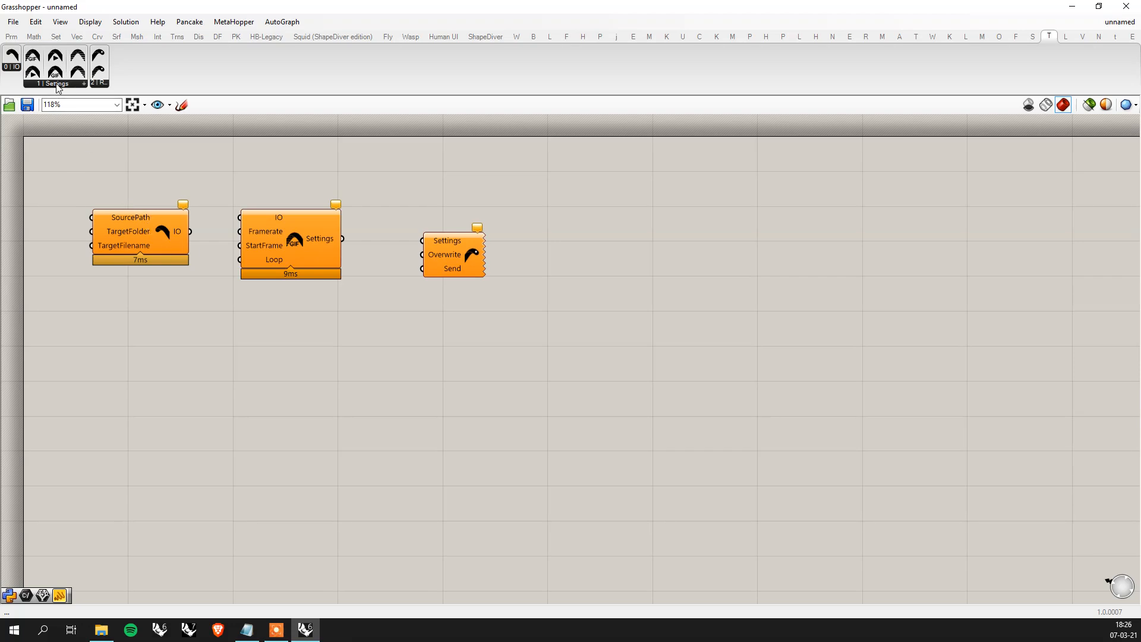
{"action": "mouse_move", "coordinate": [42, 90]}
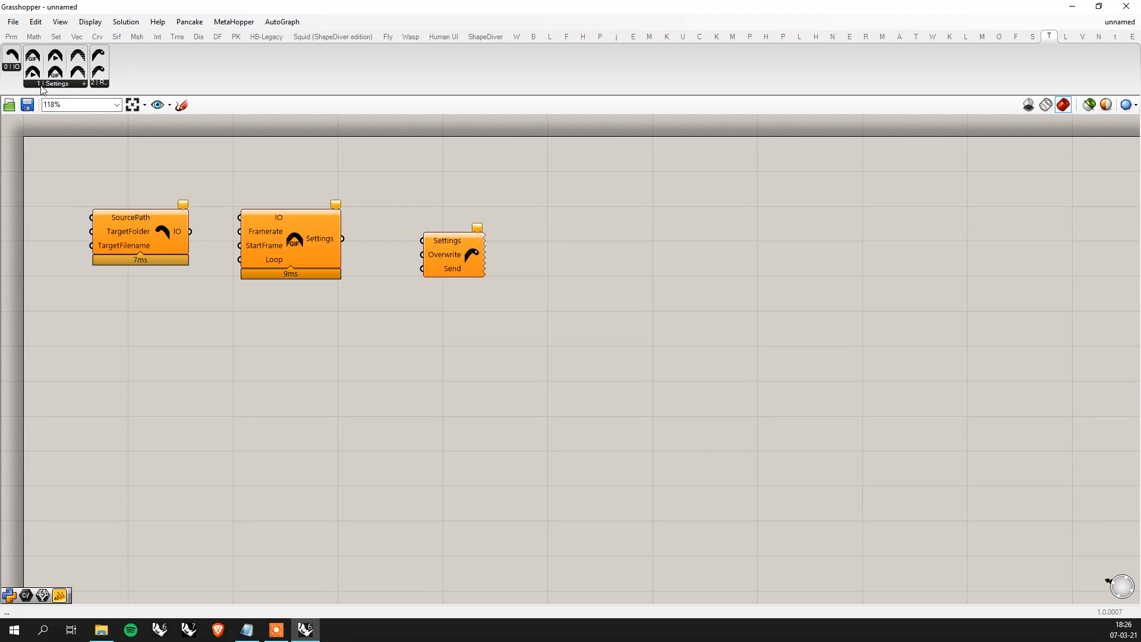
{"action": "mouse_move", "coordinate": [301, 249]}
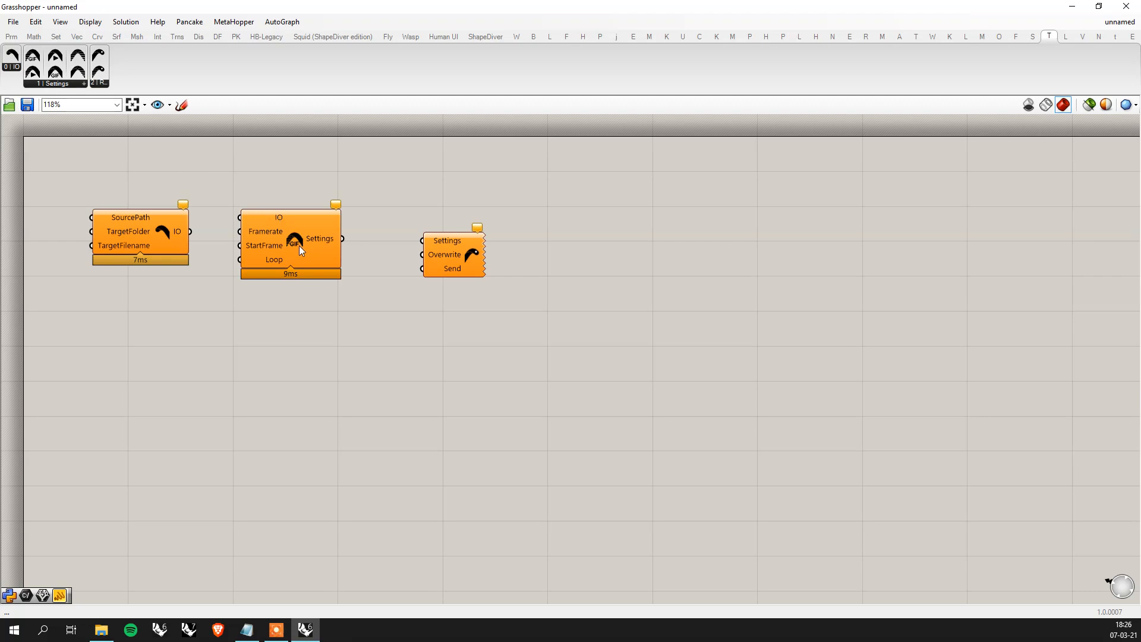
{"action": "mouse_move", "coordinate": [299, 247]}
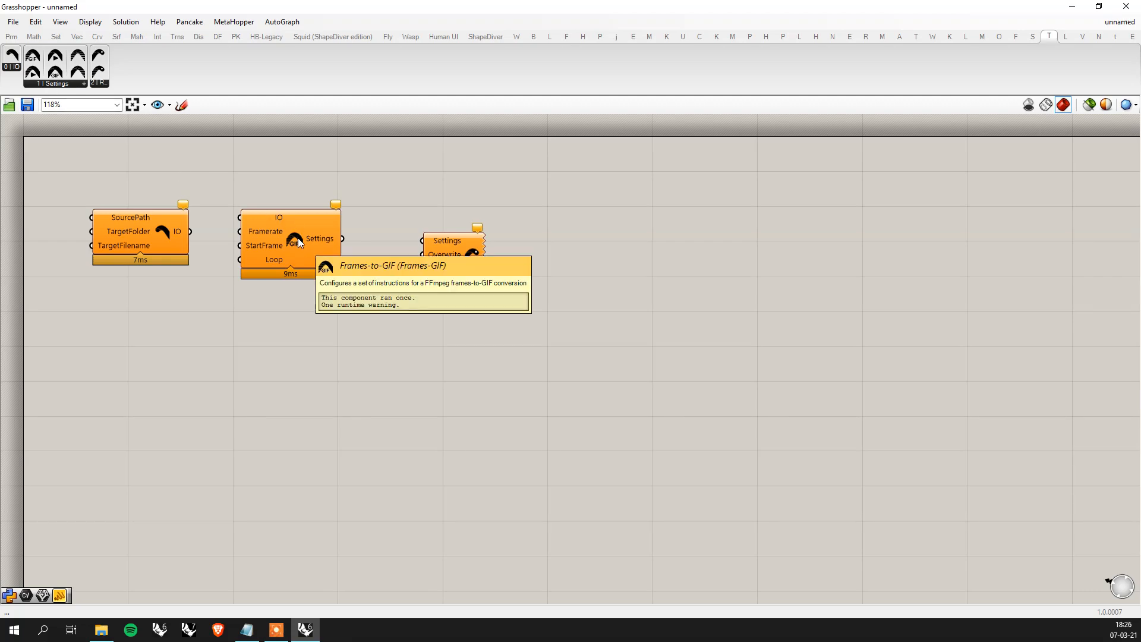
{"action": "mouse_move", "coordinate": [312, 322]}
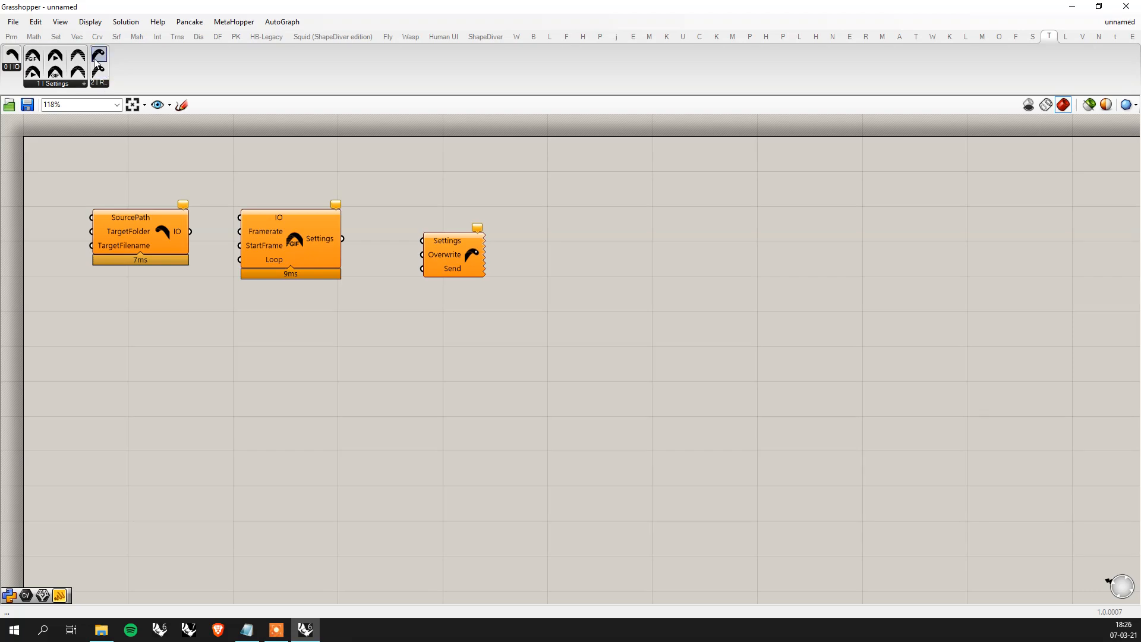
{"action": "mouse_move", "coordinate": [98, 62]}
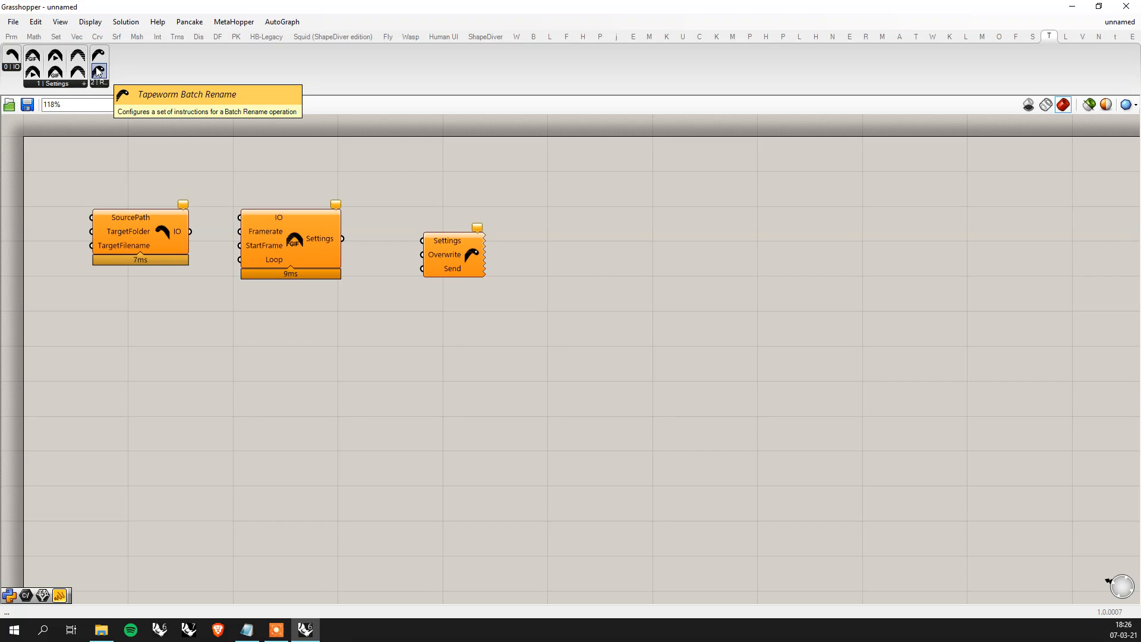
{"action": "mouse_move", "coordinate": [220, 80]}
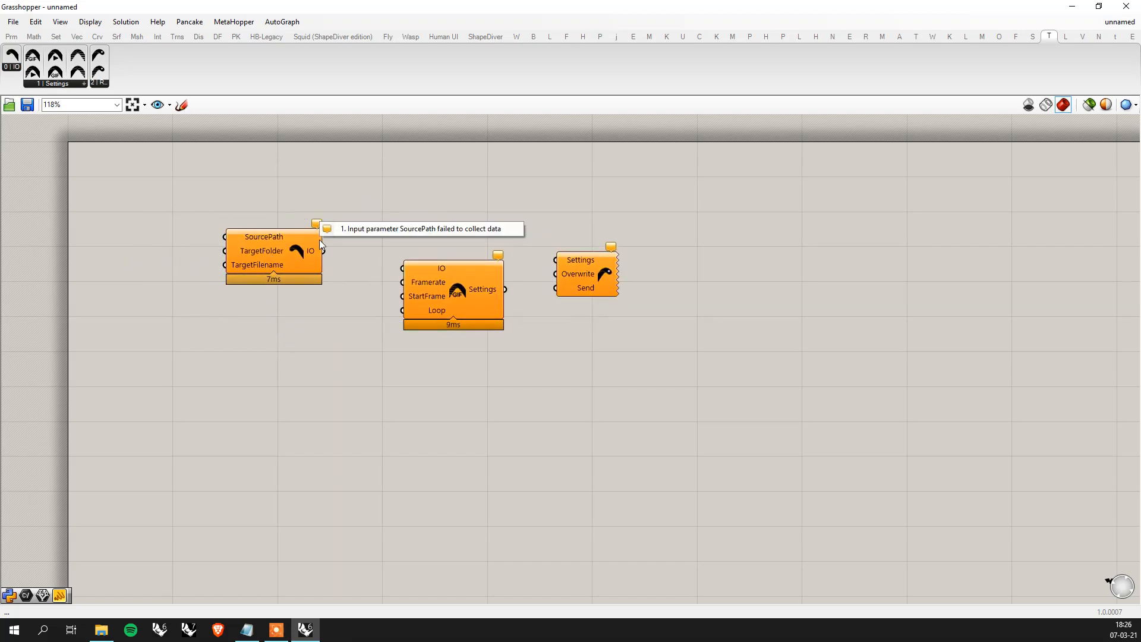
- Add a File Path parameter and wire it into the SourcePath input
{"action": "left_click", "coordinate": [272, 255]}
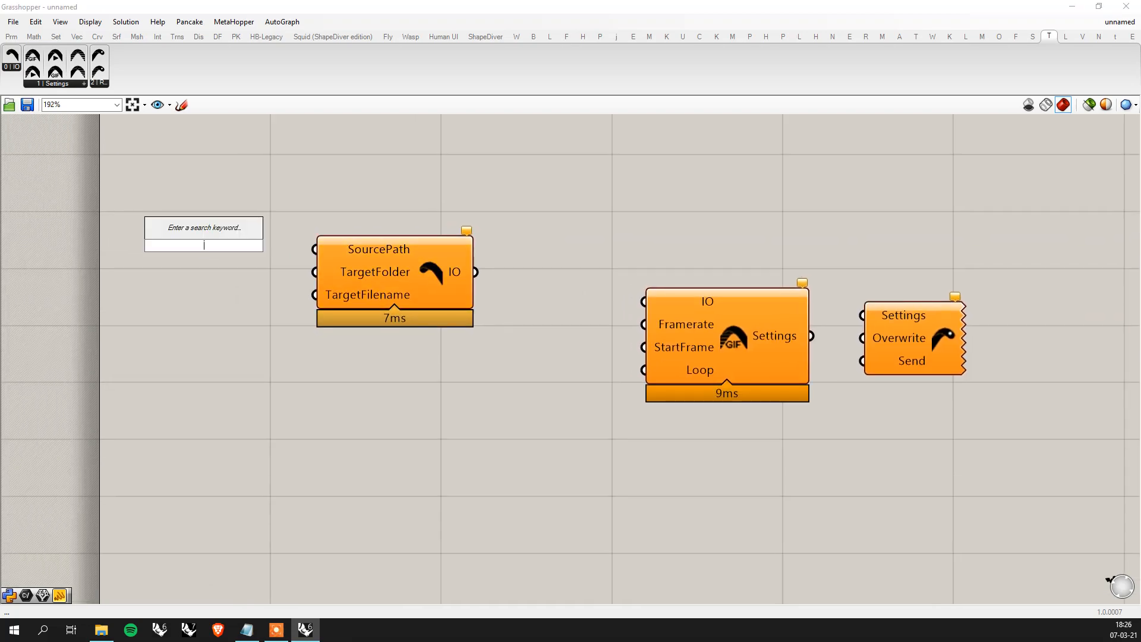
{"action": "type", "text": "file"}
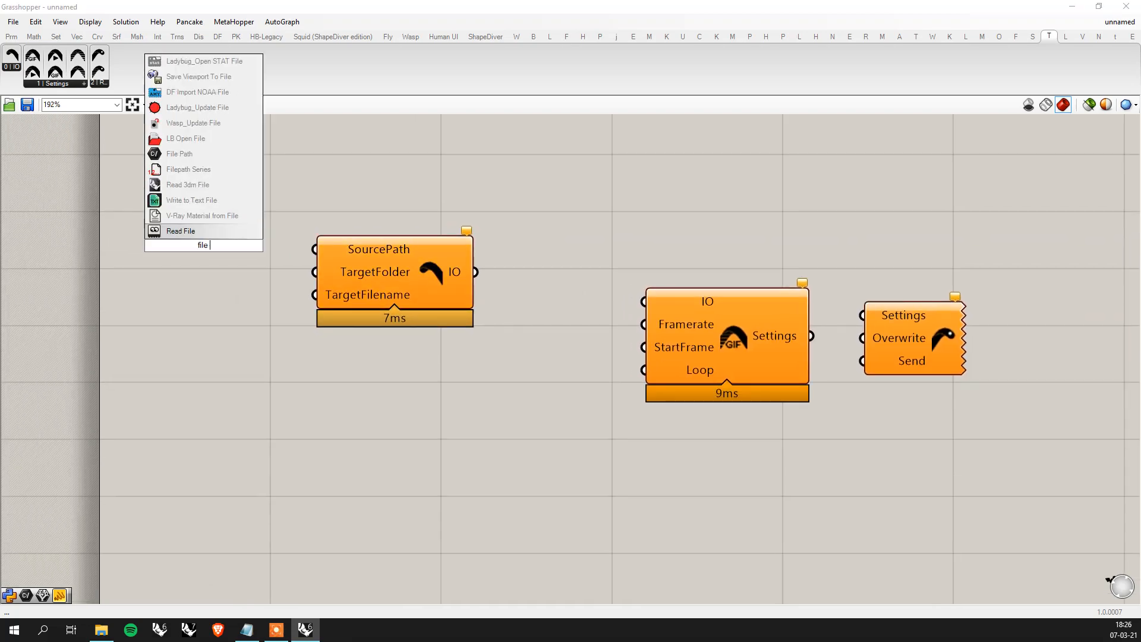
{"action": "left_click", "coordinate": [180, 153]}
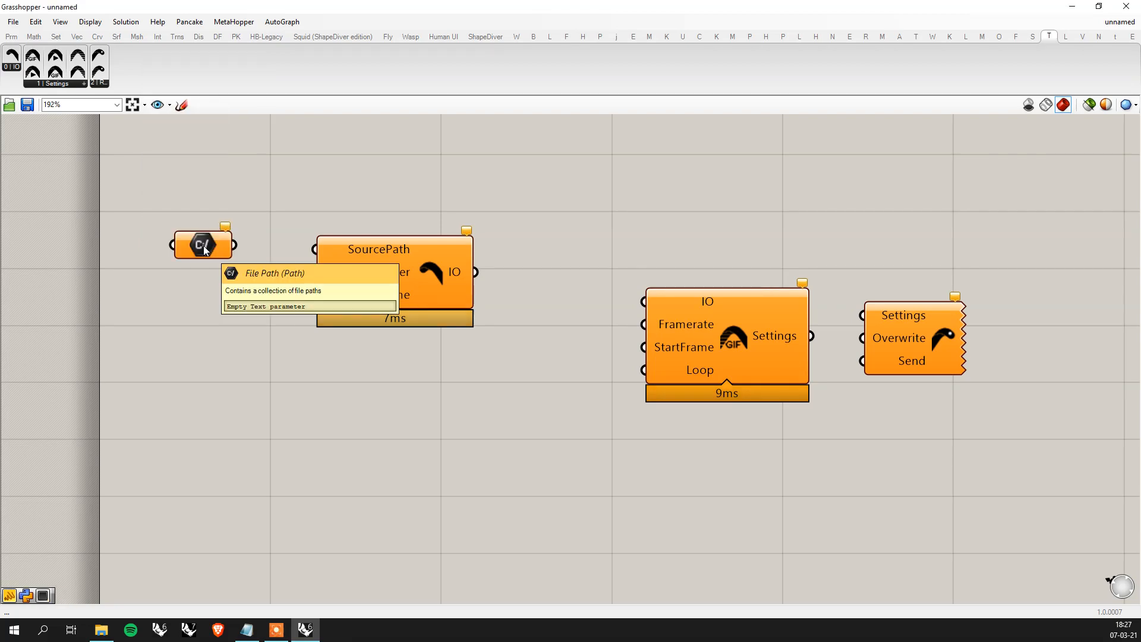
{"action": "left_click_drag", "start_coordinate": [233, 244], "coordinate": [313, 250]}
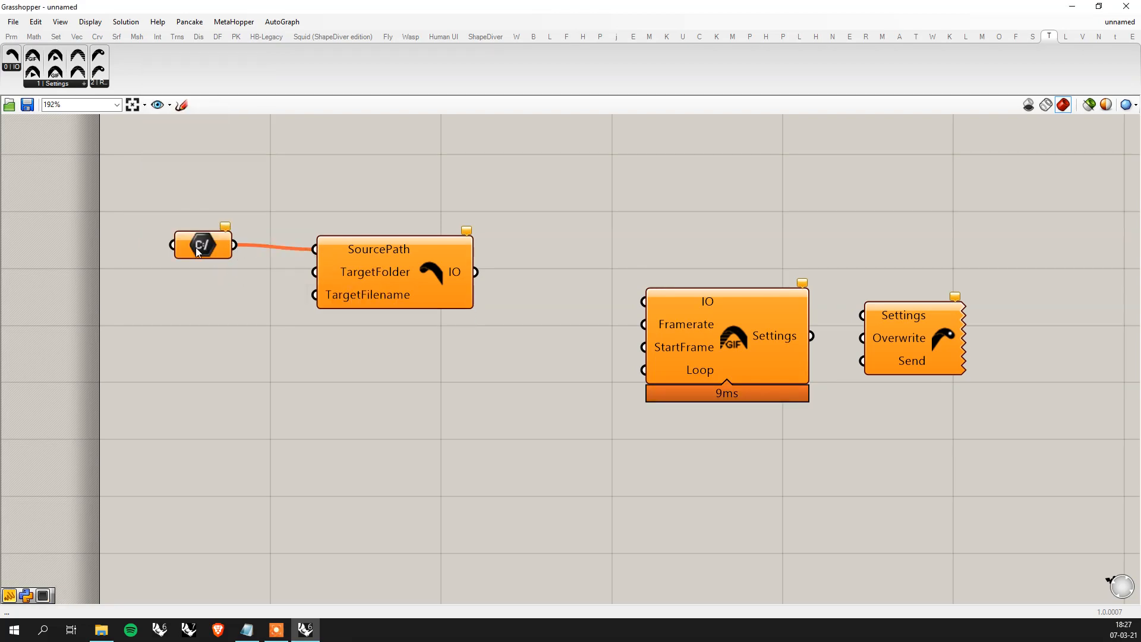
- Set the File Path to the existing frame Animation.0000.png in Dump1
{"action": "right_click", "coordinate": [202, 244]}
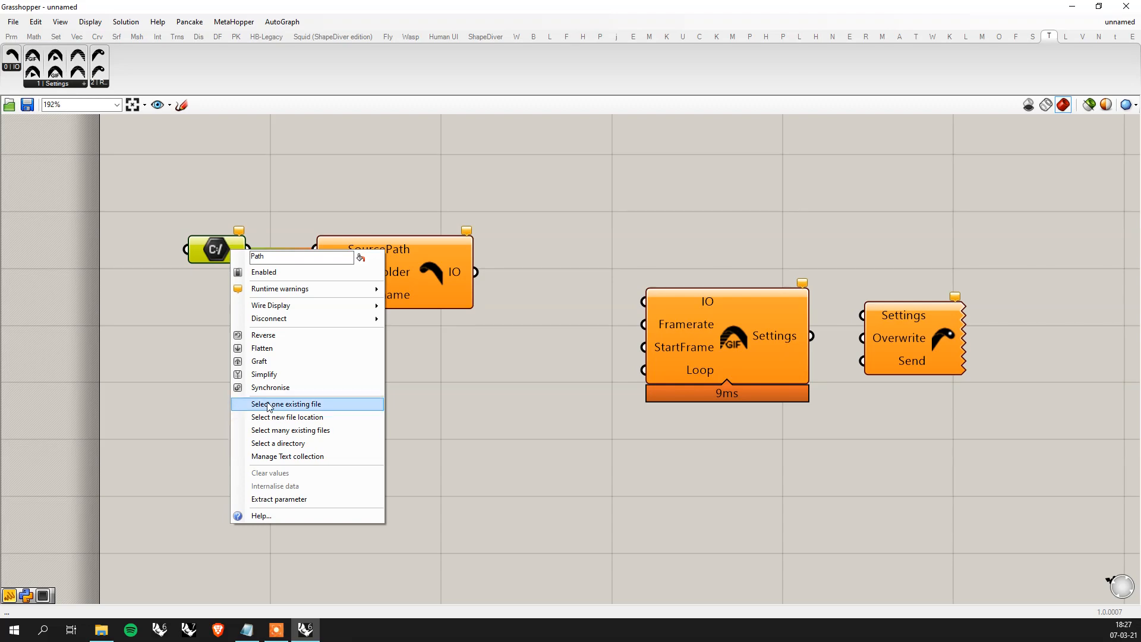
{"action": "mouse_move", "coordinate": [329, 408]}
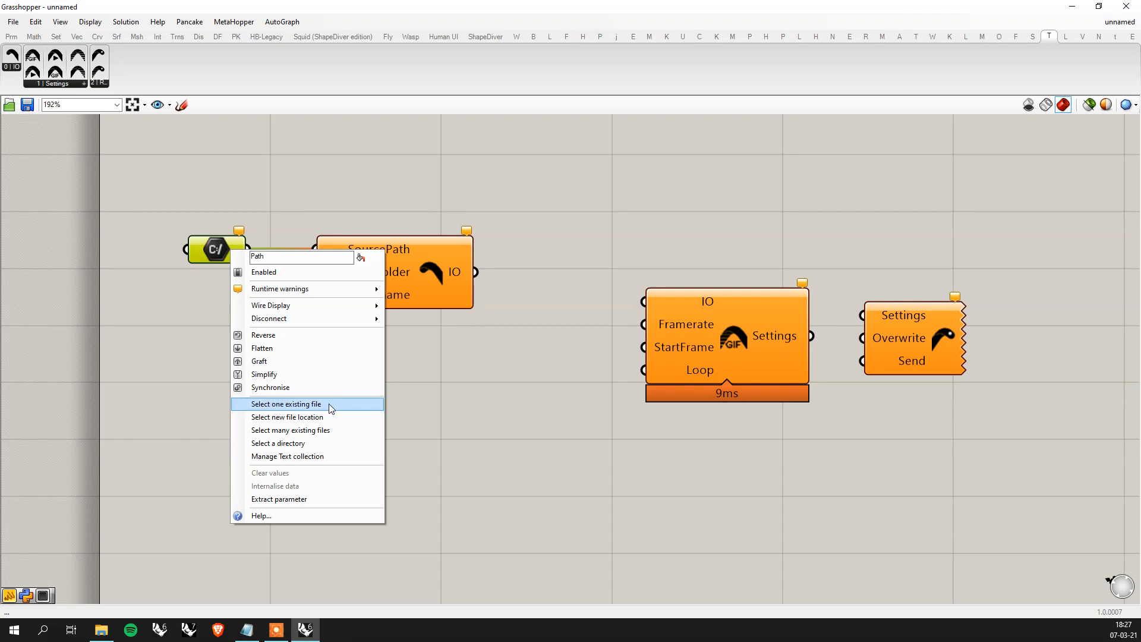
{"action": "left_click", "coordinate": [285, 402]}
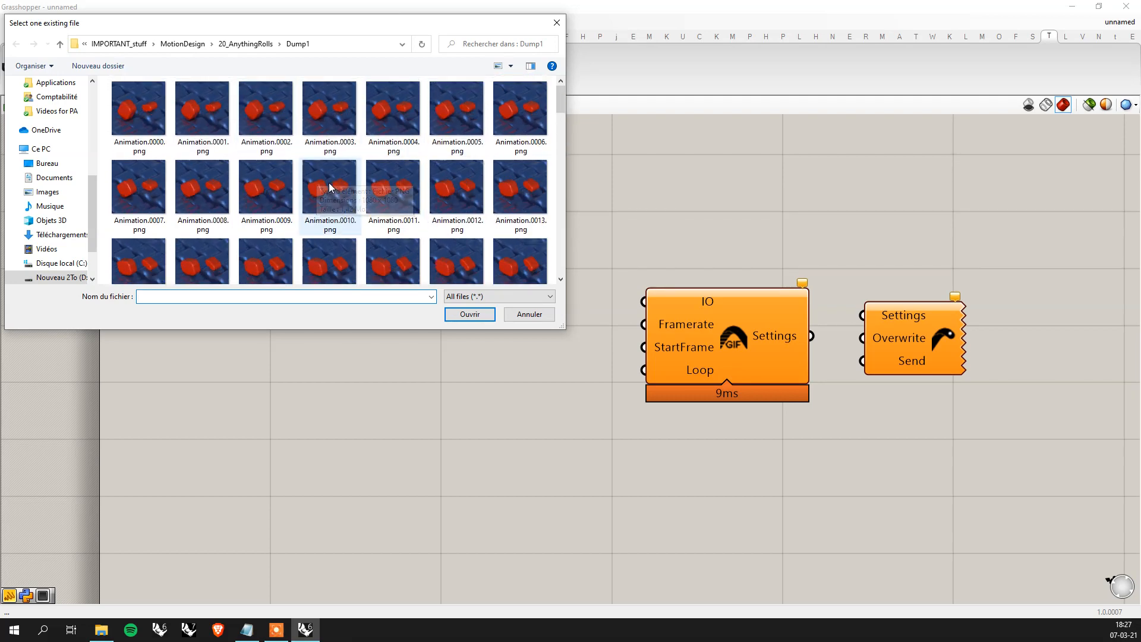
{"action": "left_click", "coordinate": [137, 109]}
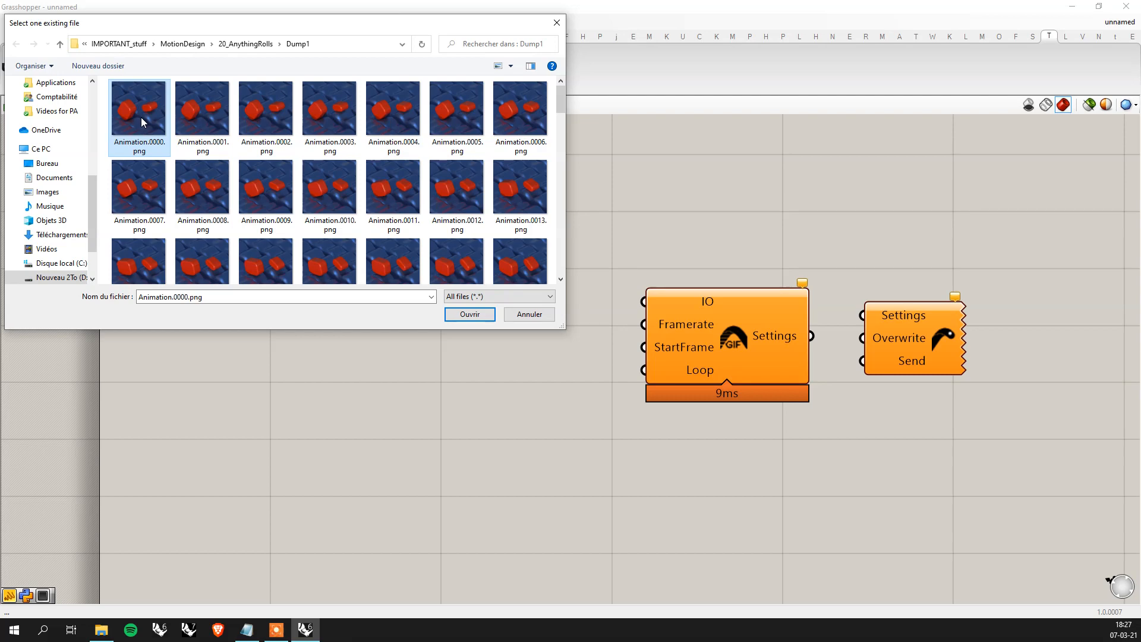
{"action": "mouse_move", "coordinate": [149, 152]}
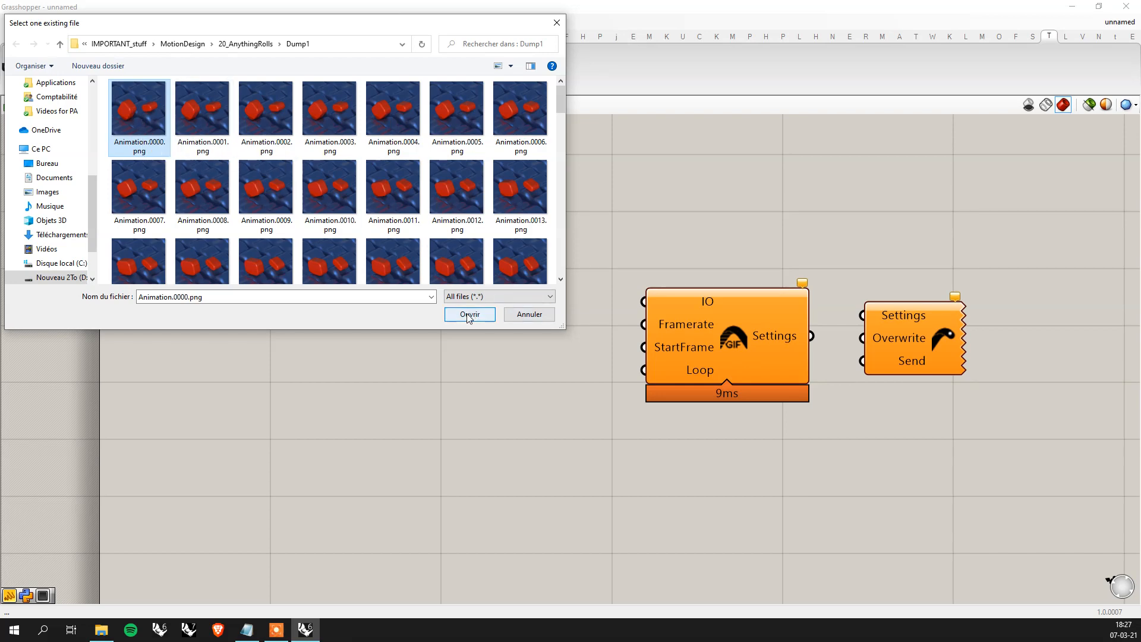
{"action": "left_click", "coordinate": [468, 314]}
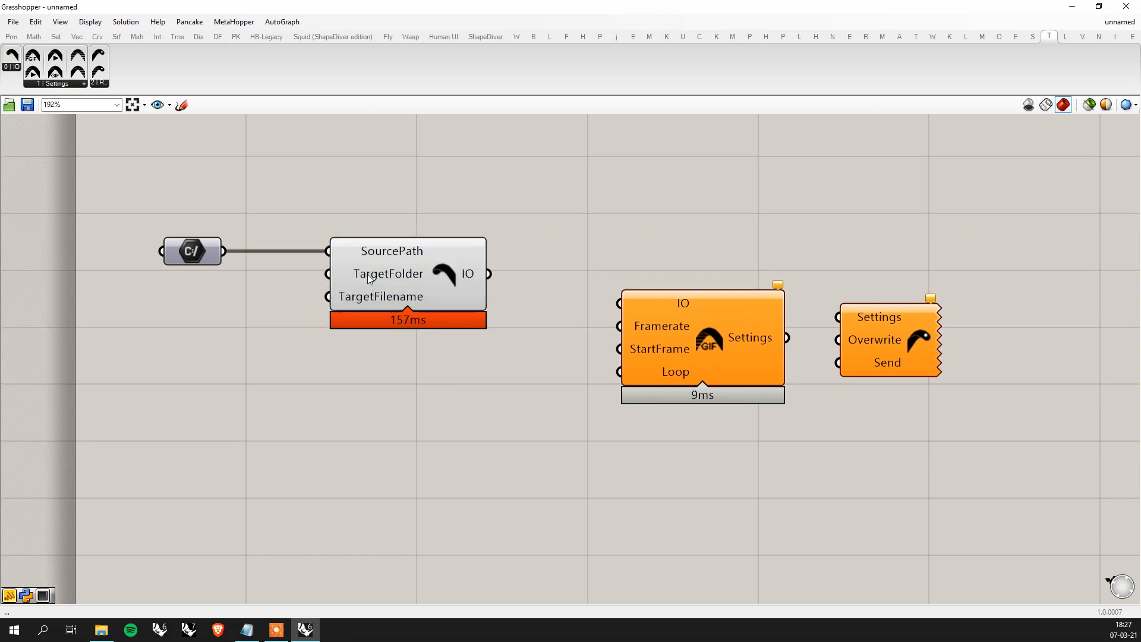
{"action": "mouse_move", "coordinate": [388, 274]}
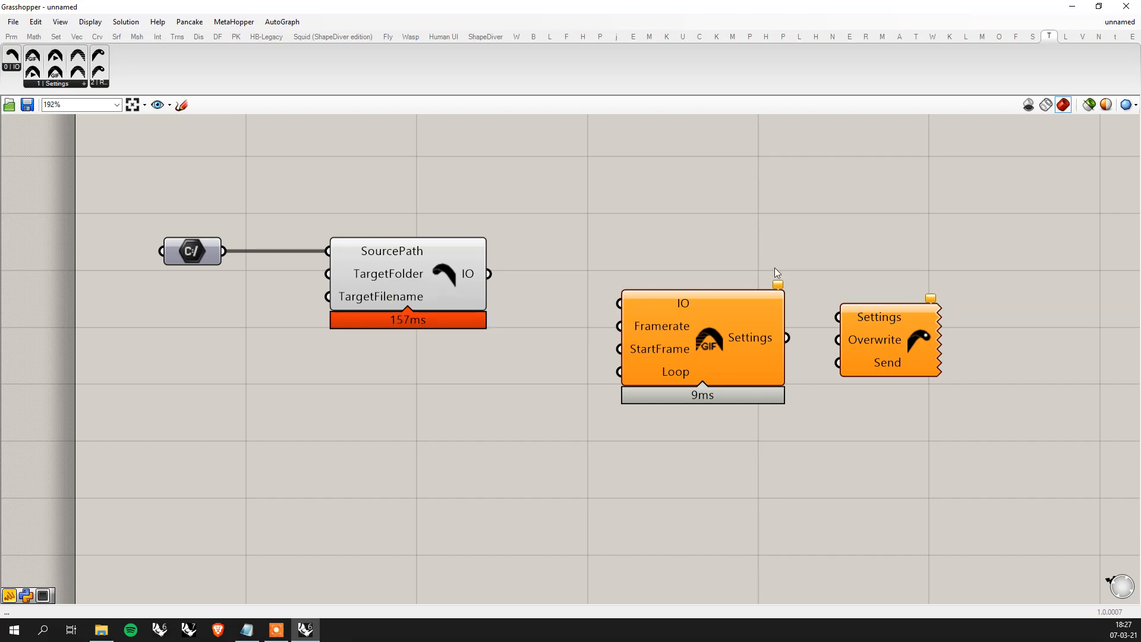
{"action": "mouse_move", "coordinate": [652, 338]}
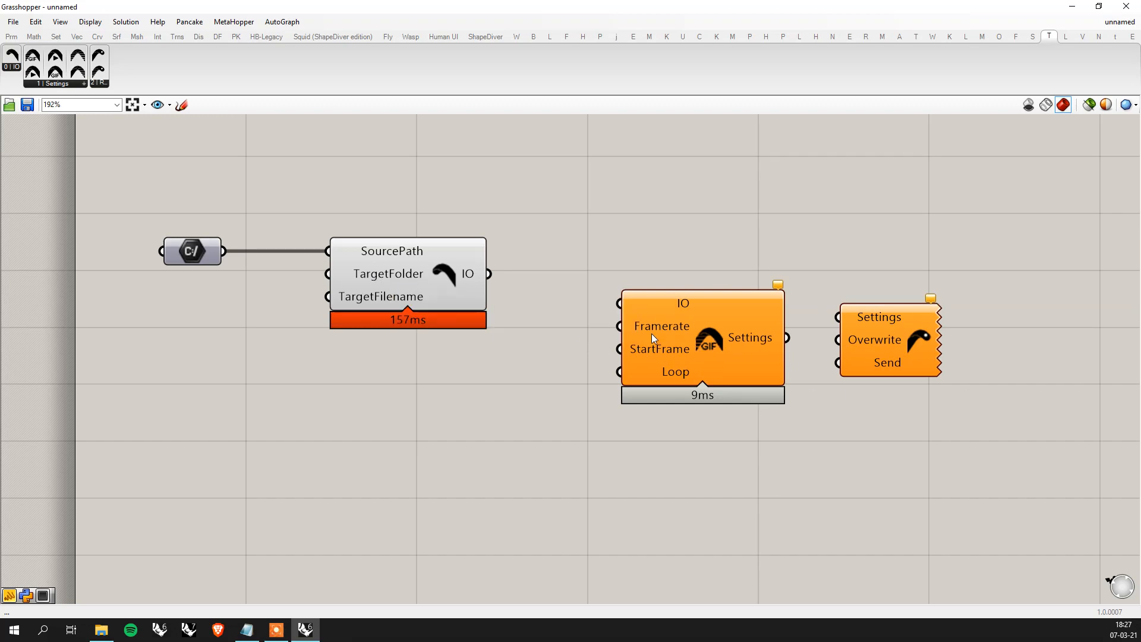
{"action": "mouse_move", "coordinate": [385, 280]}
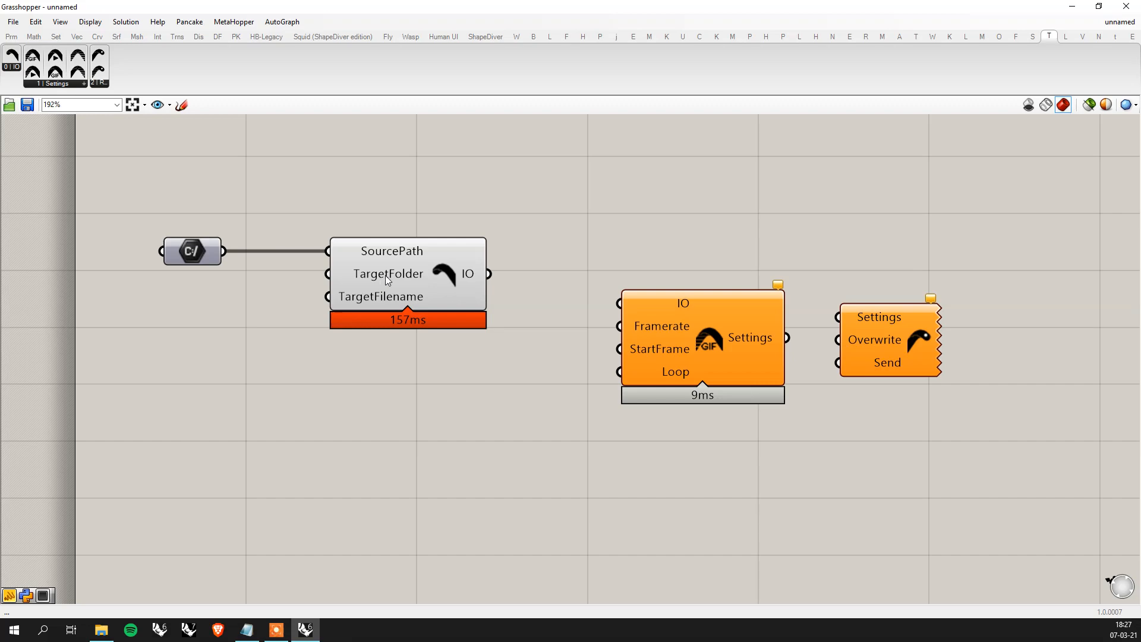
{"action": "mouse_move", "coordinate": [386, 273]}
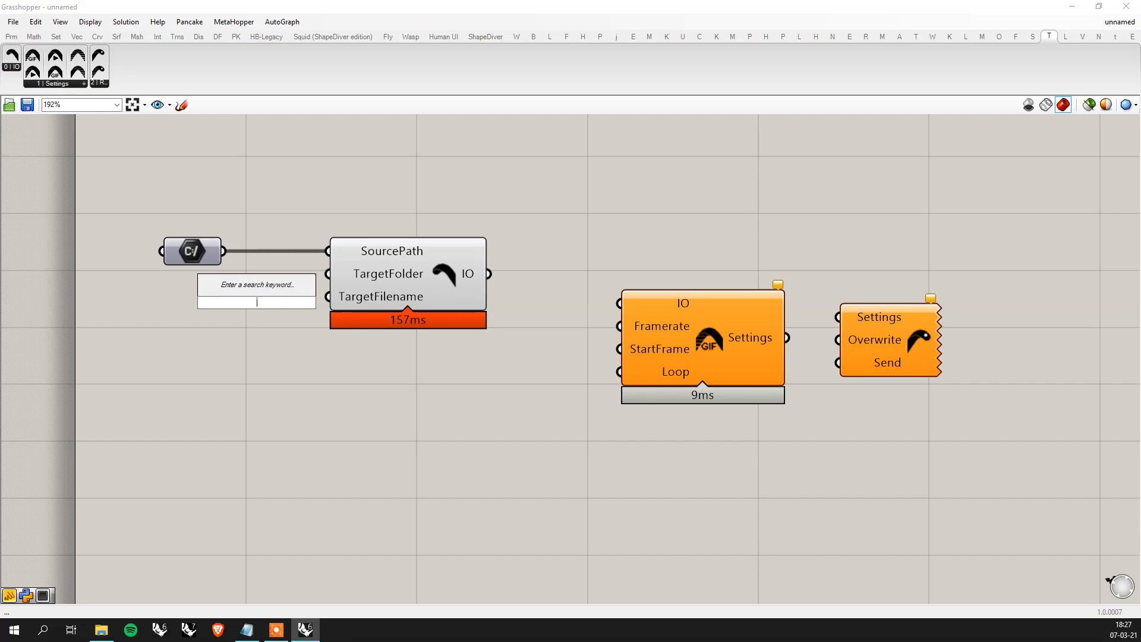
- Add a second File Path parameter and set it to a chosen directory for TargetFolder
{"action": "type", "text": "file pa"}
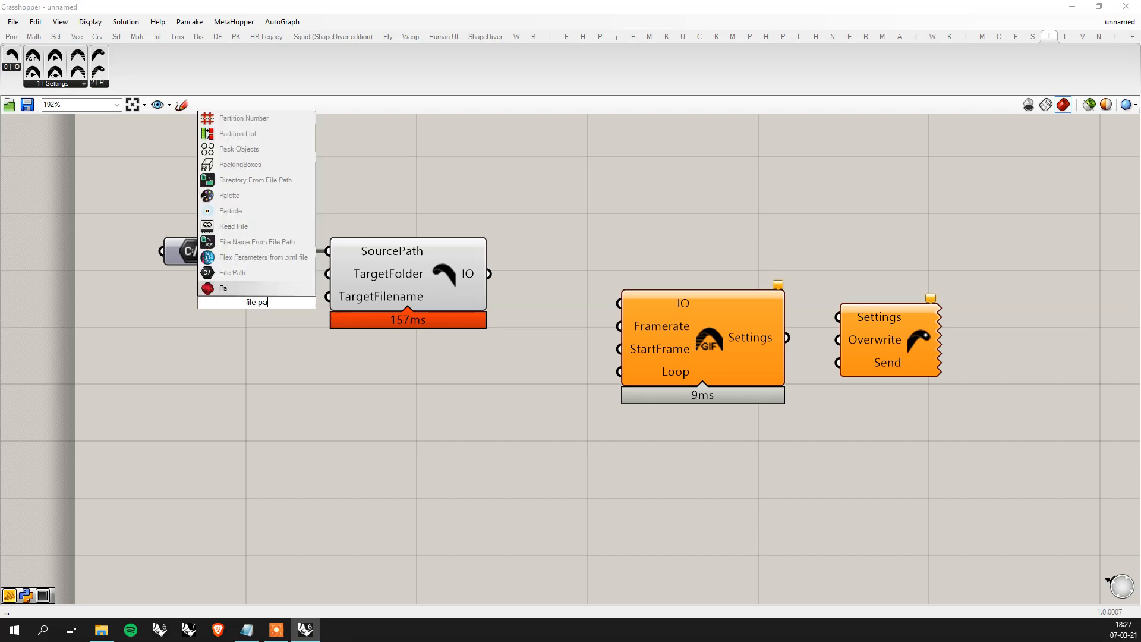
{"action": "left_click", "coordinate": [232, 272]}
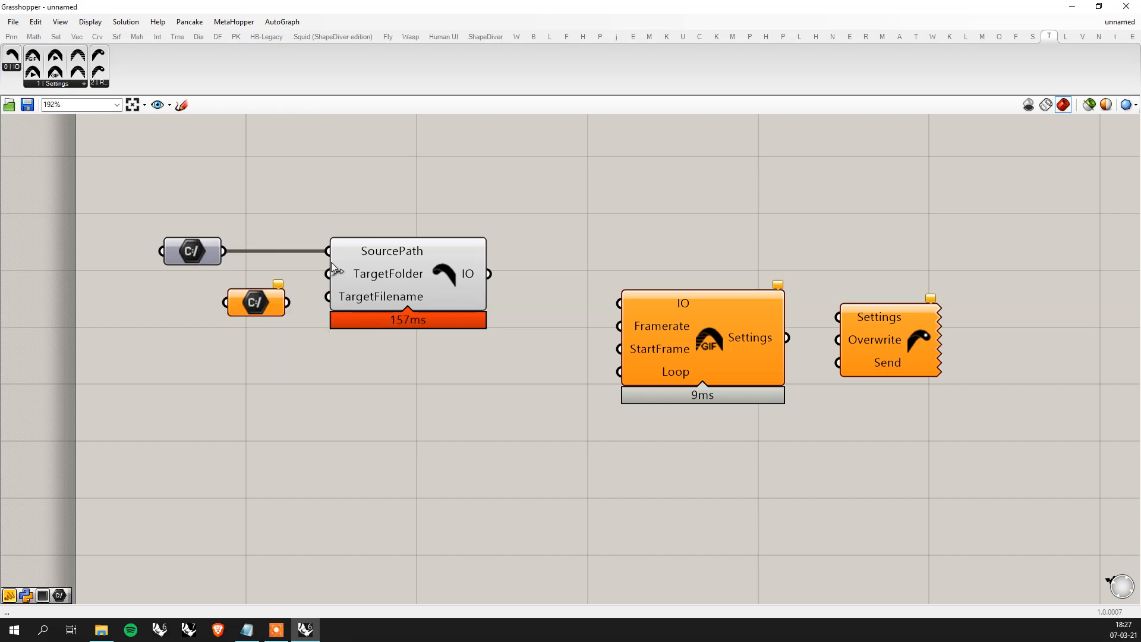
{"action": "right_click", "coordinate": [255, 301]}
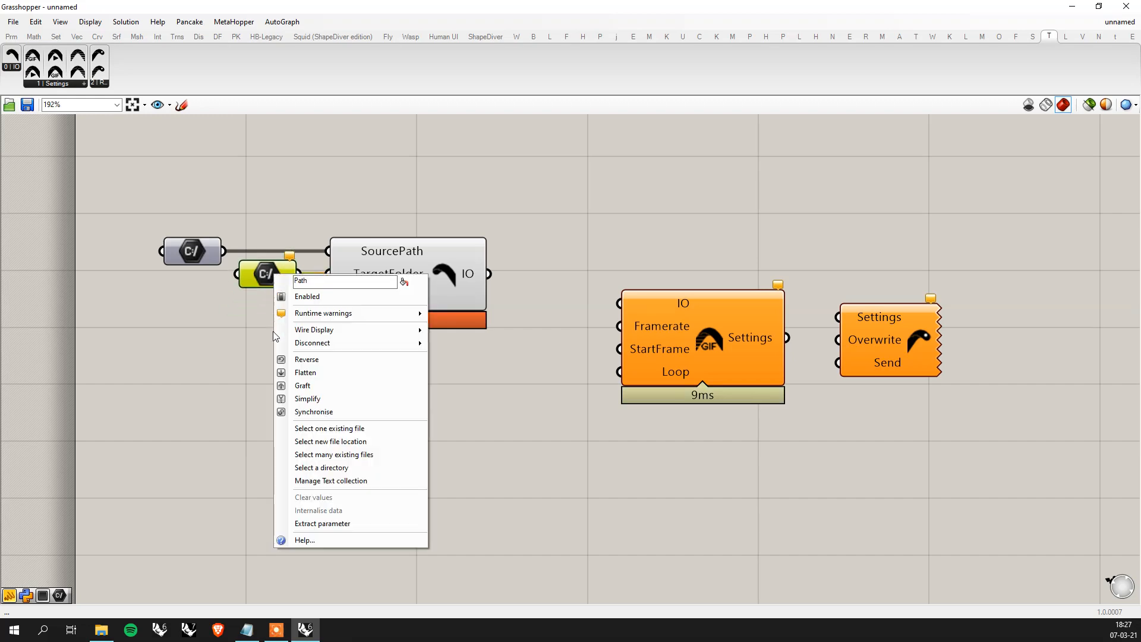
{"action": "mouse_move", "coordinate": [333, 471]}
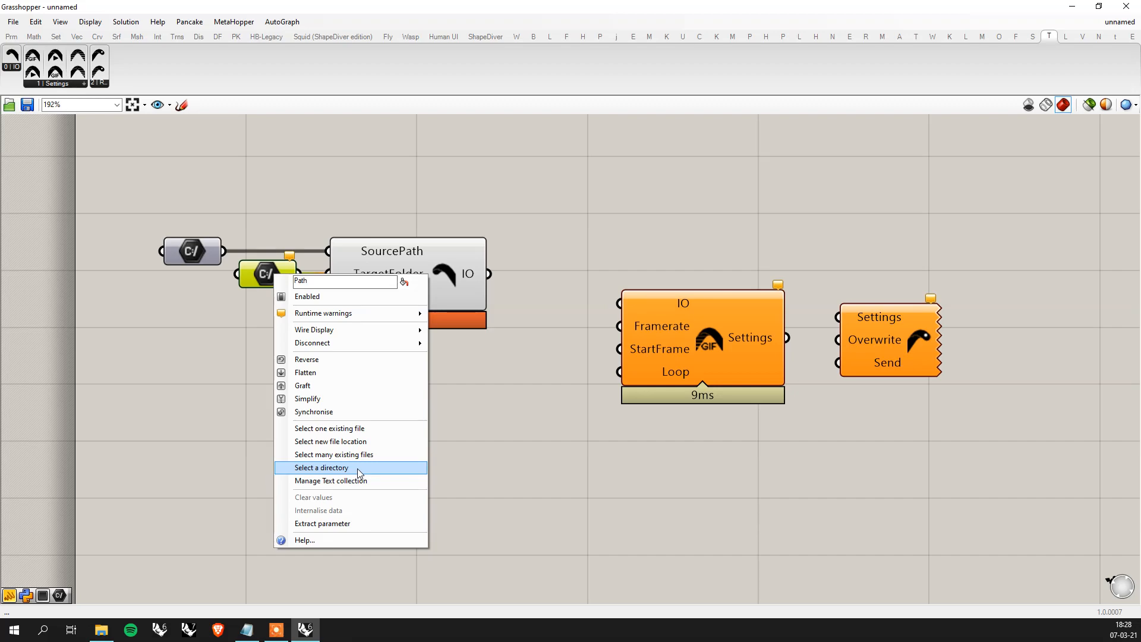
{"action": "left_click", "coordinate": [320, 467]}
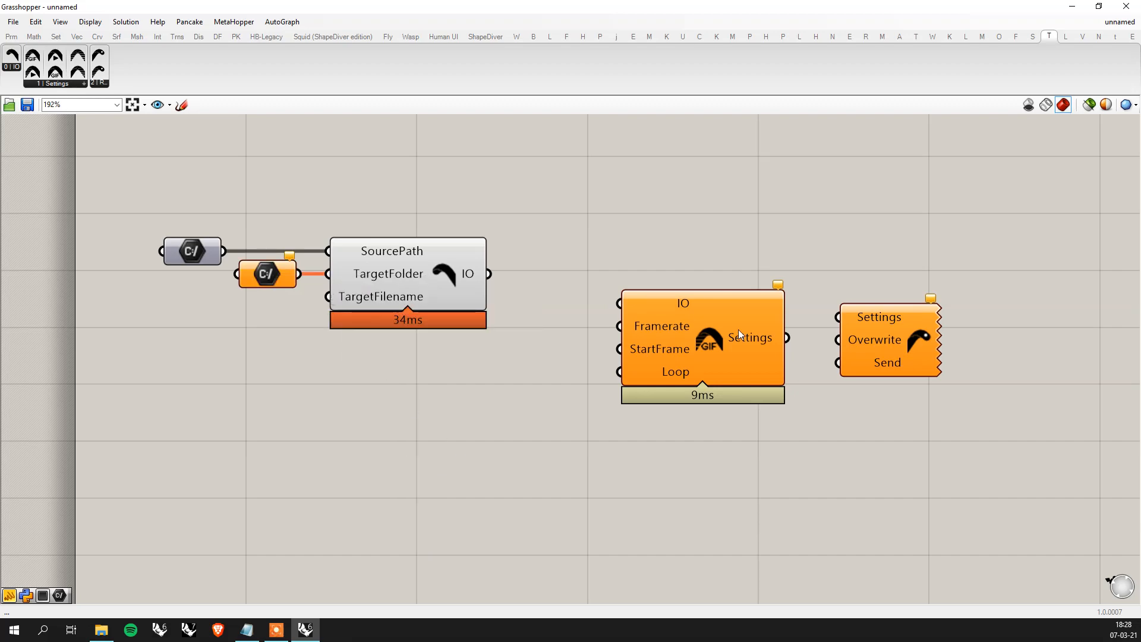
{"action": "mouse_move", "coordinate": [613, 389]}
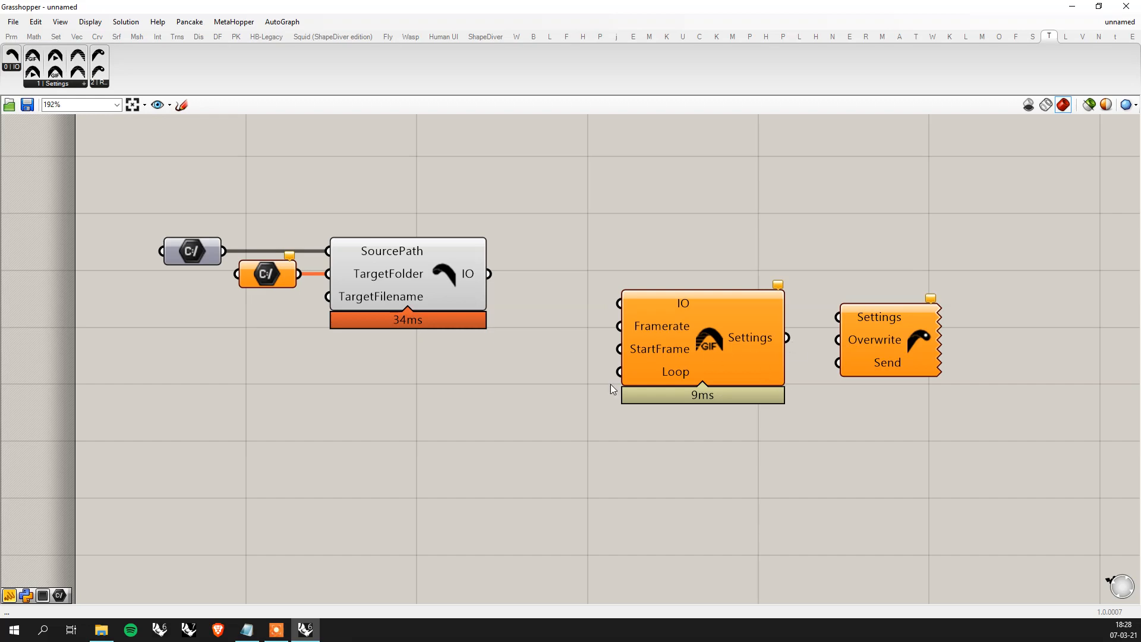
{"action": "mouse_move", "coordinate": [309, 308]}
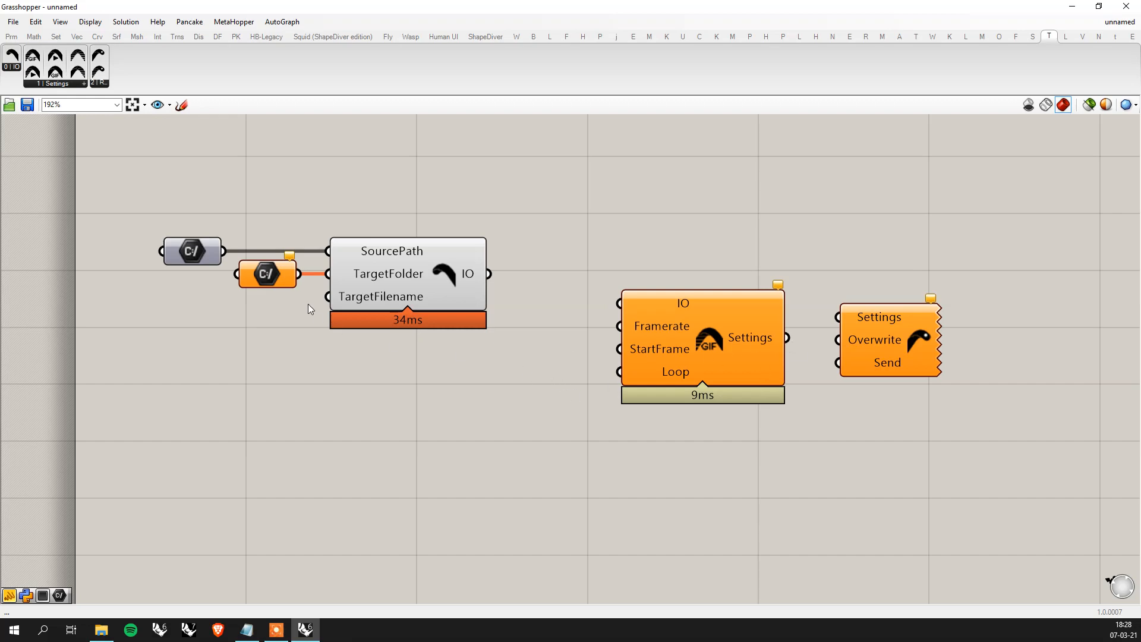
{"action": "mouse_move", "coordinate": [334, 274]}
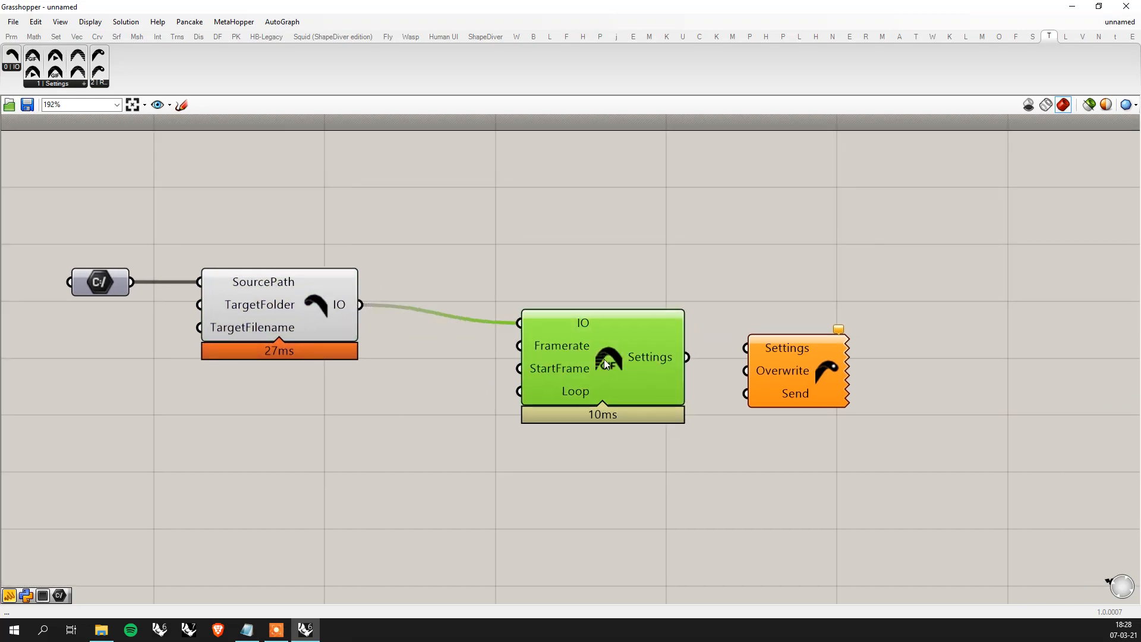
- Wire the GIF component's Settings output into the Send component's Settings input
{"action": "left_click_drag", "start_coordinate": [602, 357], "coordinate": [576, 338]}
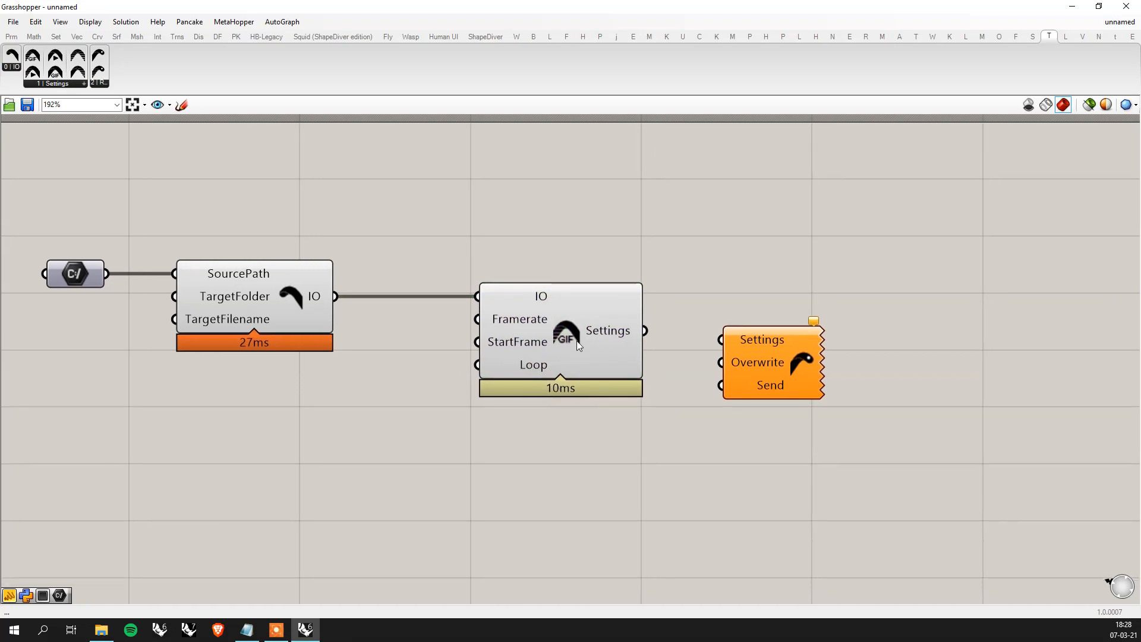
{"action": "mouse_move", "coordinate": [505, 320]}
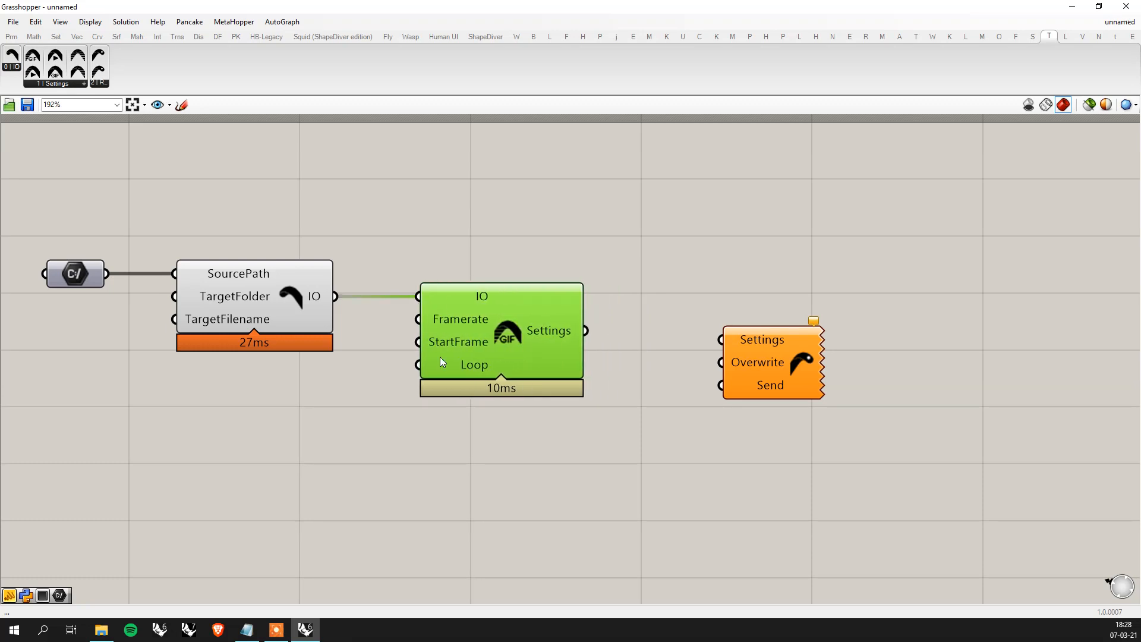
{"action": "left_click_drag", "start_coordinate": [585, 330], "coordinate": [716, 334]}
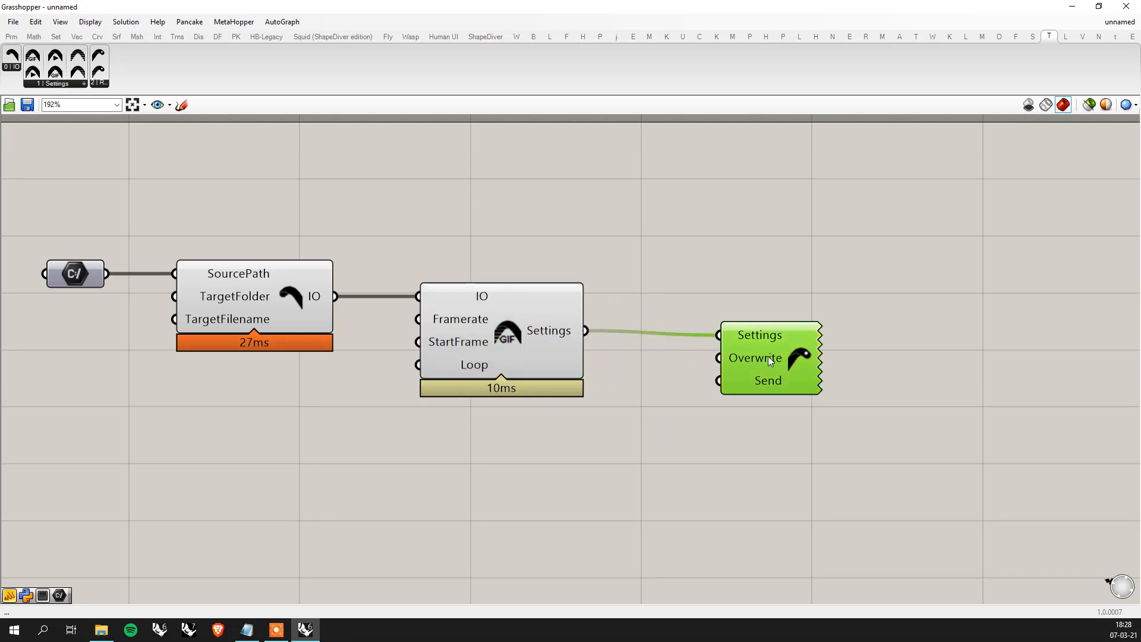
{"action": "left_click_drag", "start_coordinate": [770, 356], "coordinate": [849, 353]}
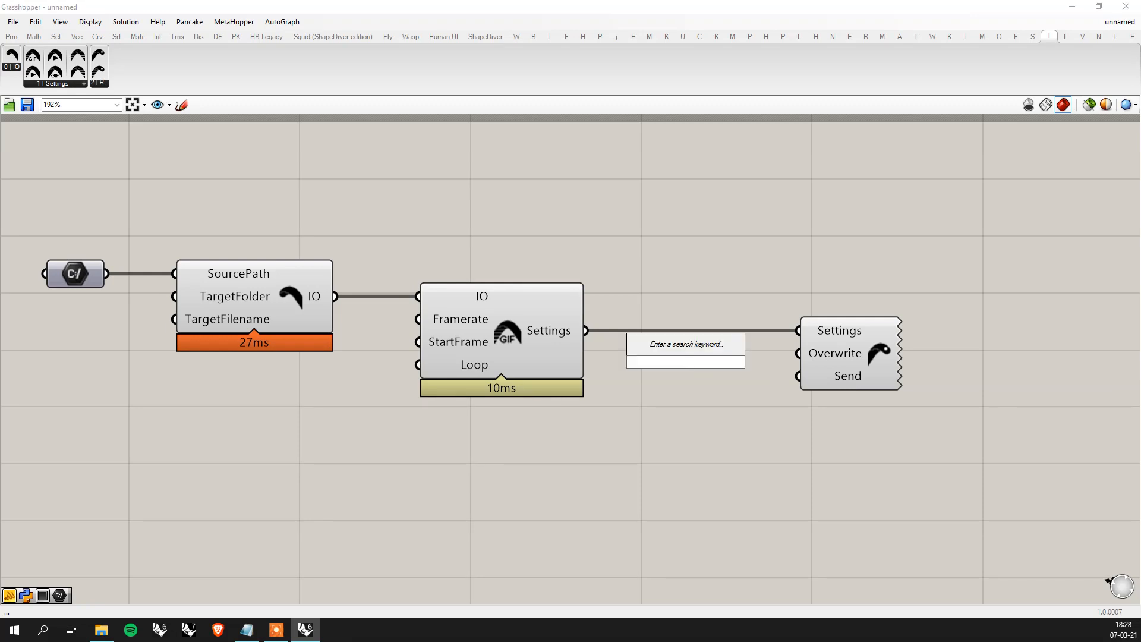
- Attach a Button to the Send input and fire it to run the ffmpeg GIF conversion
{"action": "left_click", "coordinate": [684, 362]}
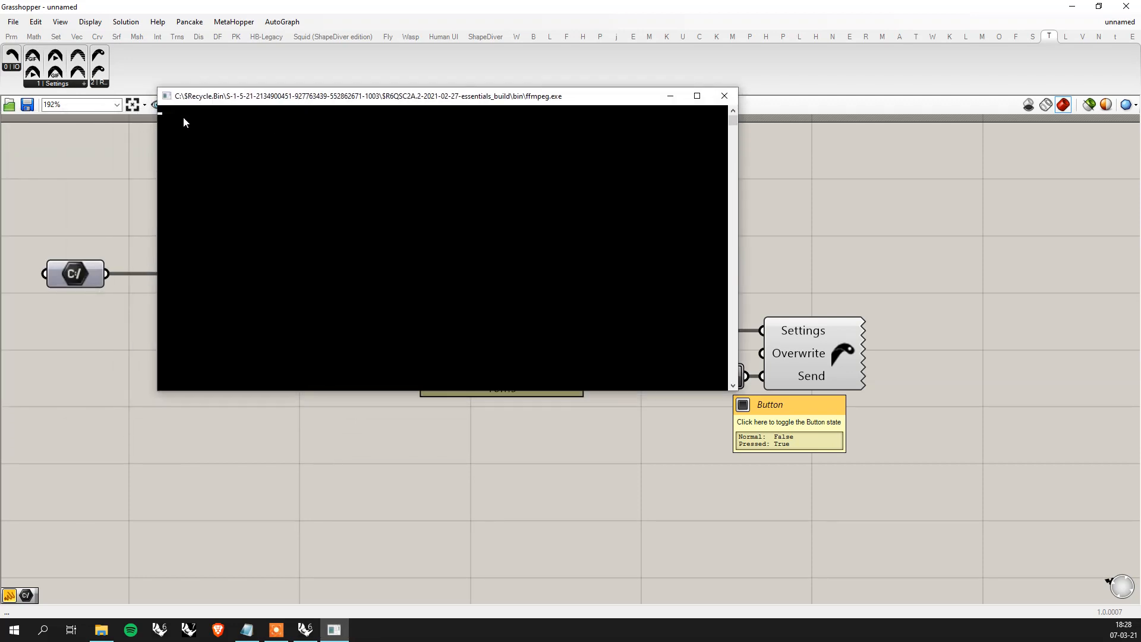
{"action": "mouse_move", "coordinate": [164, 113]}
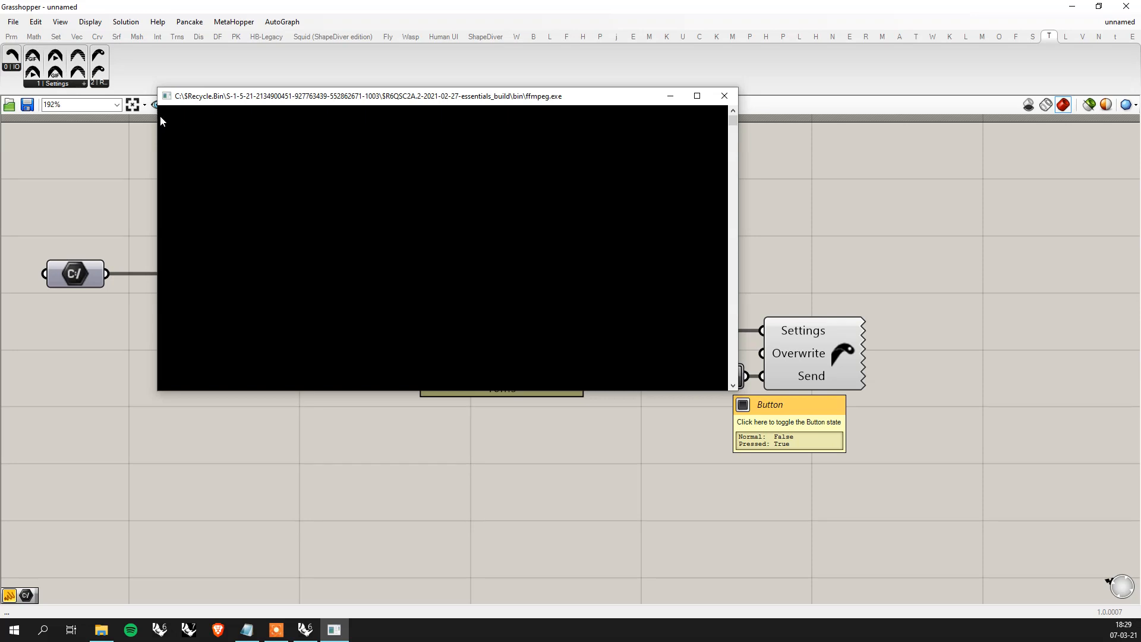
{"action": "mouse_move", "coordinate": [194, 184]}
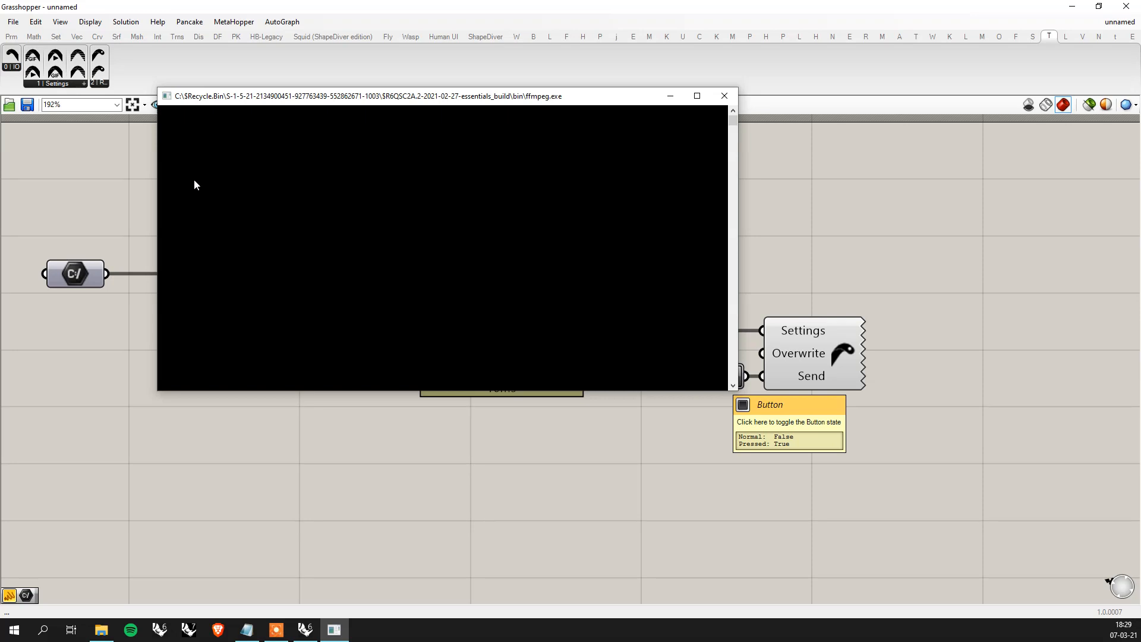
{"action": "mouse_move", "coordinate": [350, 224]}
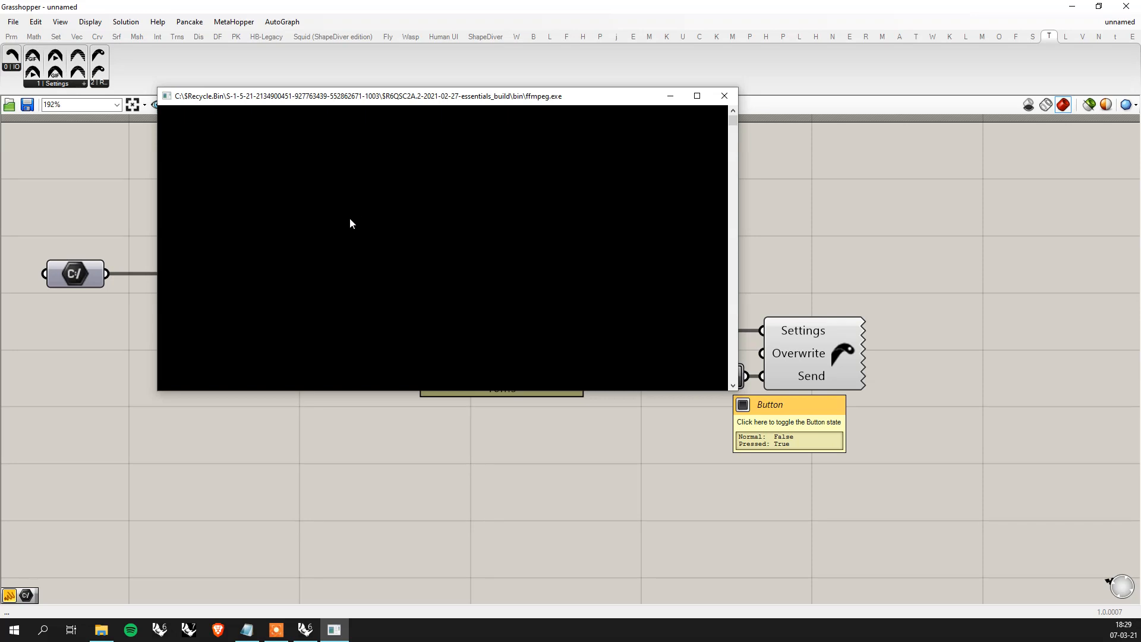
{"action": "left_click", "coordinate": [723, 96]}
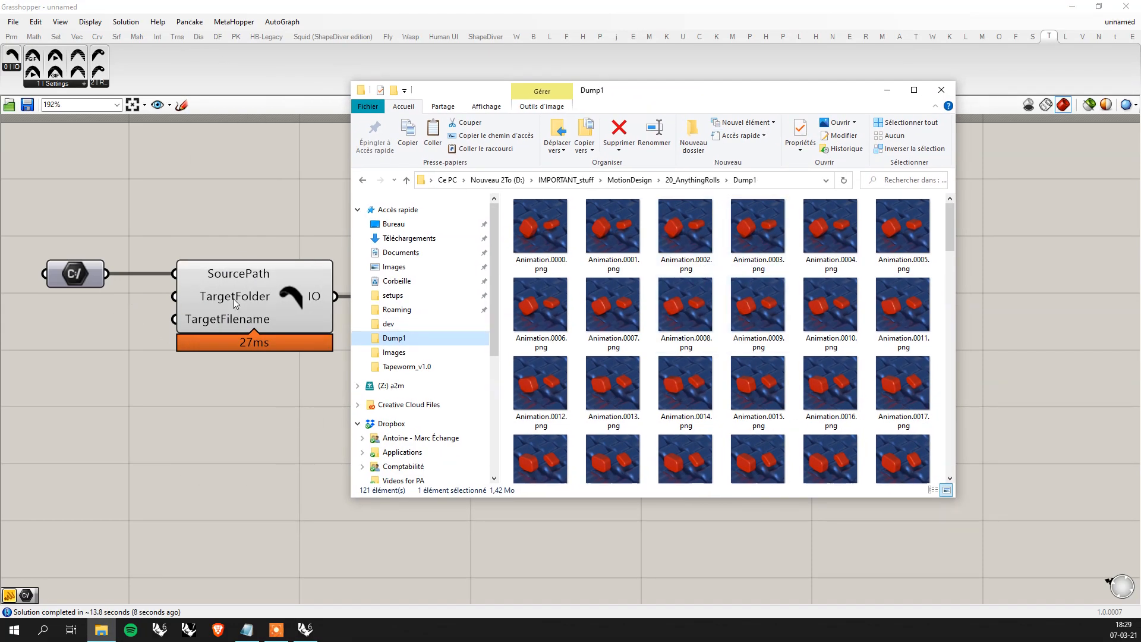
{"action": "mouse_move", "coordinate": [294, 305]}
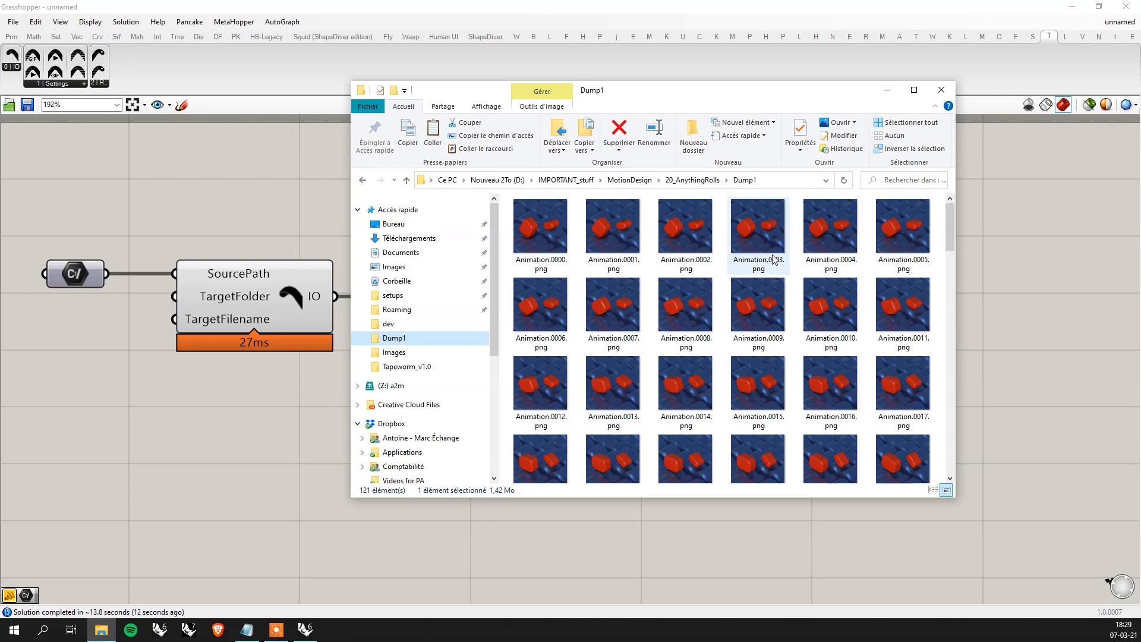
- Open Animation.gif from the bottom of the Dump1 folder in Windows Photos
{"action": "scroll", "scroll_direction": "down", "scroll_amount": 3}
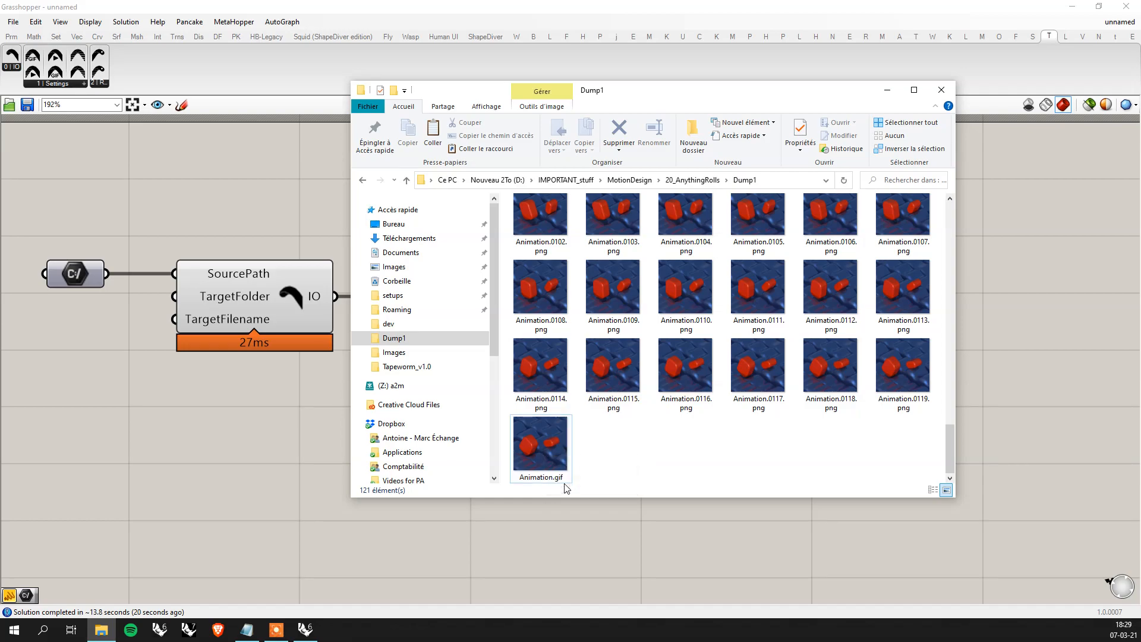
{"action": "double_click", "coordinate": [540, 444]}
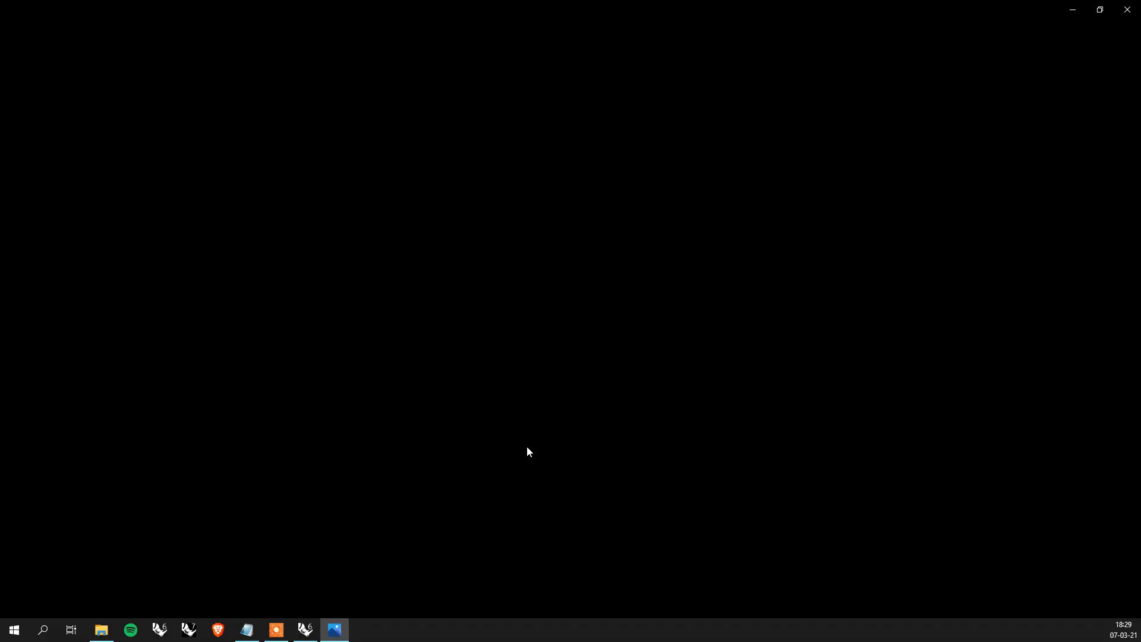
{"action": "left_click", "coordinate": [334, 629]}
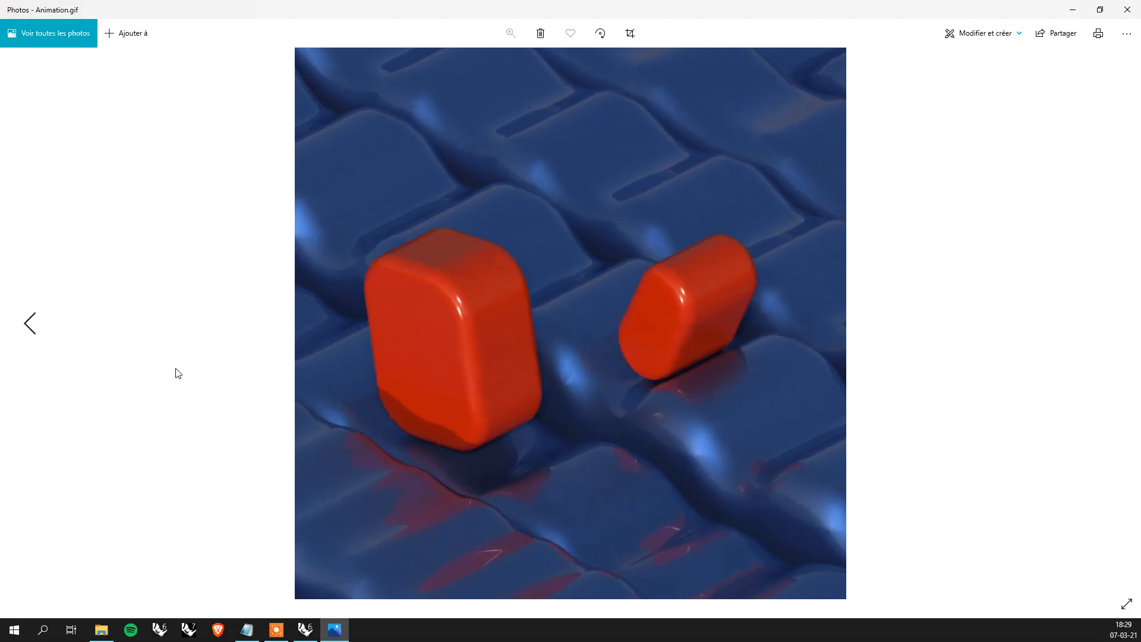